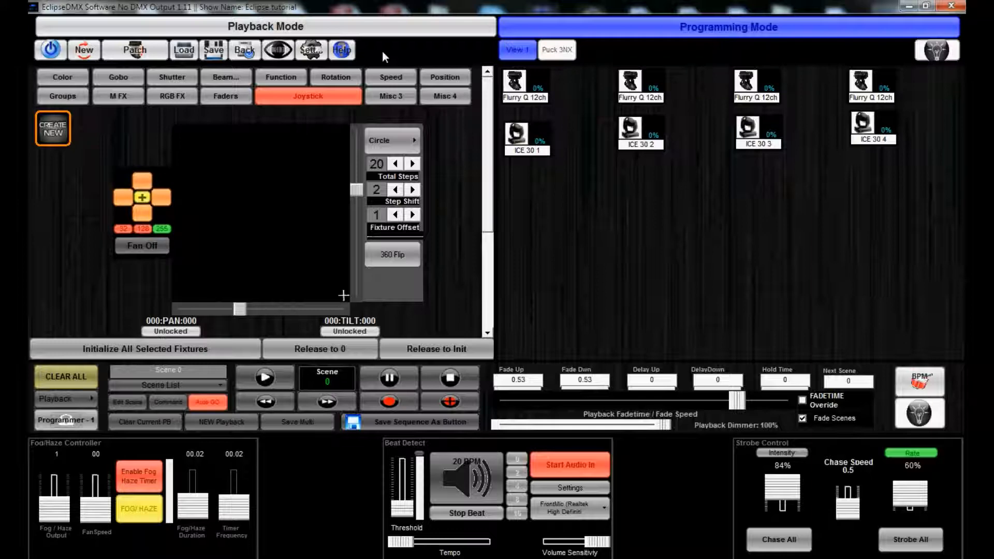
pyautogui.moveTo(733, 167)
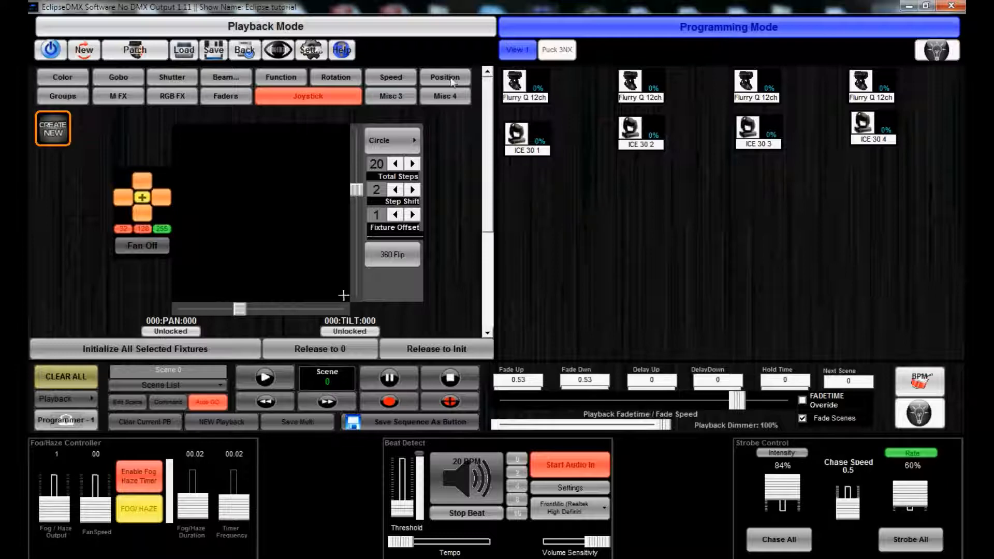
# Select the four ICE 30 fixtures from the position presets view
pyautogui.click(445, 76)
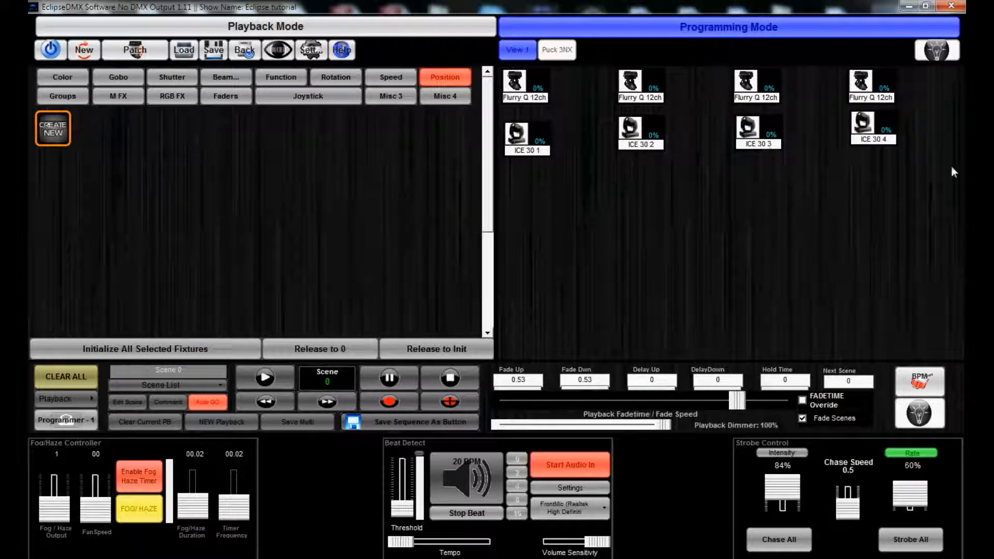
pyautogui.moveTo(514, 117); pyautogui.dragTo(932, 155)
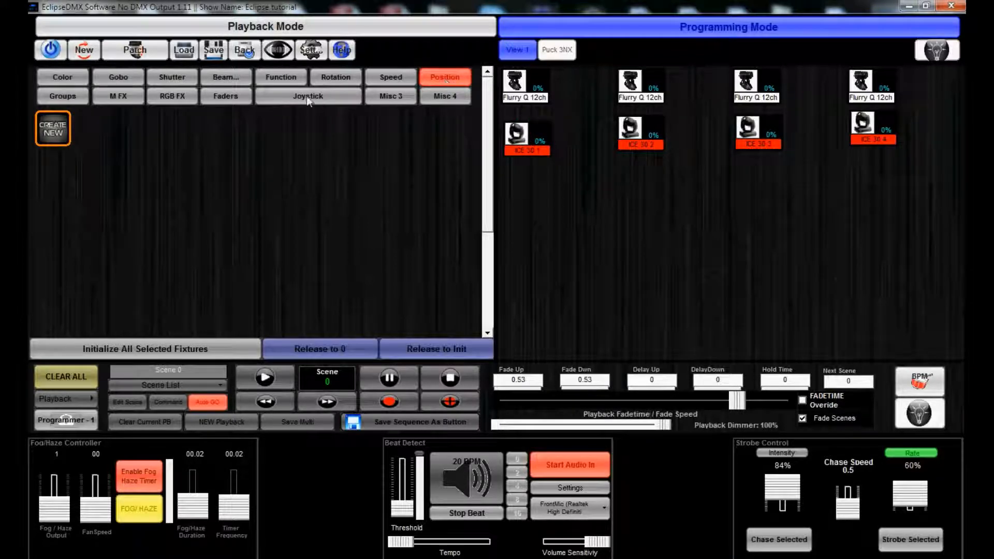
pyautogui.click(308, 96)
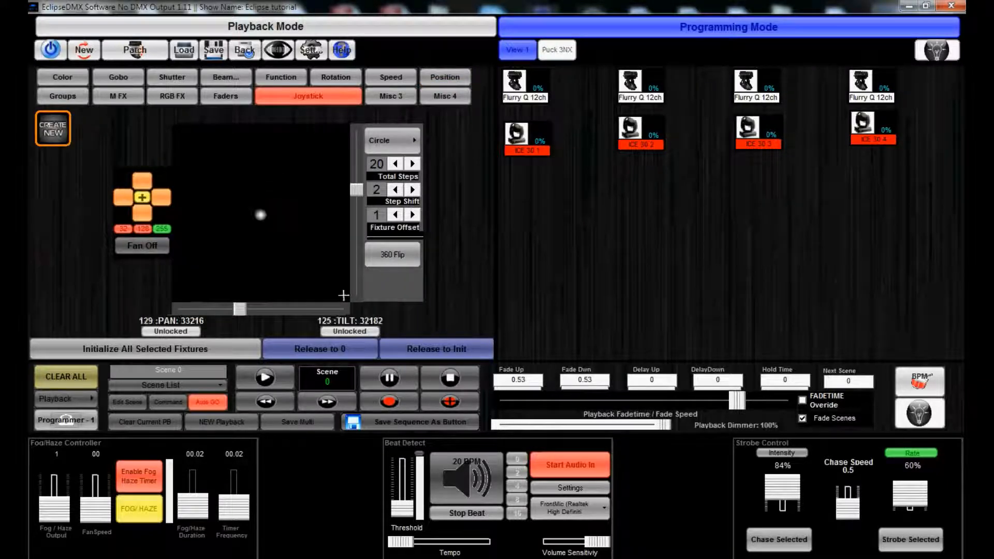
# Aim the fixtures low on the joystick pad to pan 189, tilt 25
pyautogui.moveTo(261, 214); pyautogui.dragTo(253, 269)
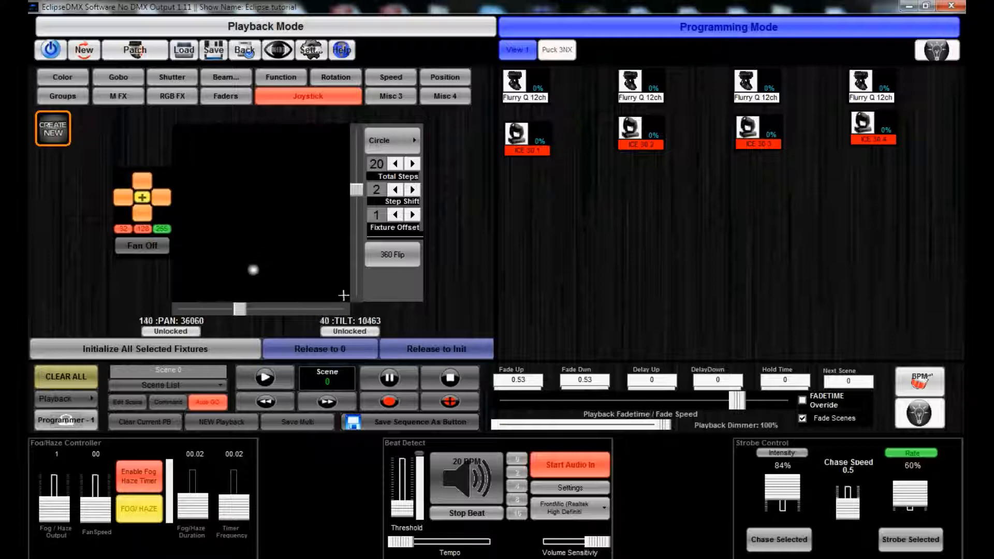
pyautogui.moveTo(253, 271); pyautogui.dragTo(219, 279)
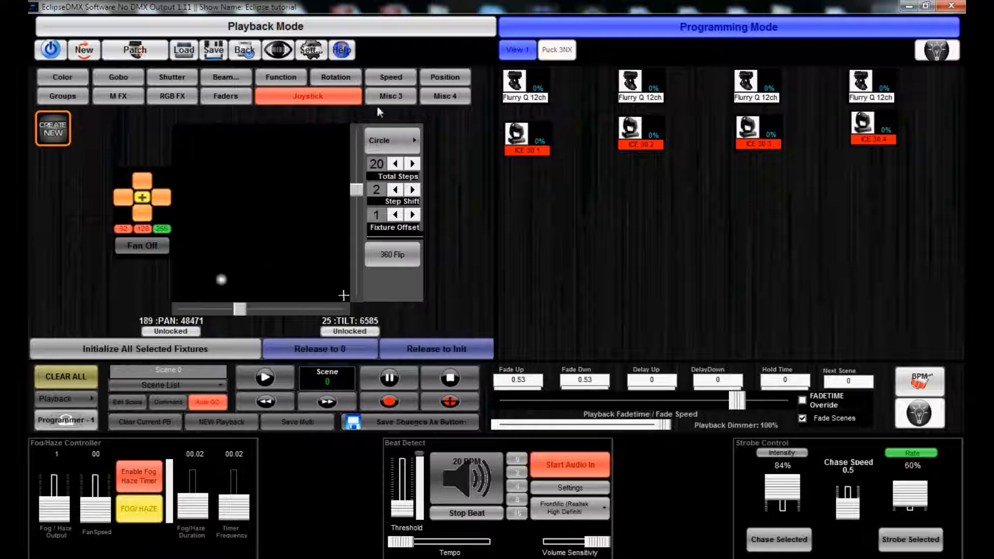
pyautogui.click(445, 76)
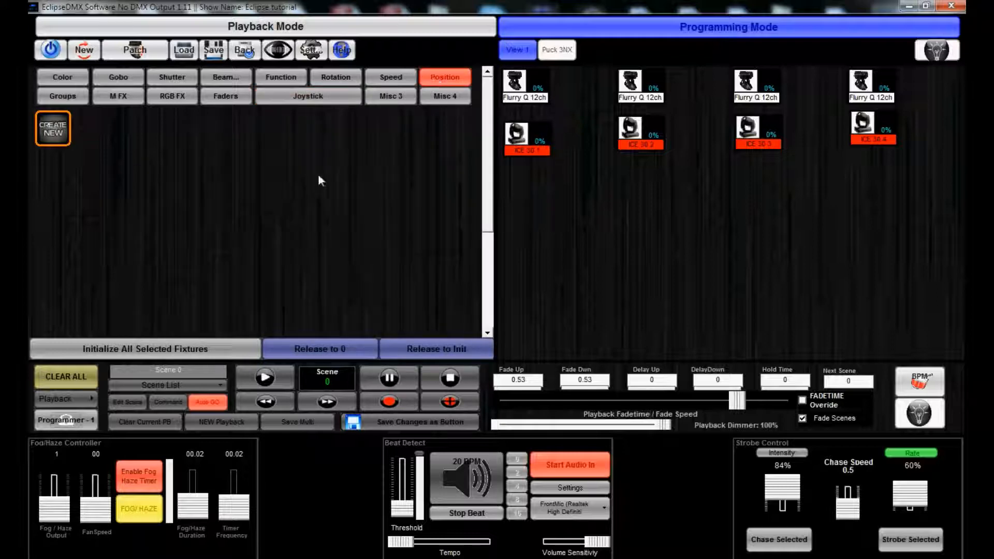
pyautogui.moveTo(59, 135)
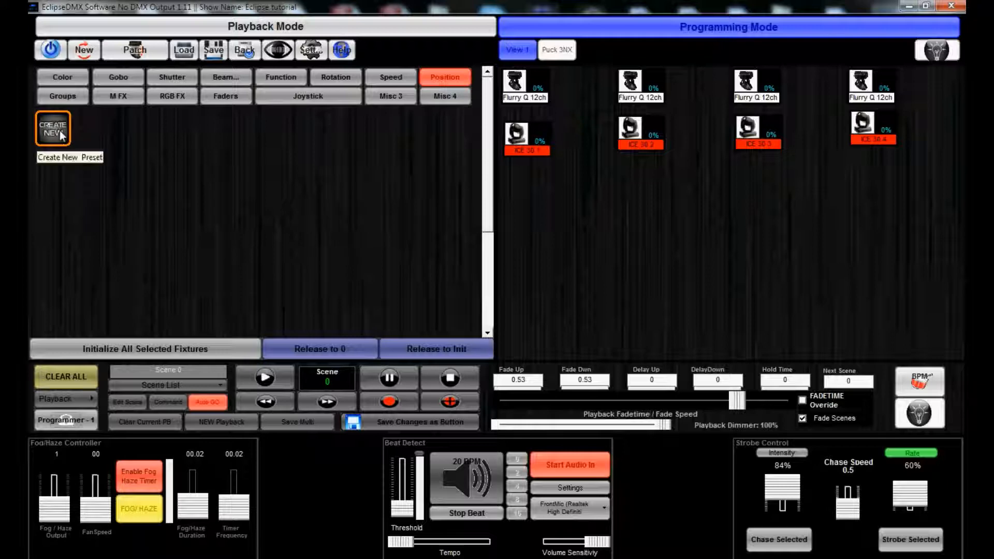
# Create a text-style position preset named 'ICE Low' from the current pan/tilt look
pyautogui.click(52, 129)
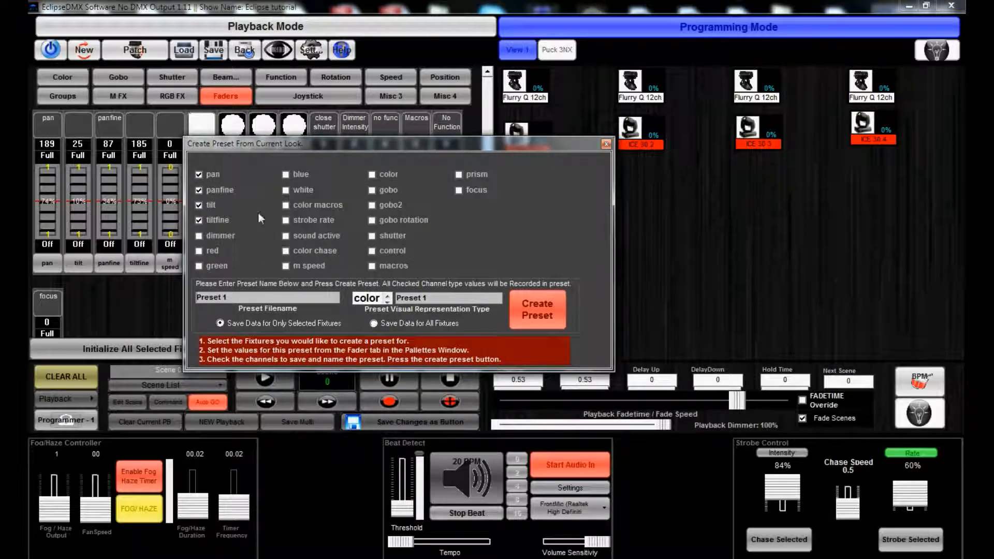
pyautogui.moveTo(254, 211)
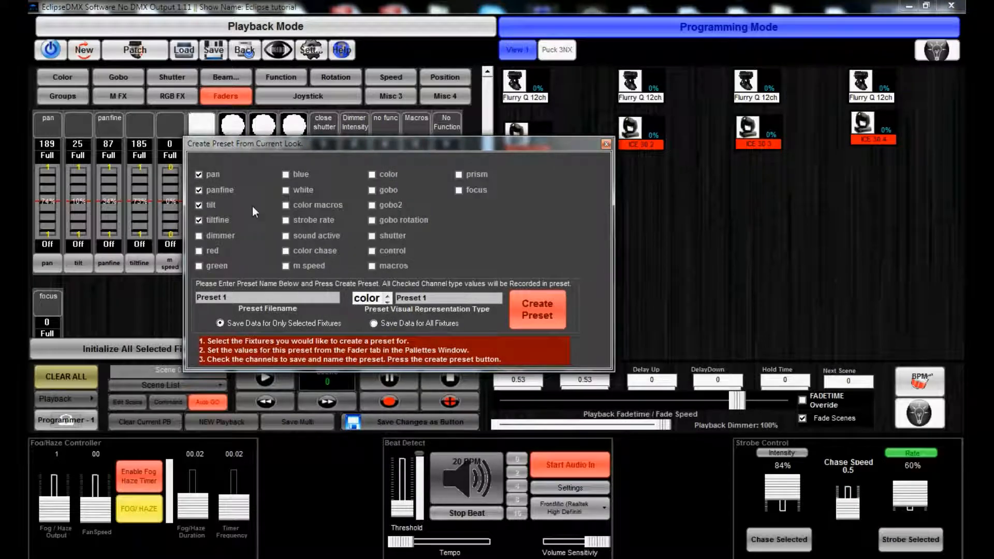
pyautogui.moveTo(217, 206)
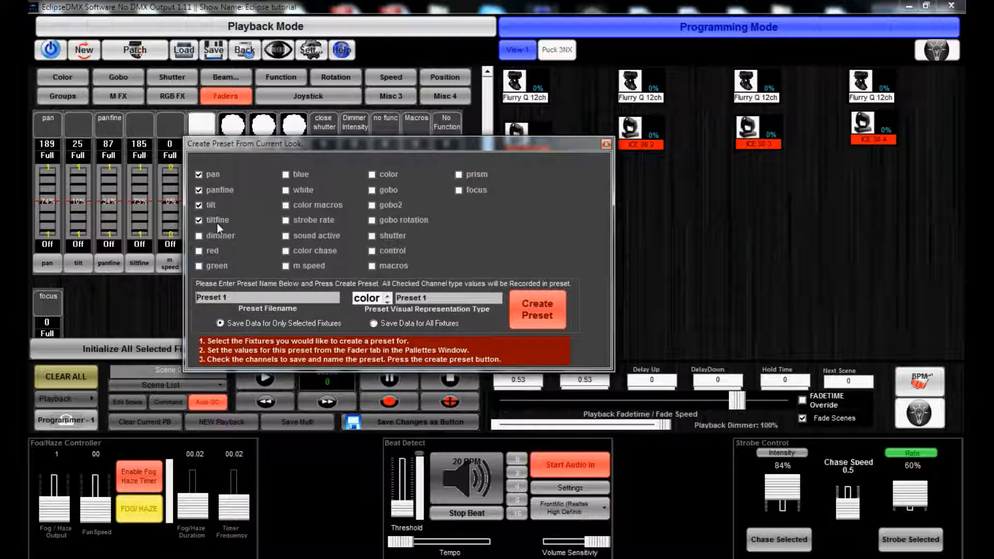
pyautogui.moveTo(456, 238)
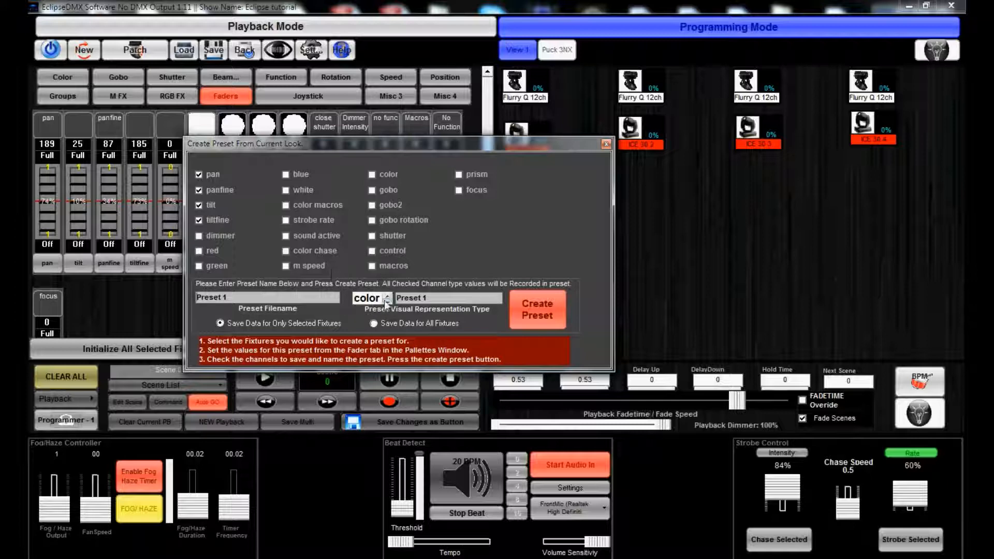
pyautogui.click(385, 299)
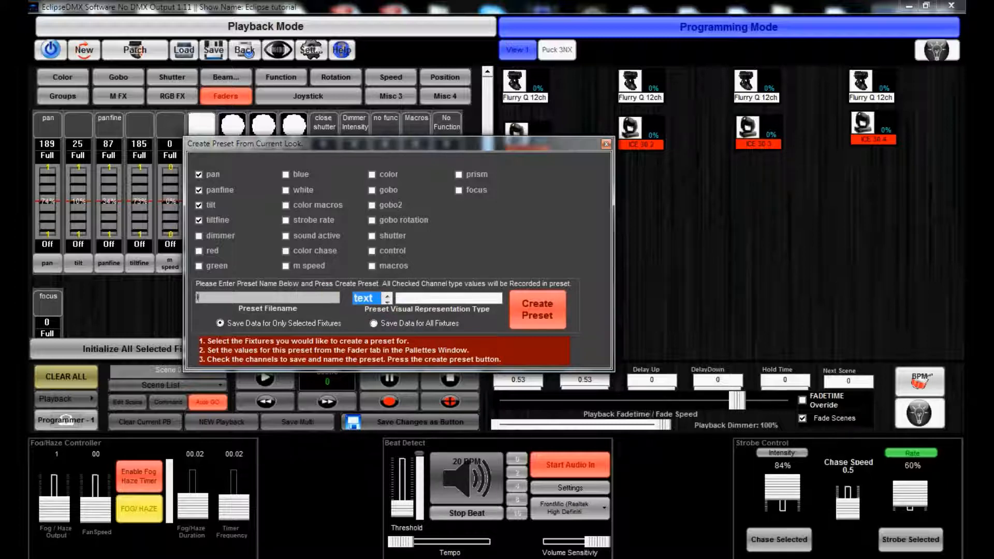
pyautogui.write('ICE L')
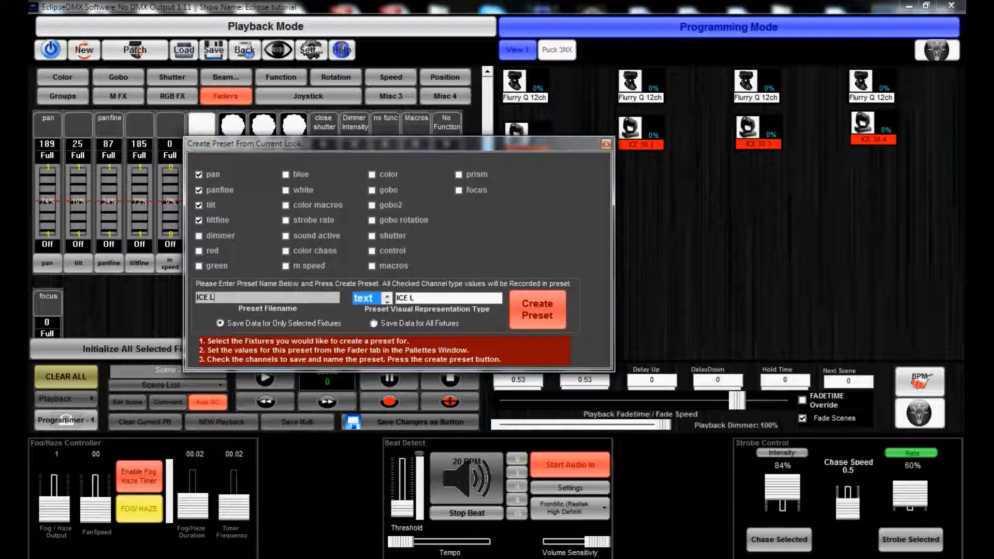
pyautogui.write('ow')
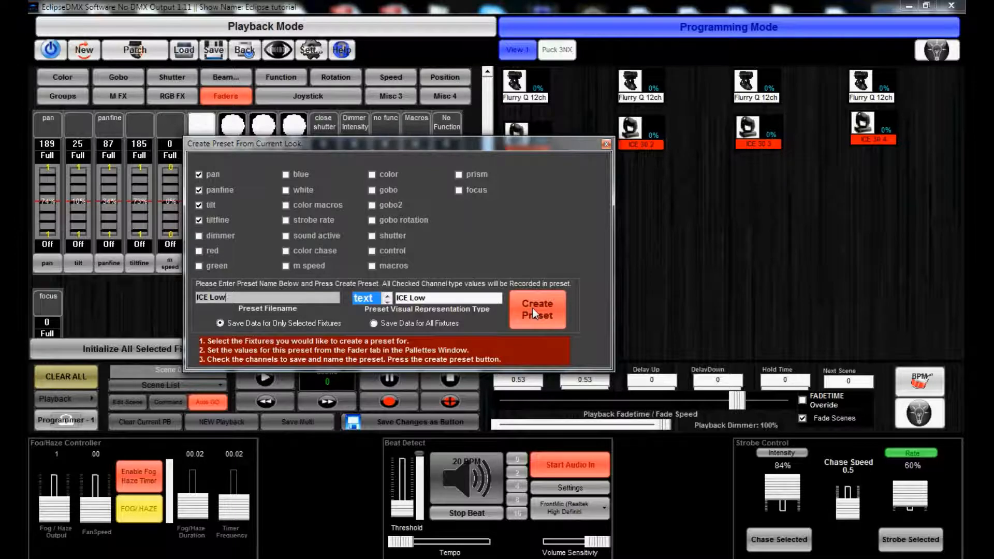
pyautogui.click(538, 310)
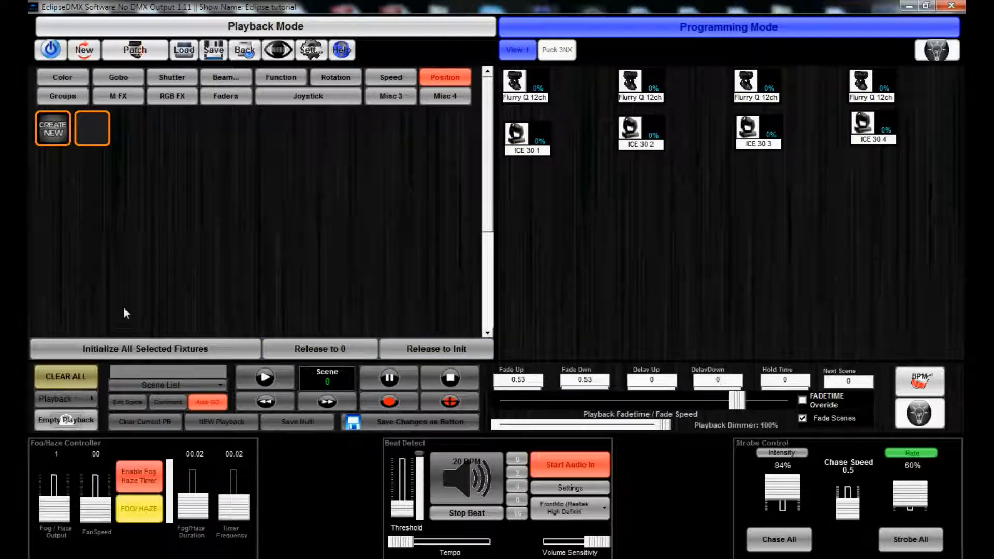
pyautogui.moveTo(98, 133)
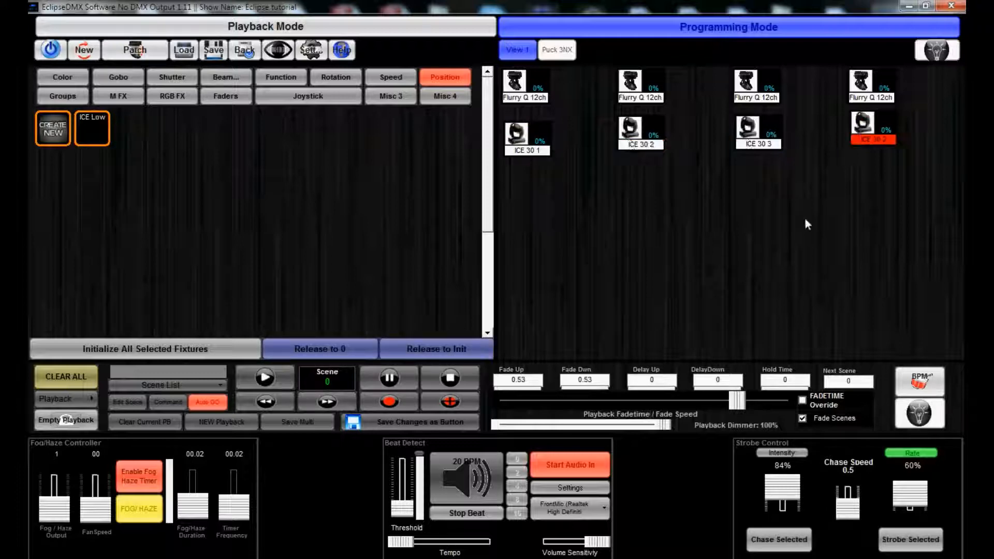
# Reselect the four ICE 30 fixtures and check their channel levels at pan 189, tilt 25
pyautogui.moveTo(517, 134); pyautogui.dragTo(900, 146)
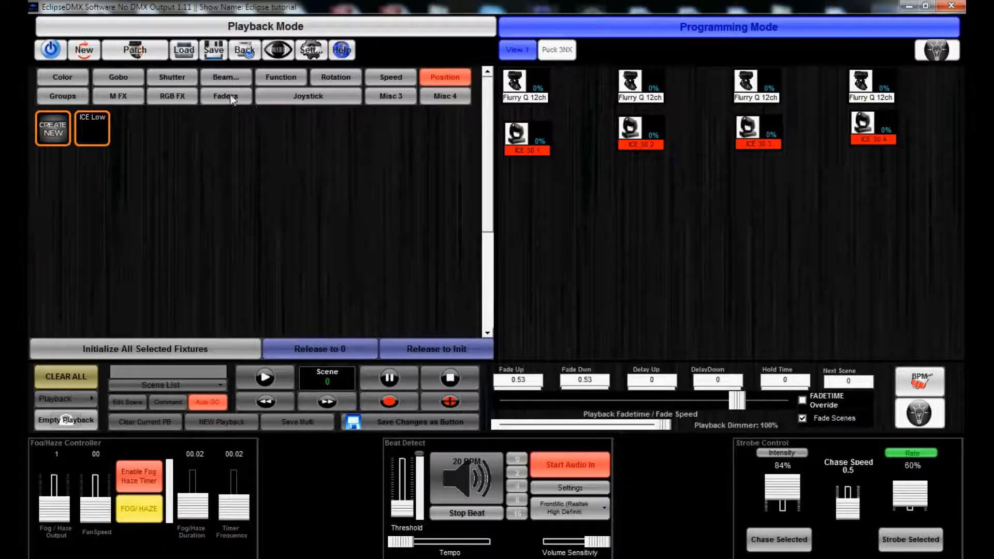
pyautogui.click(226, 96)
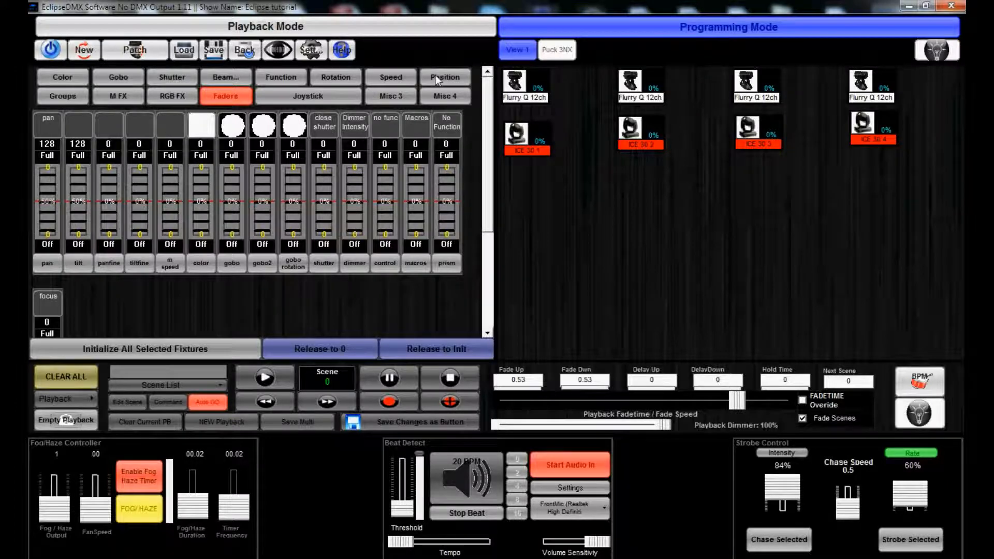
pyautogui.click(445, 77)
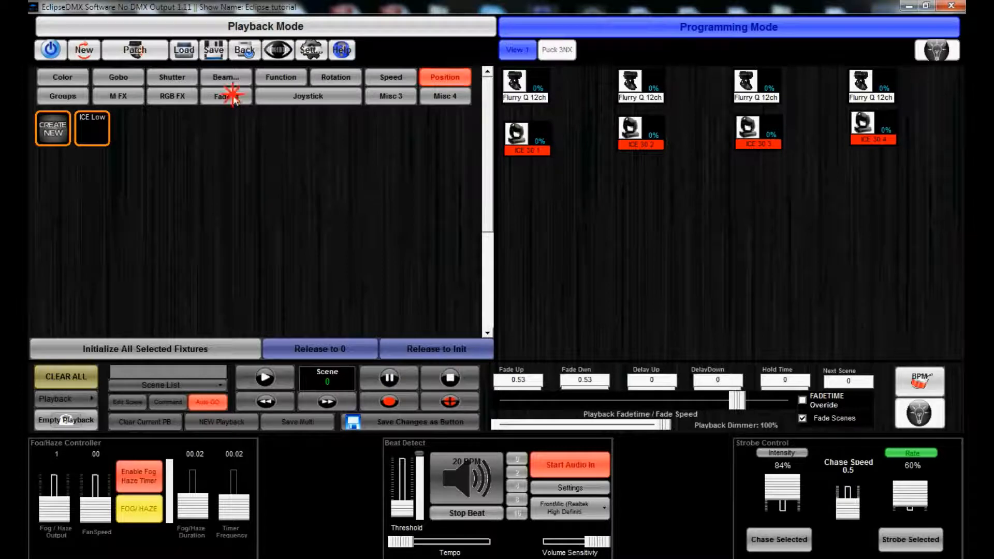
pyautogui.click(226, 95)
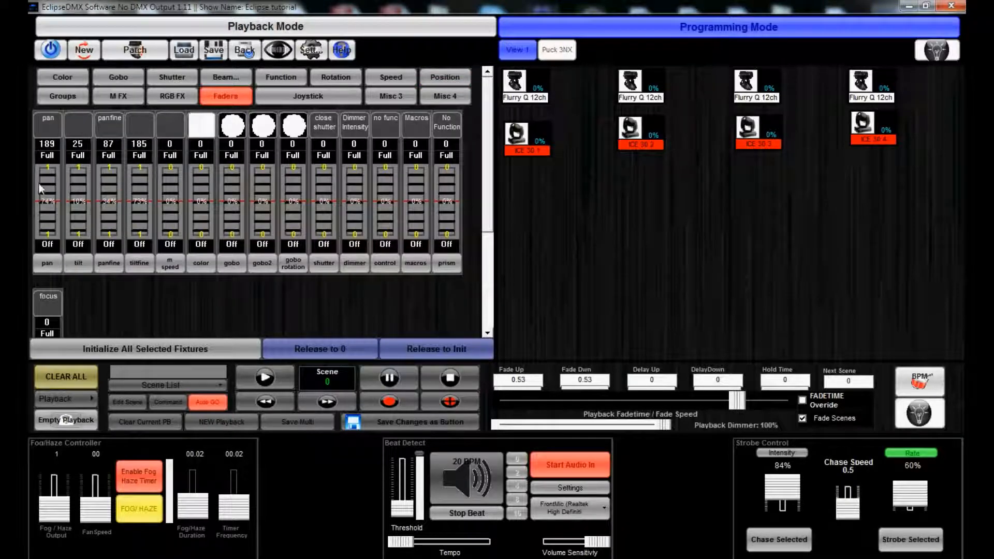
pyautogui.moveTo(79, 216)
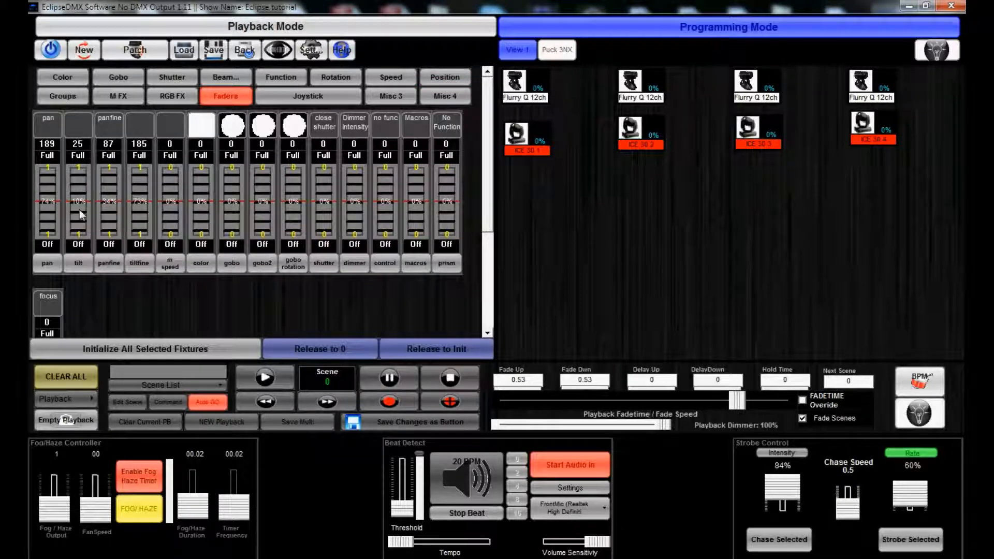
pyautogui.moveTo(81, 214)
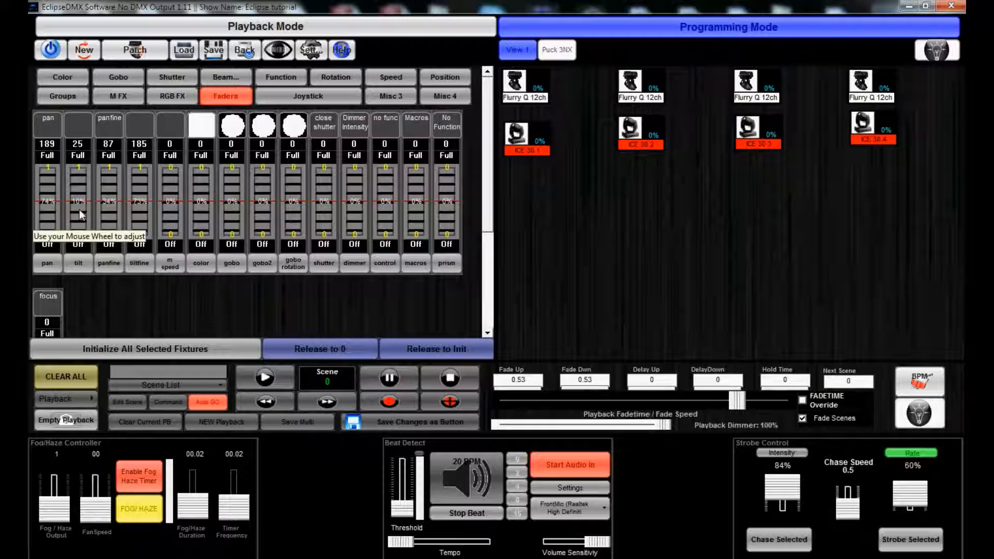
pyautogui.moveTo(235, 219)
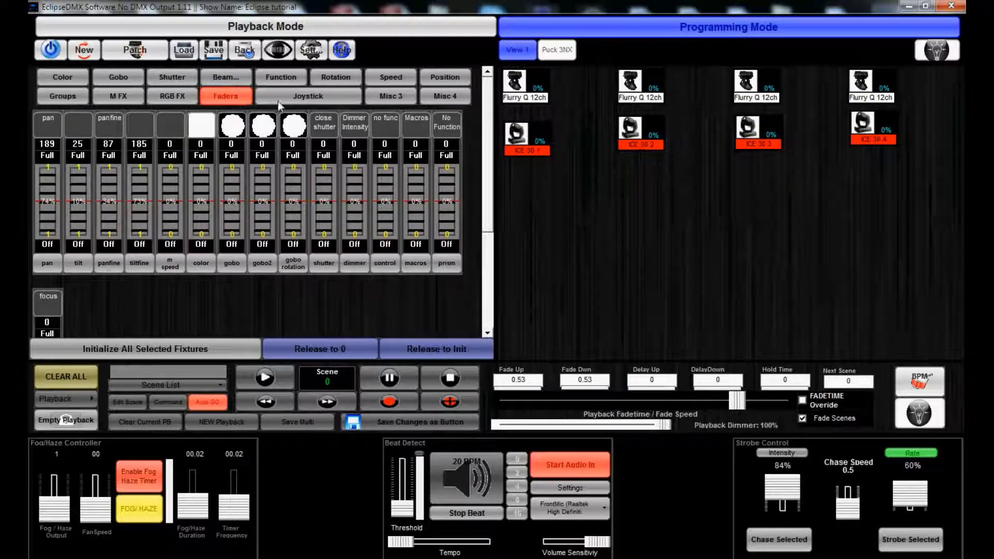
# Fan the fixtures' positions, narrowing the spread and switching through Fan Start, End and Center
pyautogui.click(308, 96)
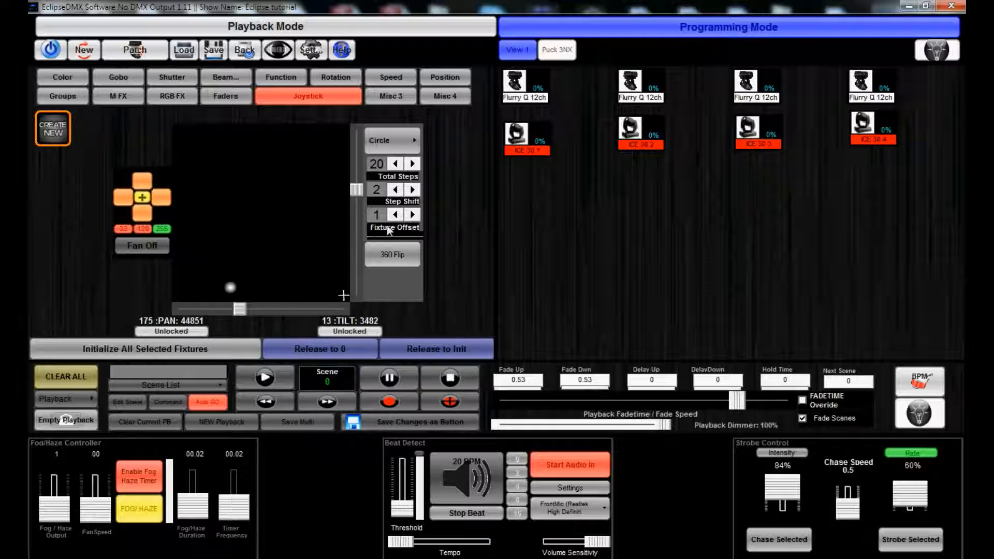
pyautogui.moveTo(155, 282)
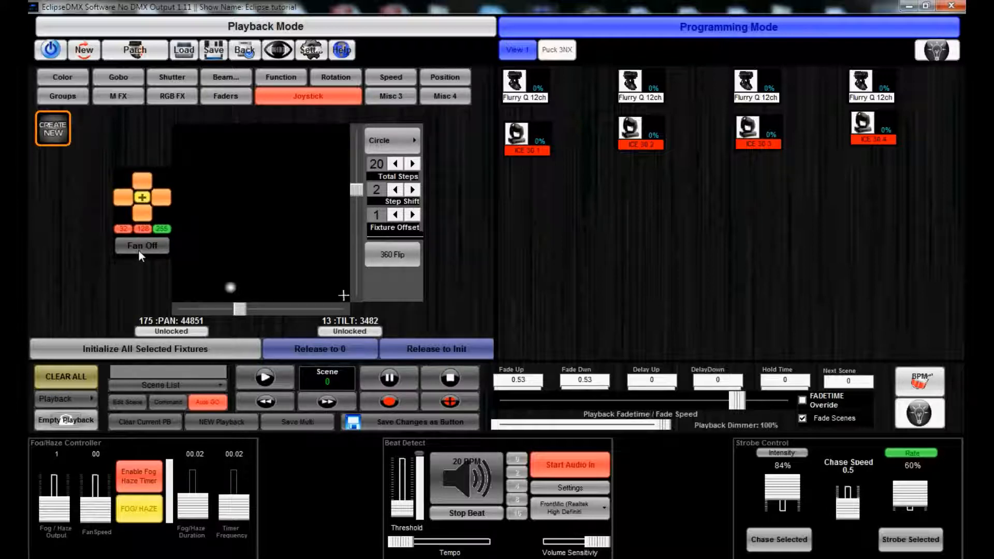
pyautogui.click(142, 245)
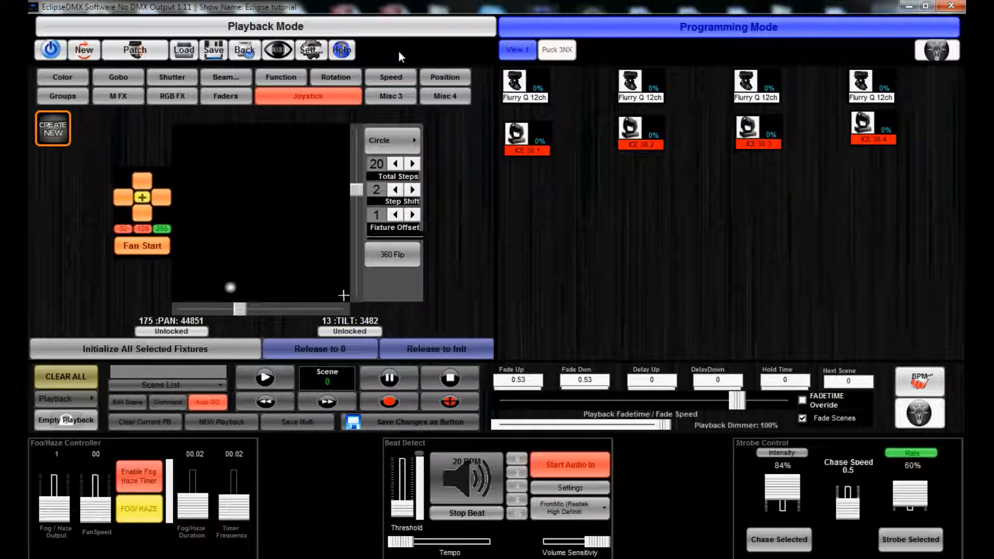
pyautogui.moveTo(380, 54)
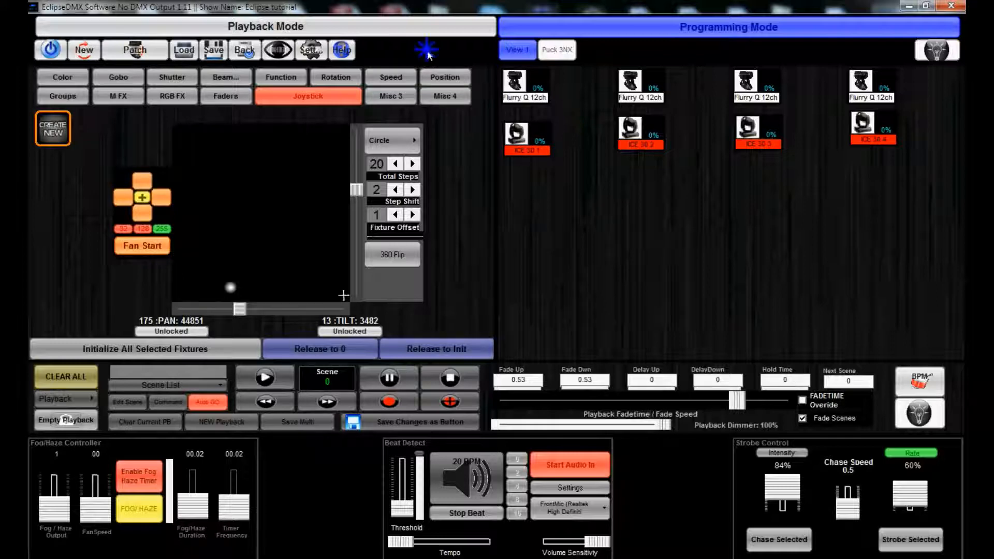
pyautogui.moveTo(323, 122)
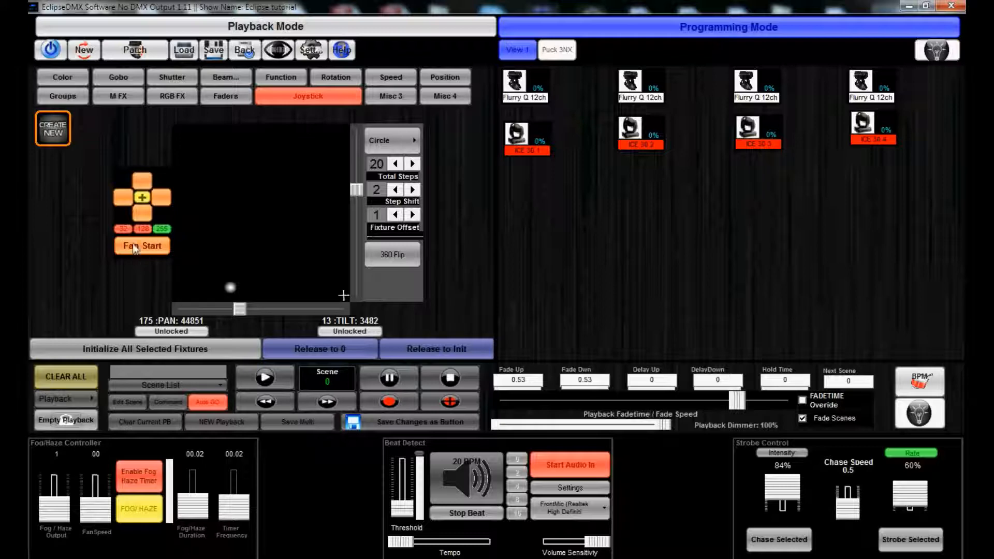
pyautogui.moveTo(227, 286)
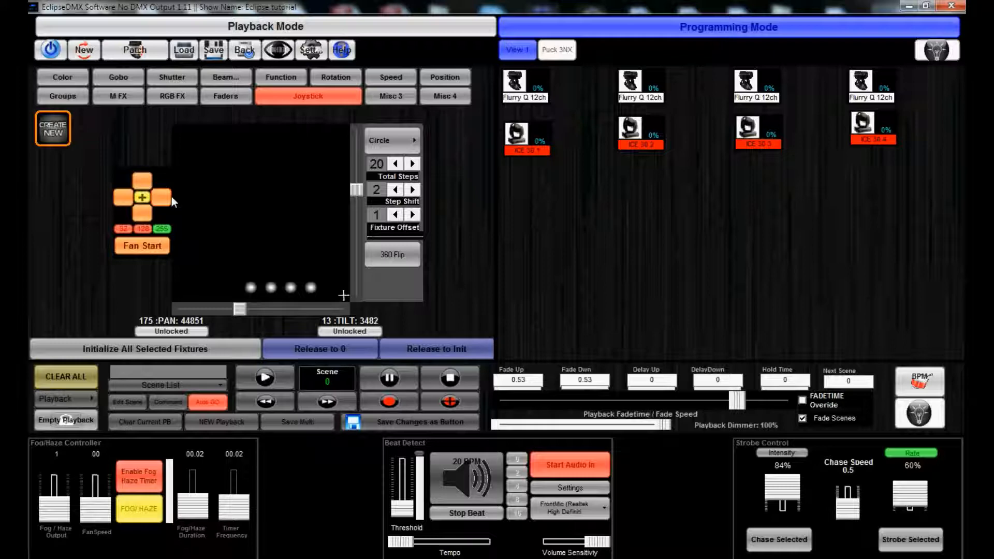
pyautogui.moveTo(125, 220)
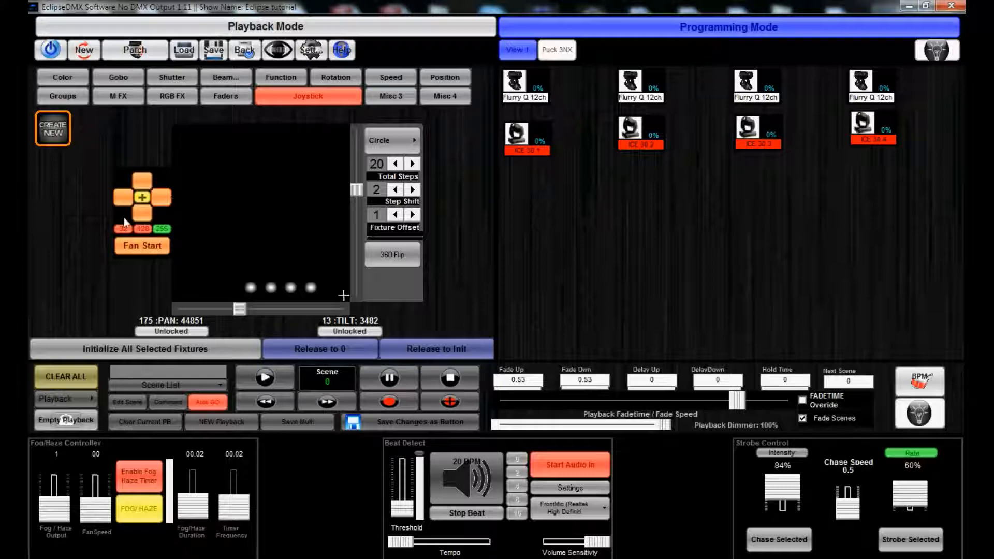
pyautogui.moveTo(147, 236)
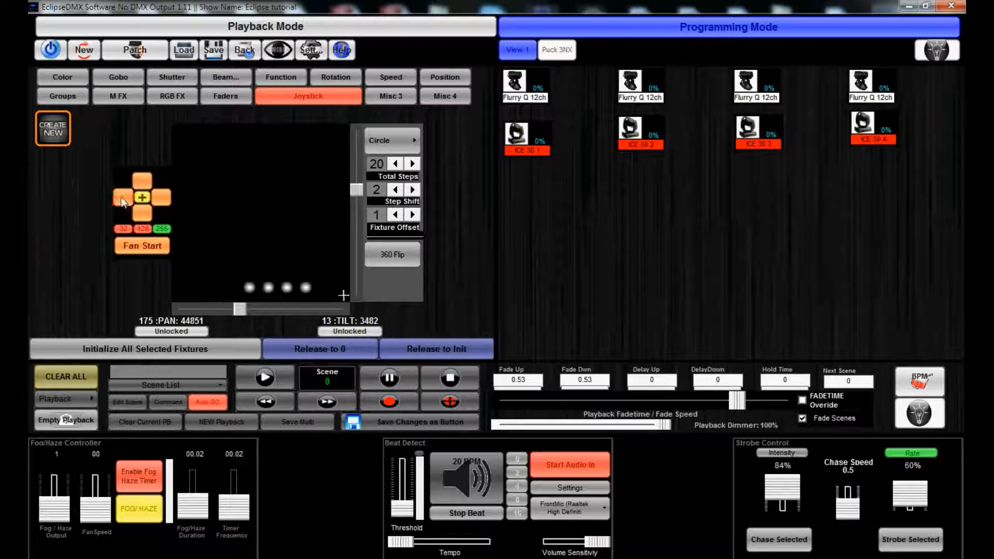
pyautogui.click(141, 178)
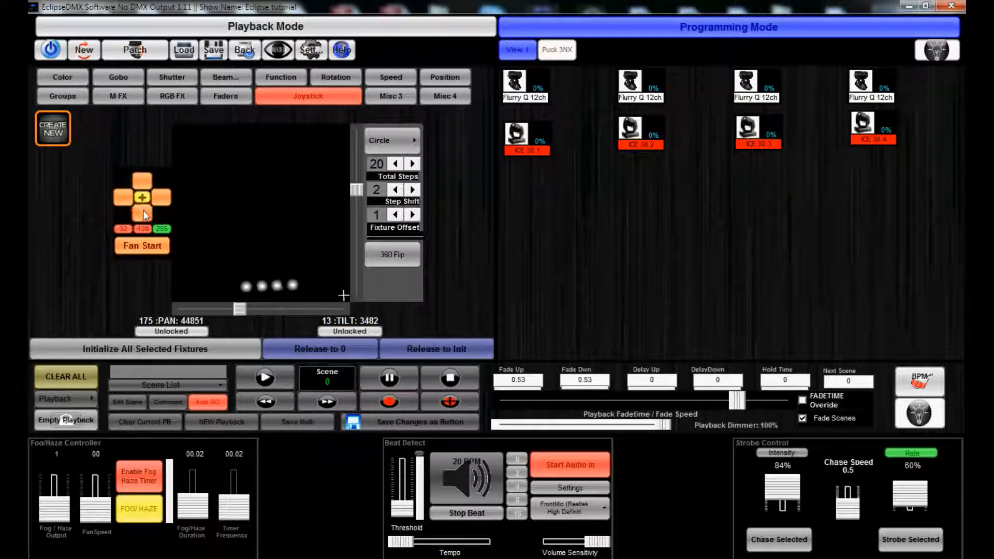
pyautogui.moveTo(145, 243)
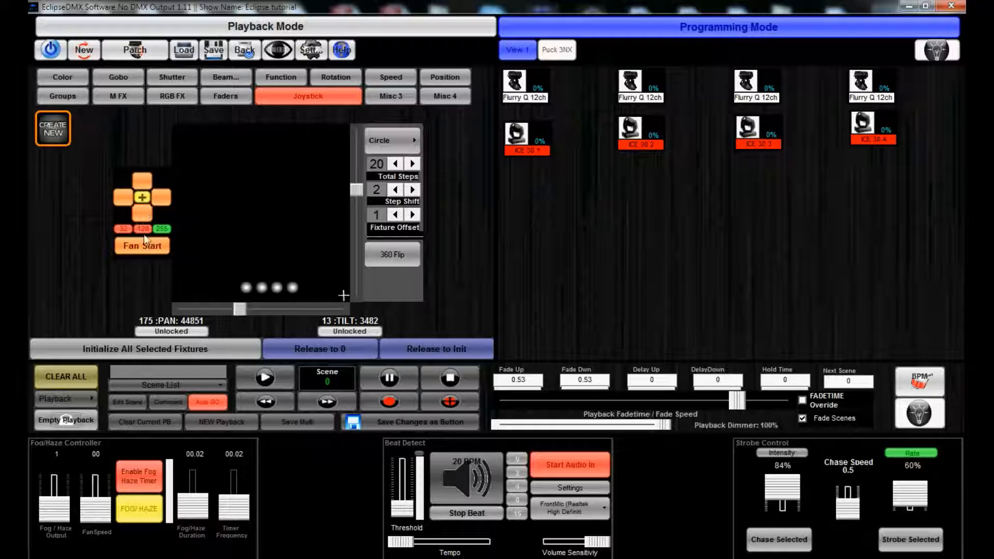
pyautogui.click(143, 245)
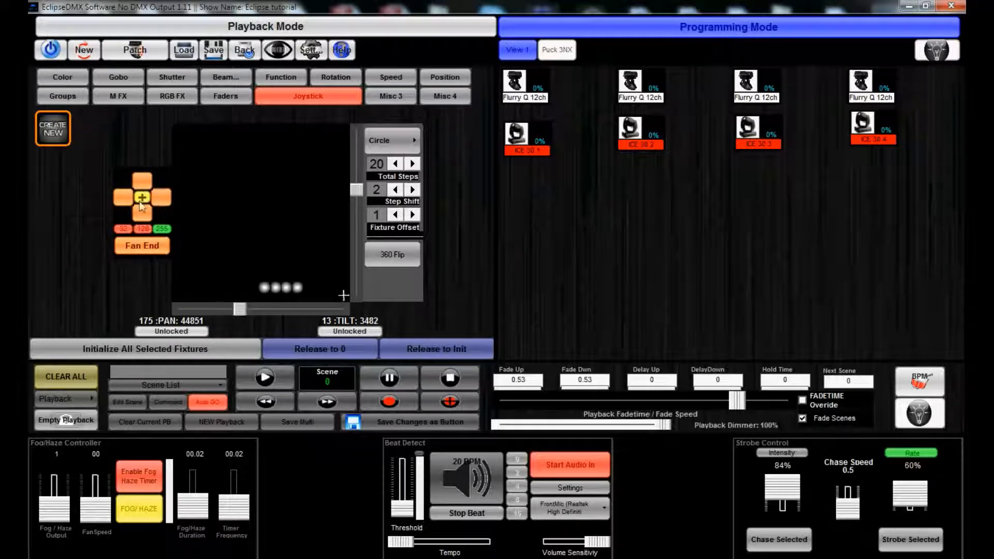
pyautogui.click(120, 198)
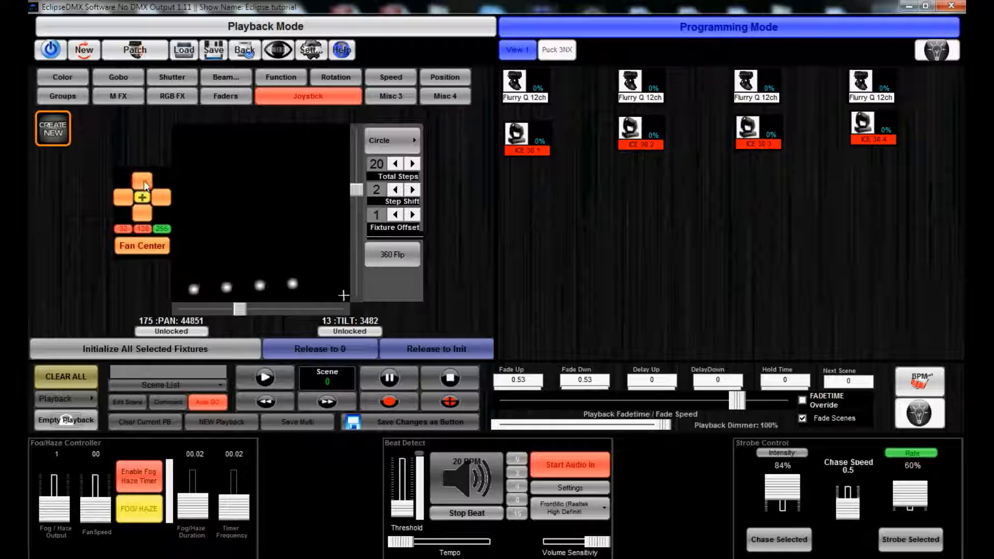
pyautogui.moveTo(143, 216)
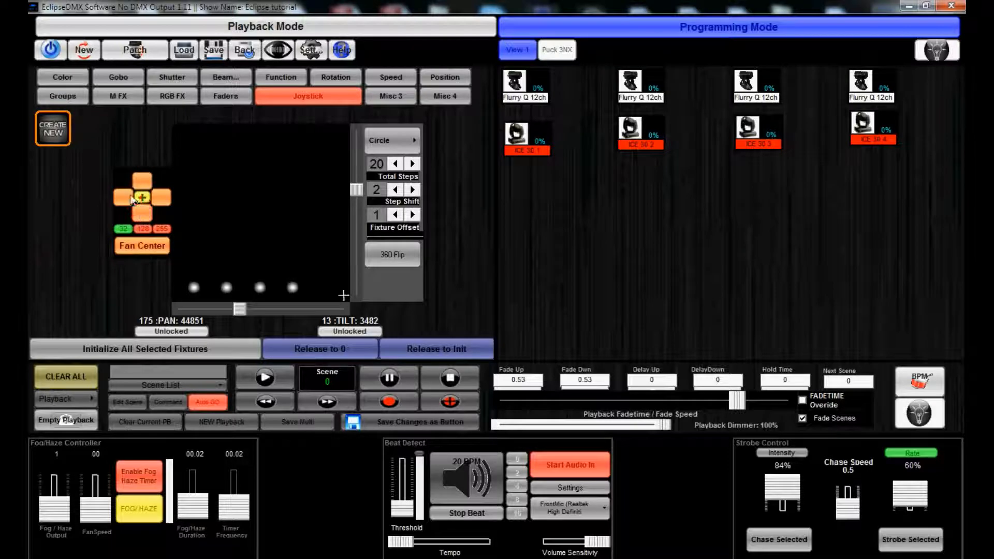
# Tighten the center fan spread further, then turn the fan effect off
pyautogui.click(122, 198)
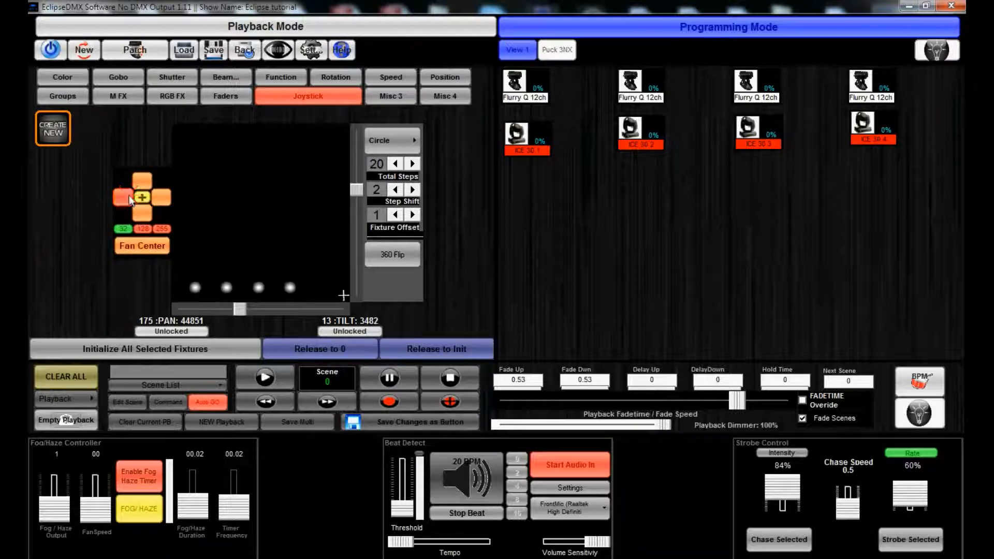
pyautogui.click(124, 198)
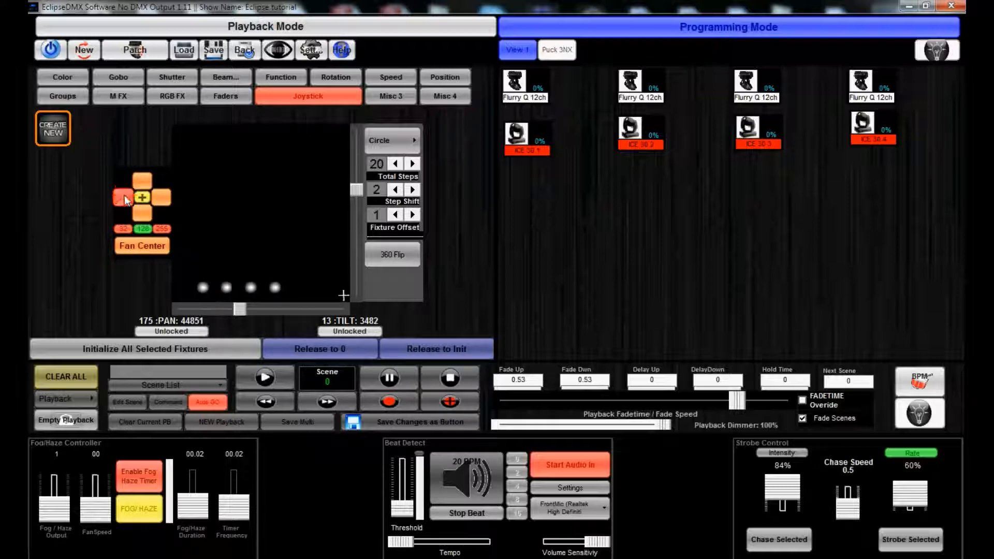
pyautogui.click(120, 197)
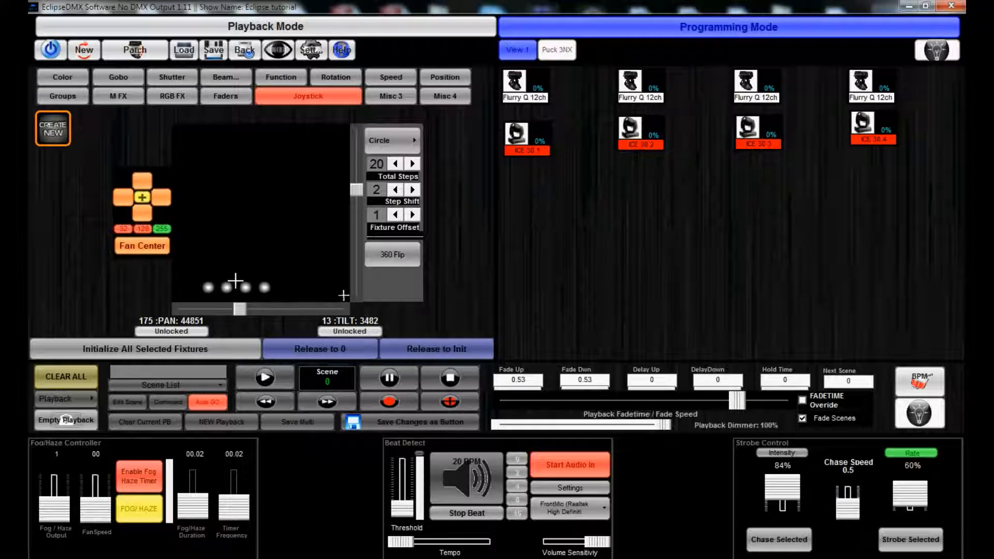
pyautogui.moveTo(262, 287)
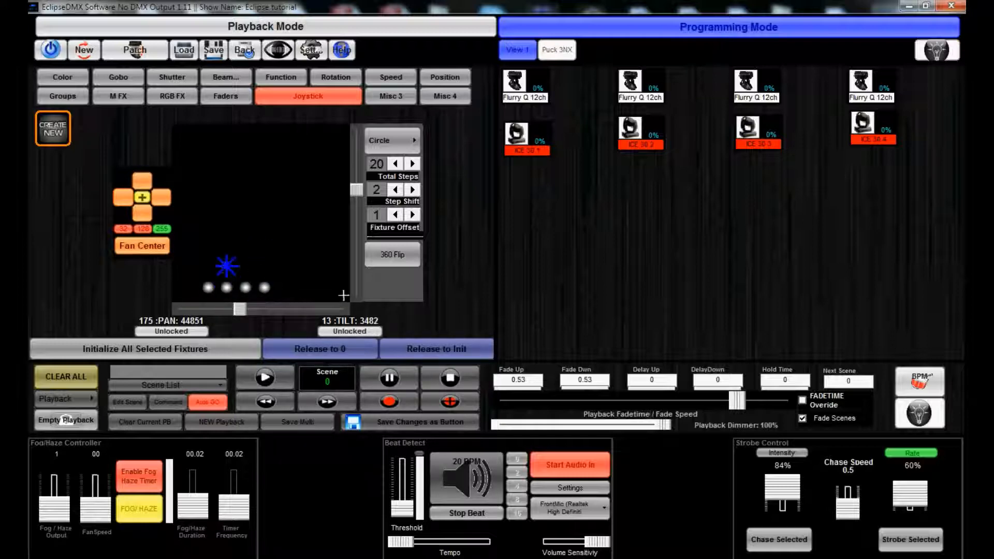
pyautogui.click(141, 196)
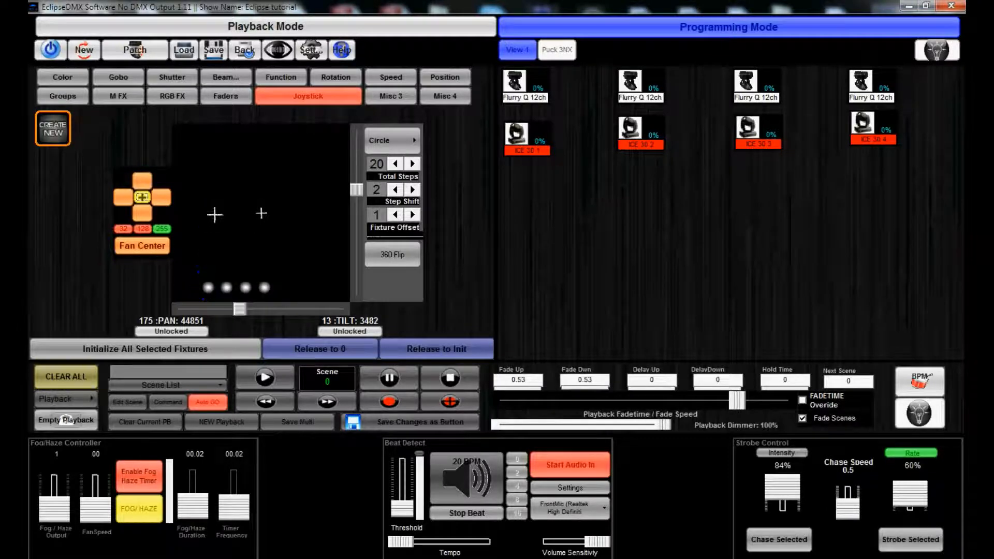
pyautogui.moveTo(256, 212)
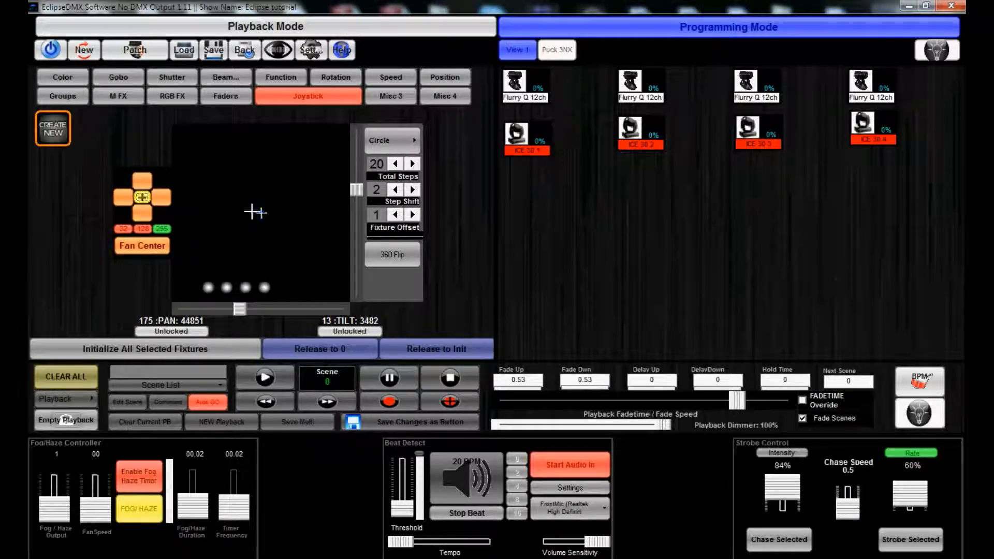
pyautogui.moveTo(153, 203)
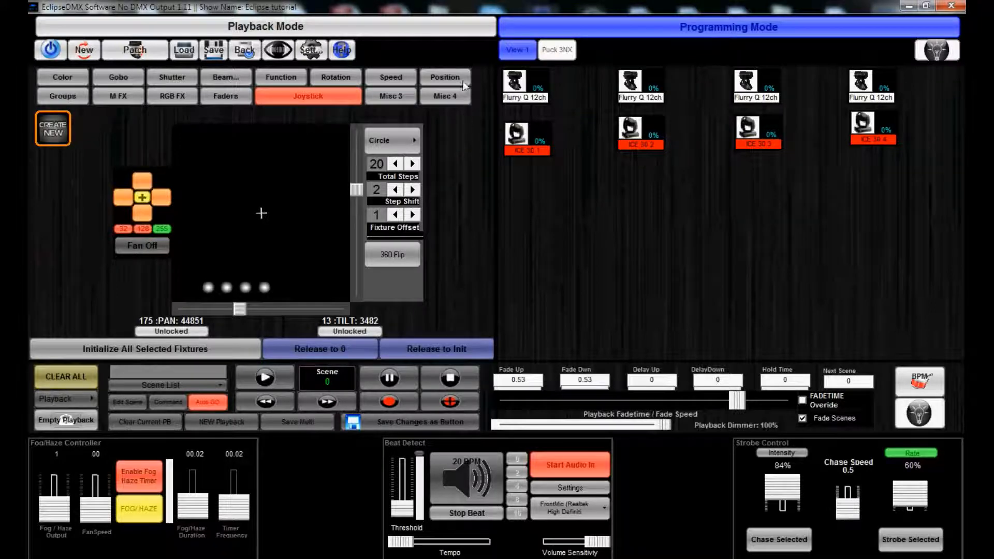
# Resave the ICE Low preset with the fixtures' current fanned pan and tilt
pyautogui.click(446, 77)
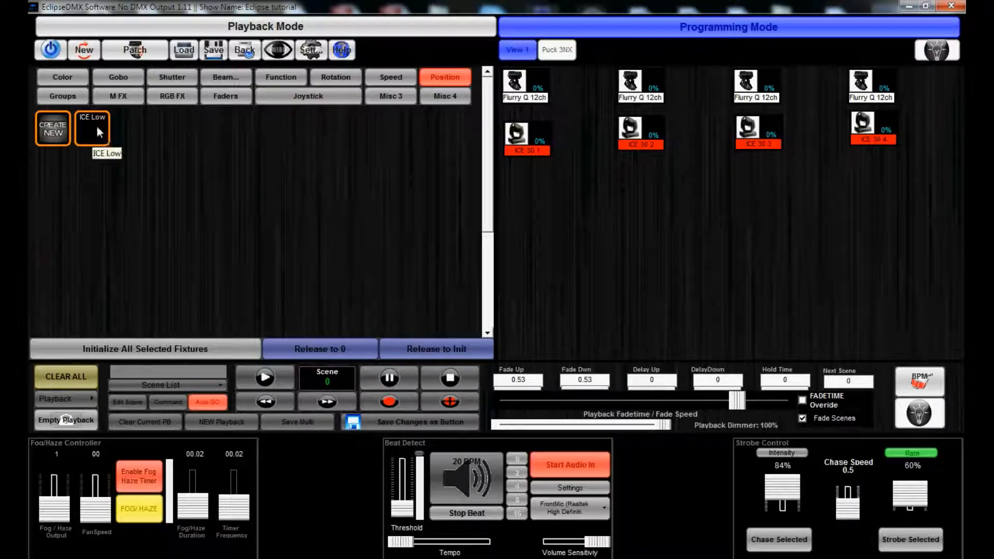
pyautogui.rightClick(99, 133)
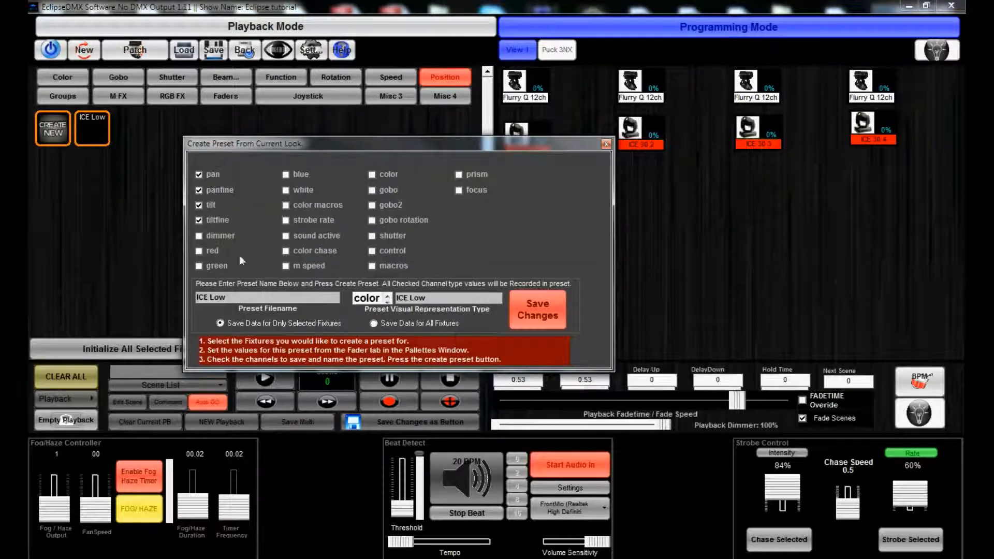
pyautogui.moveTo(288, 243)
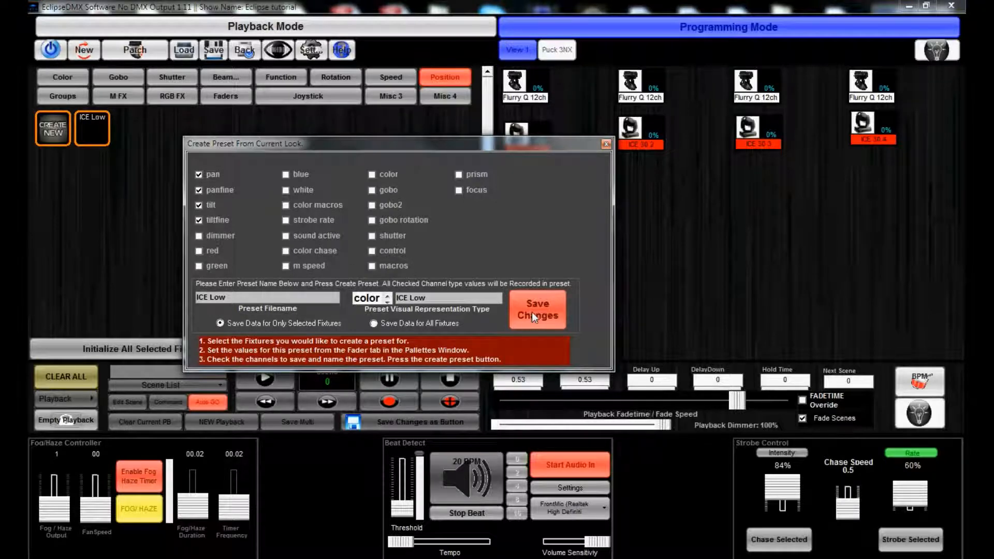
pyautogui.click(536, 308)
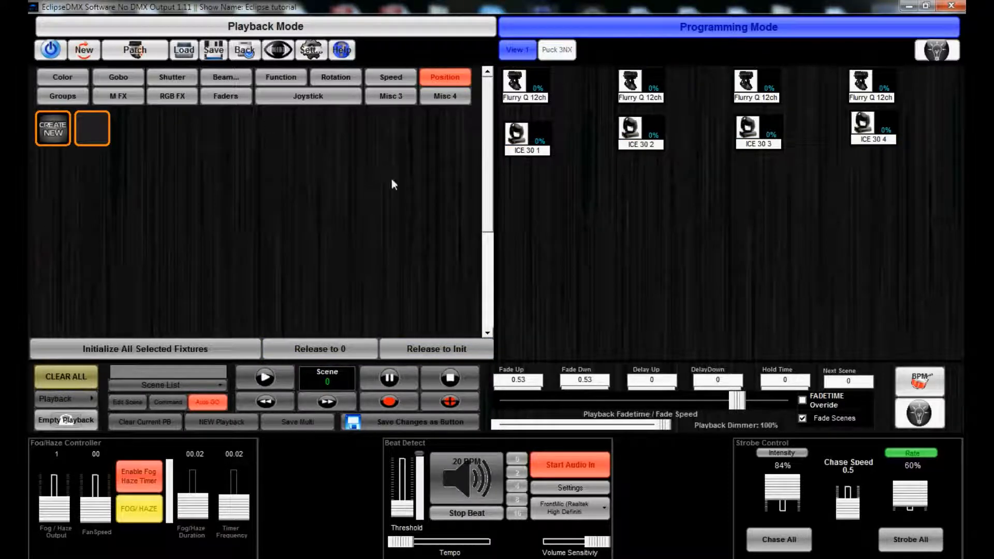
# Select the four ICE 30 fixtures and recall the ICE Low preset on them
pyautogui.moveTo(513, 146); pyautogui.dragTo(900, 149)
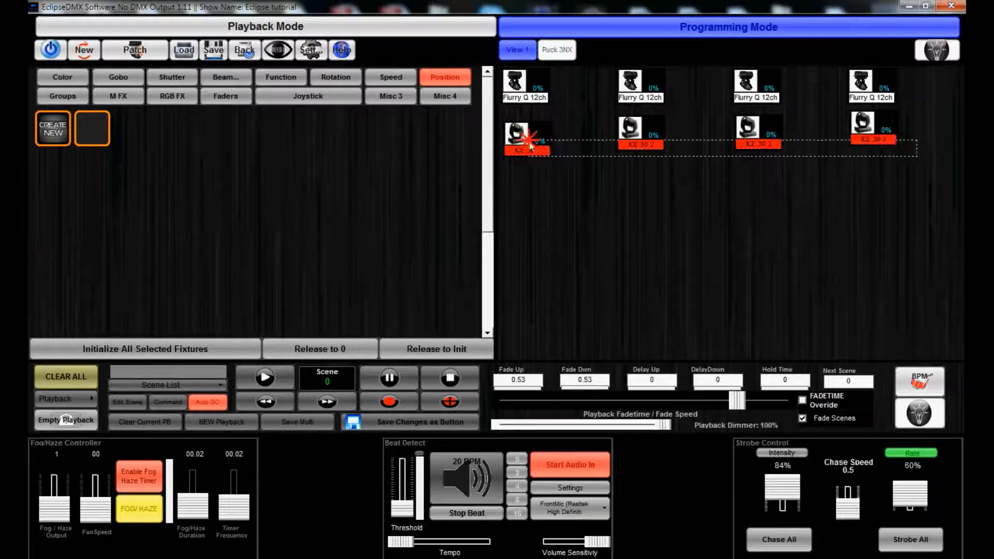
pyautogui.click(226, 96)
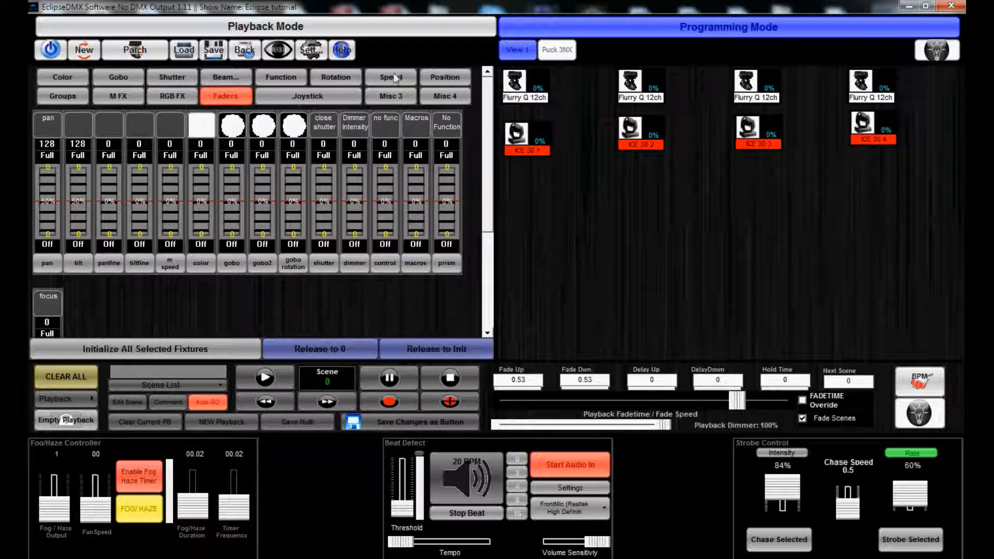
pyautogui.click(445, 76)
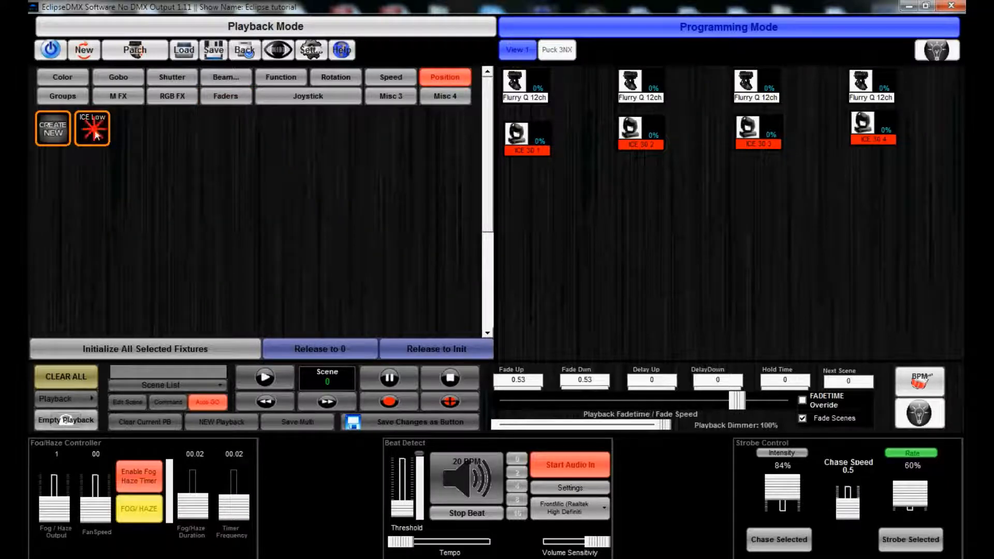
pyautogui.click(93, 130)
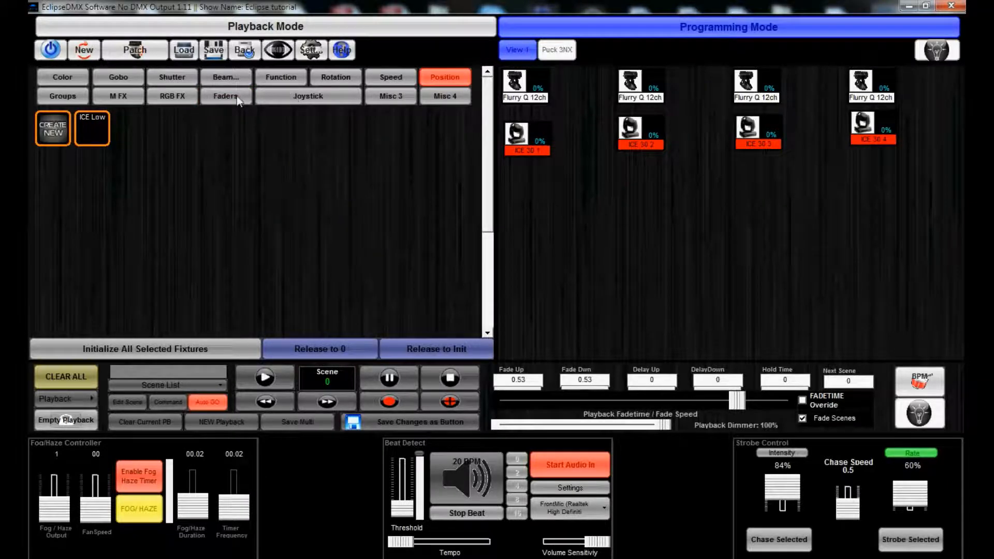
# Check the recalled levels in faders and joystick, then release the fixtures to init
pyautogui.click(226, 96)
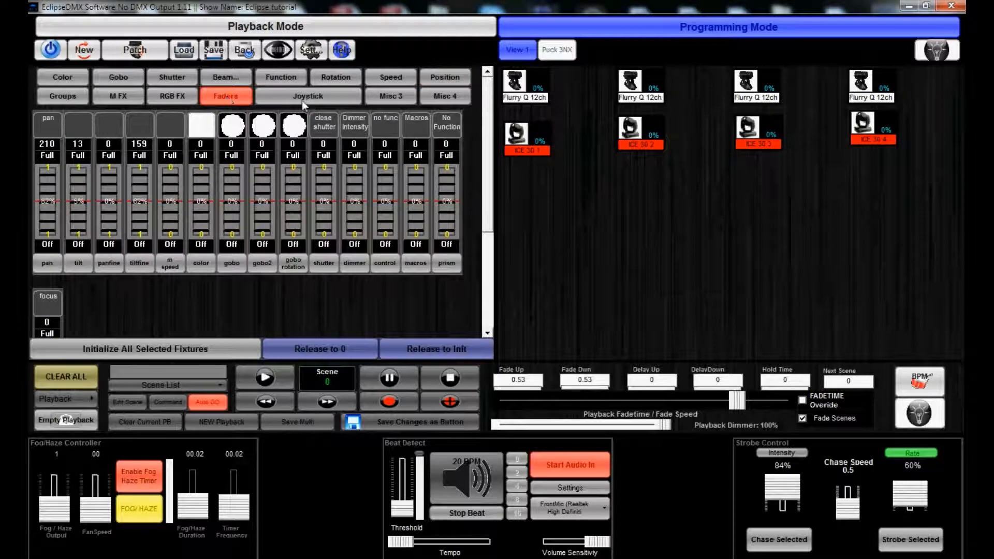
pyautogui.click(308, 97)
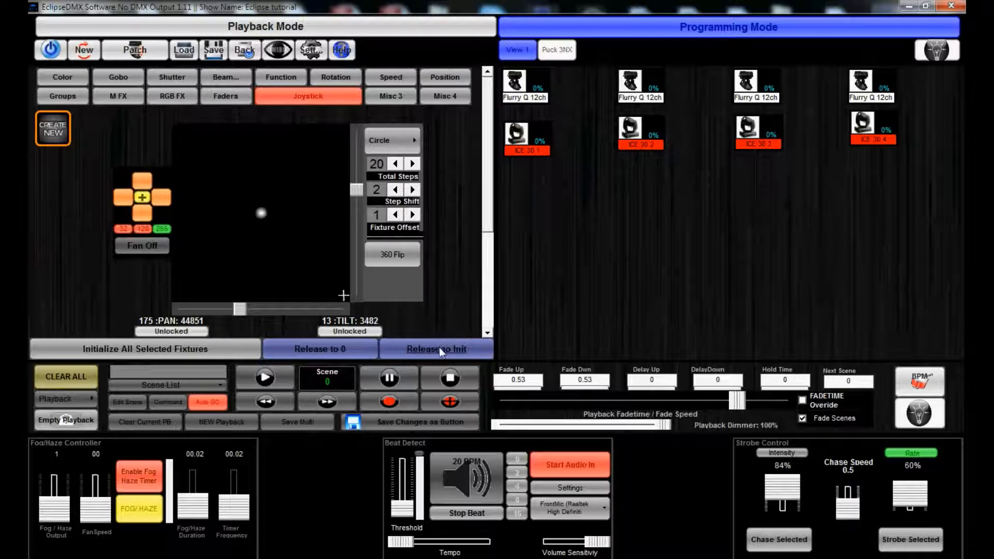
pyautogui.click(436, 349)
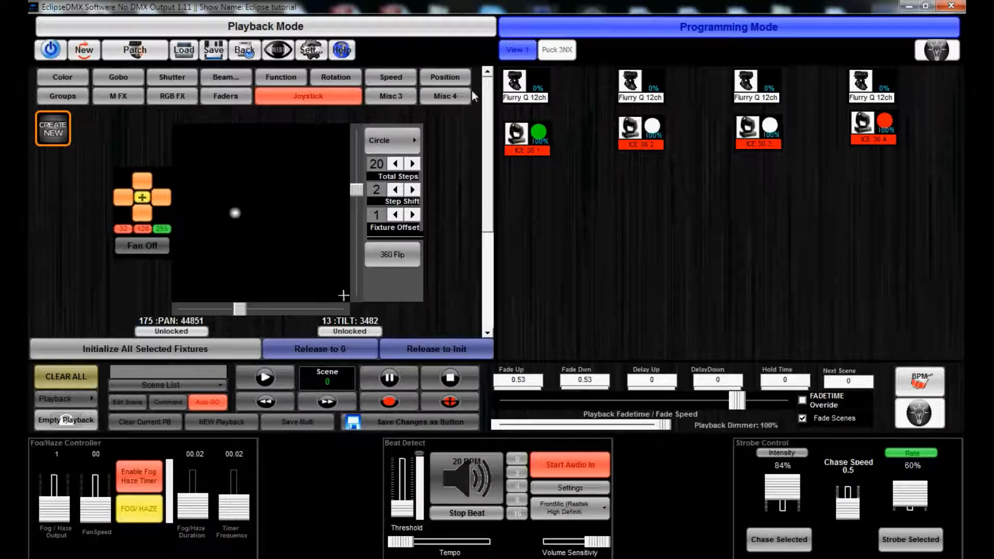
pyautogui.click(445, 76)
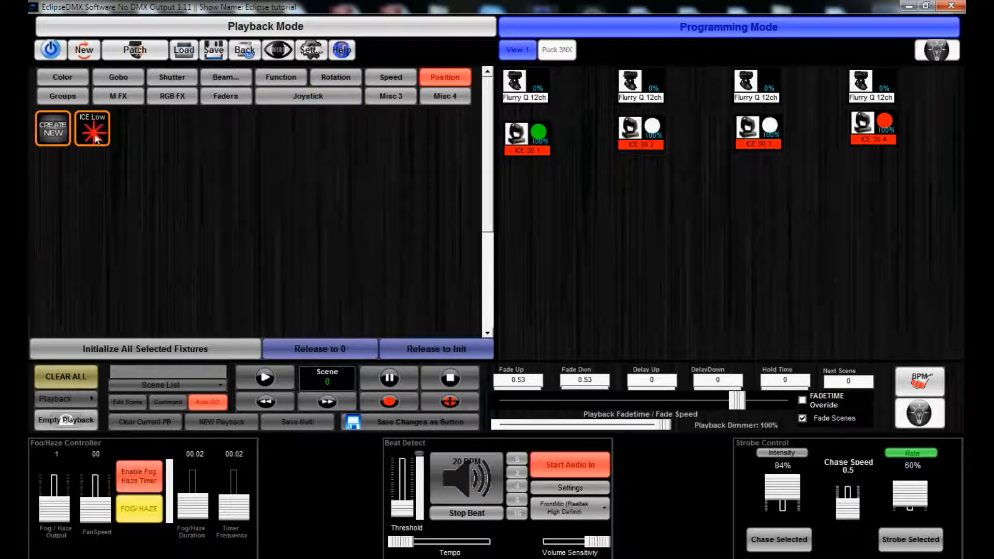
# Fan the fixtures from the start into a wider spread at pan 135, tilt 230
pyautogui.click(307, 96)
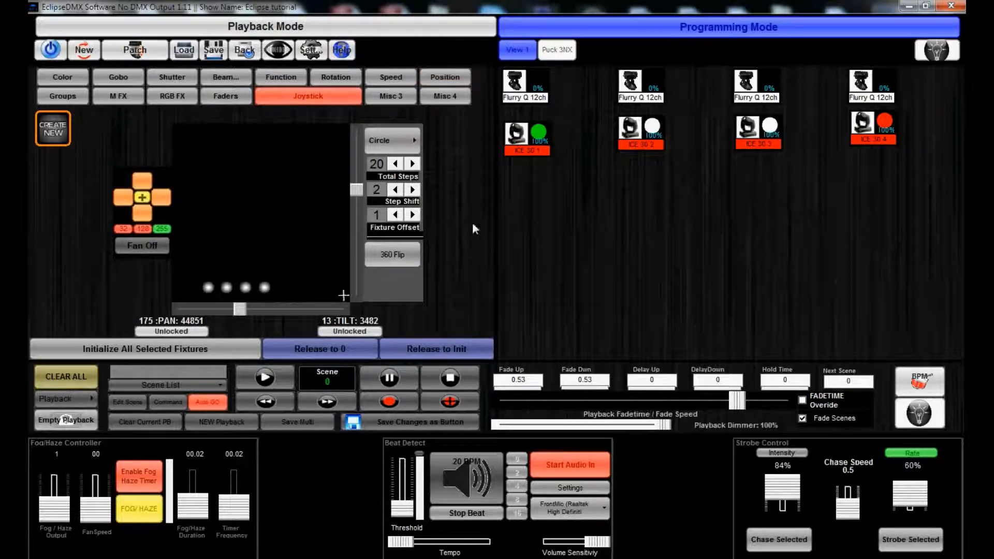
pyautogui.moveTo(480, 223)
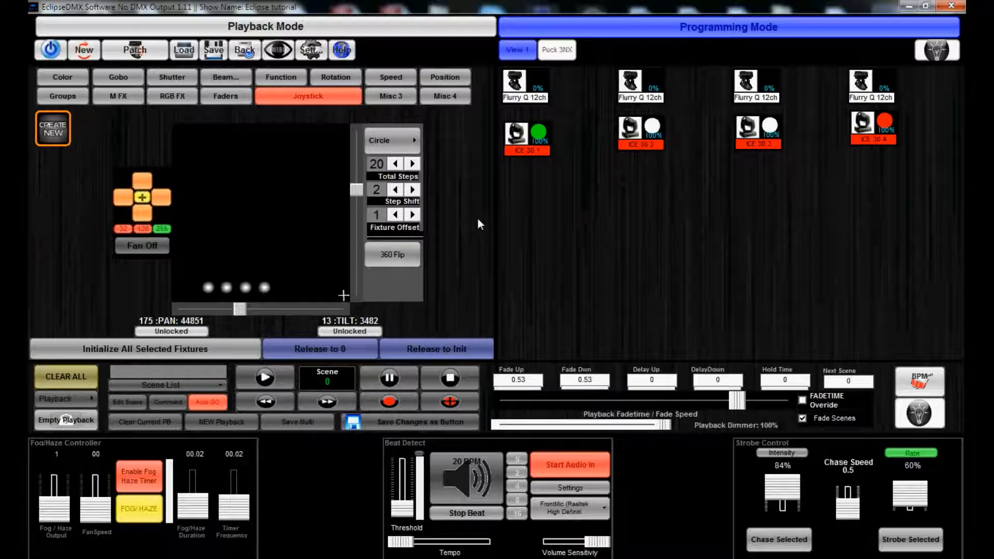
pyautogui.moveTo(442, 101)
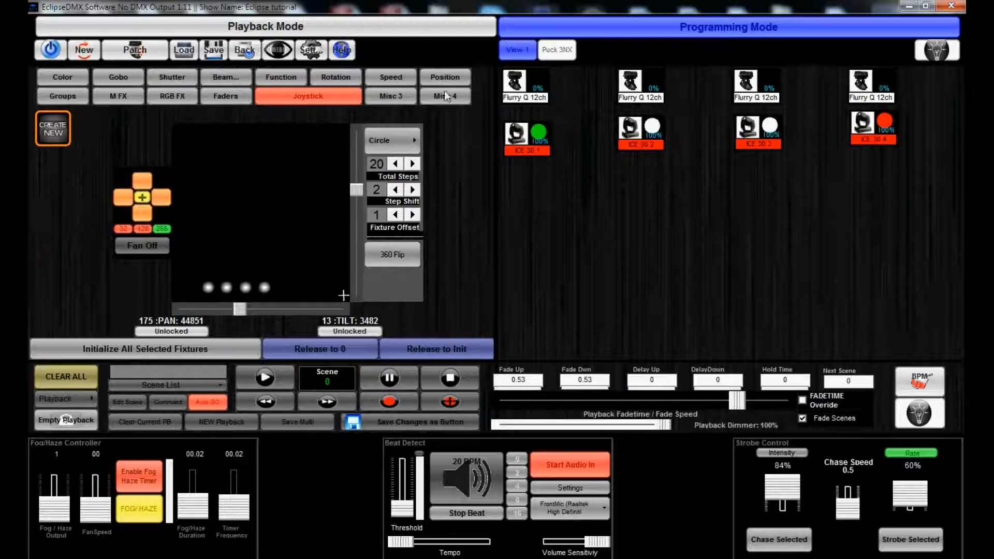
pyautogui.click(445, 77)
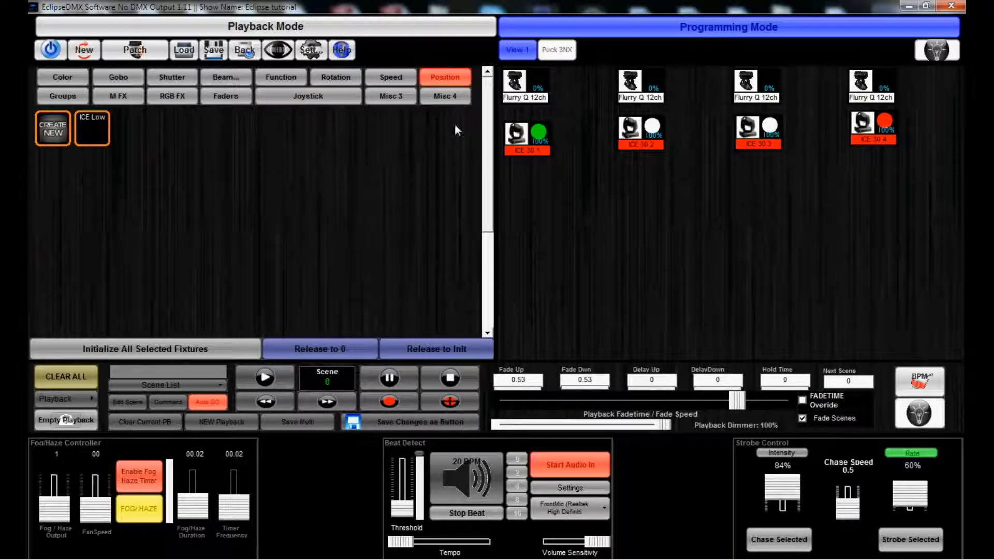
pyautogui.moveTo(240, 109)
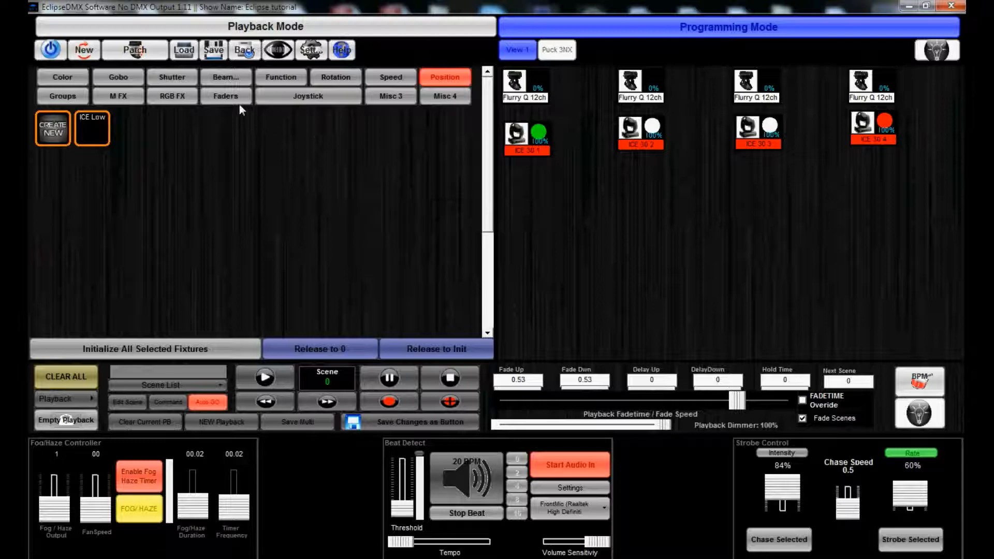
pyautogui.click(308, 96)
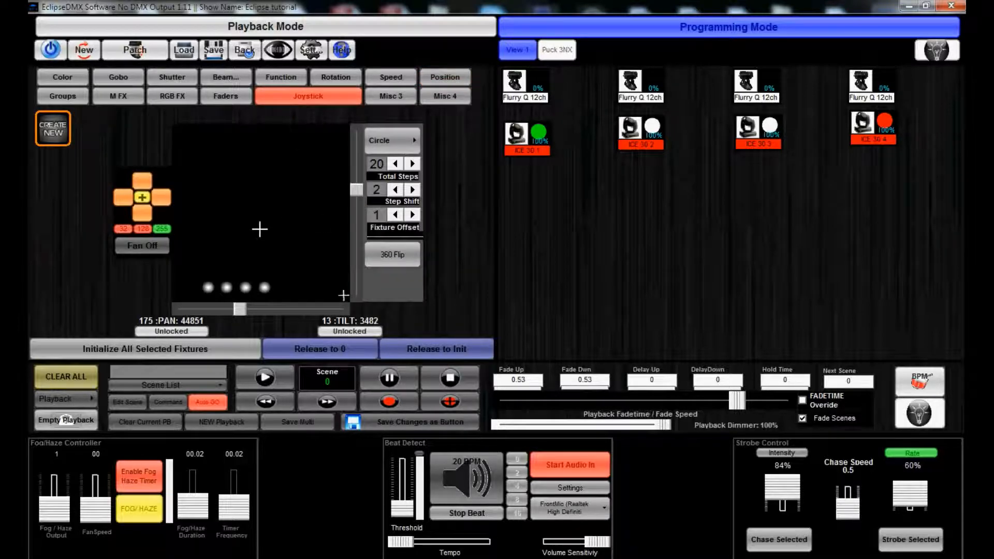
pyautogui.click(263, 188)
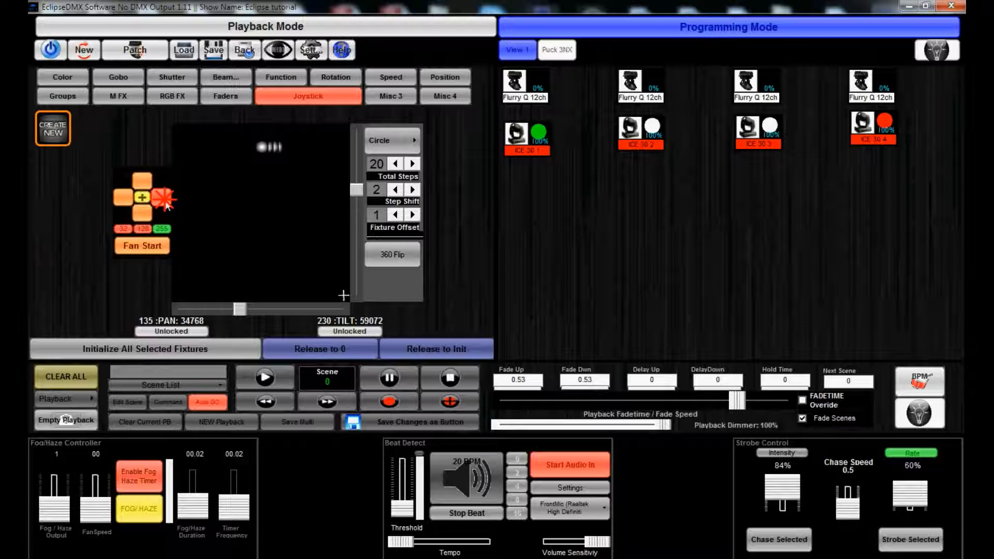
pyautogui.click(118, 199)
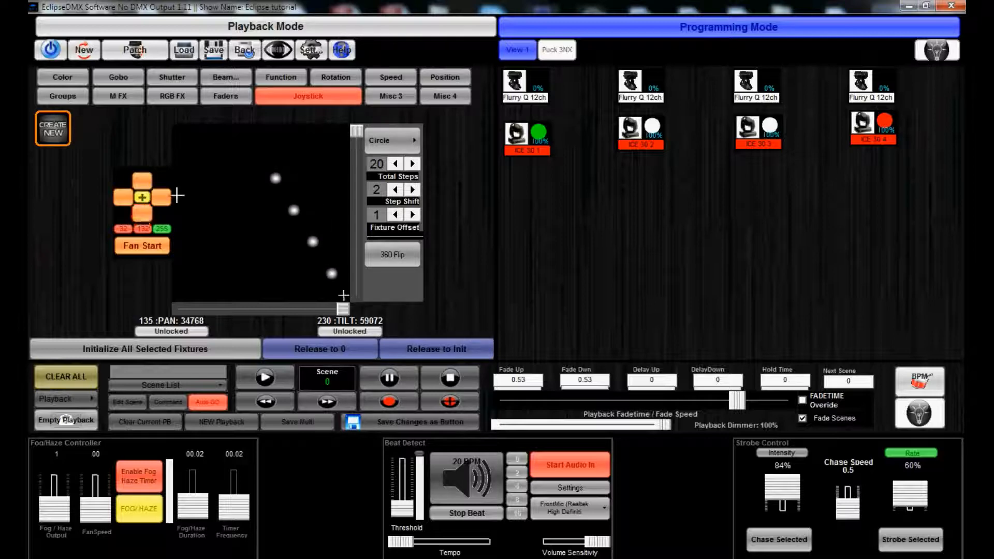
pyautogui.click(445, 77)
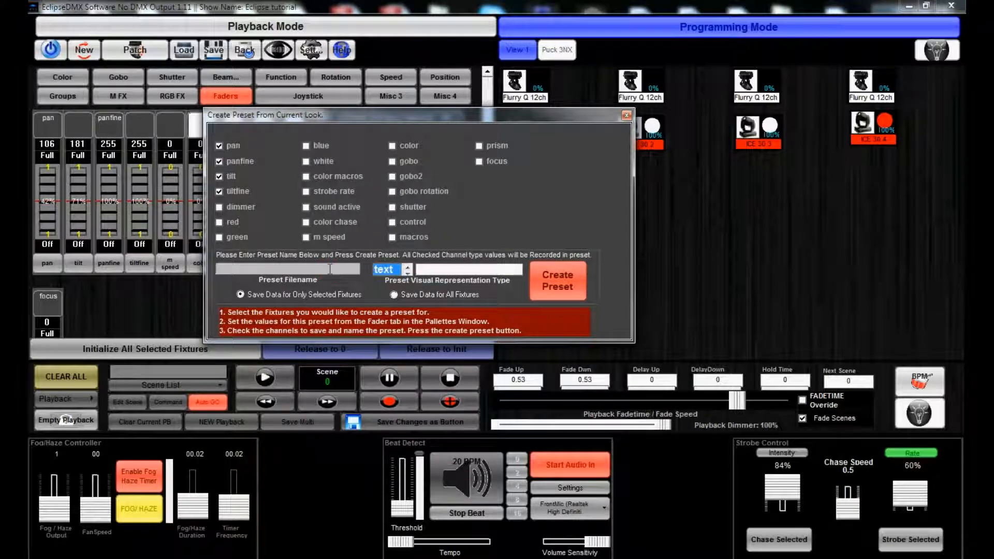
# Name the new fanned position preset 'ICE Wave' and create it
pyautogui.write('ICE')
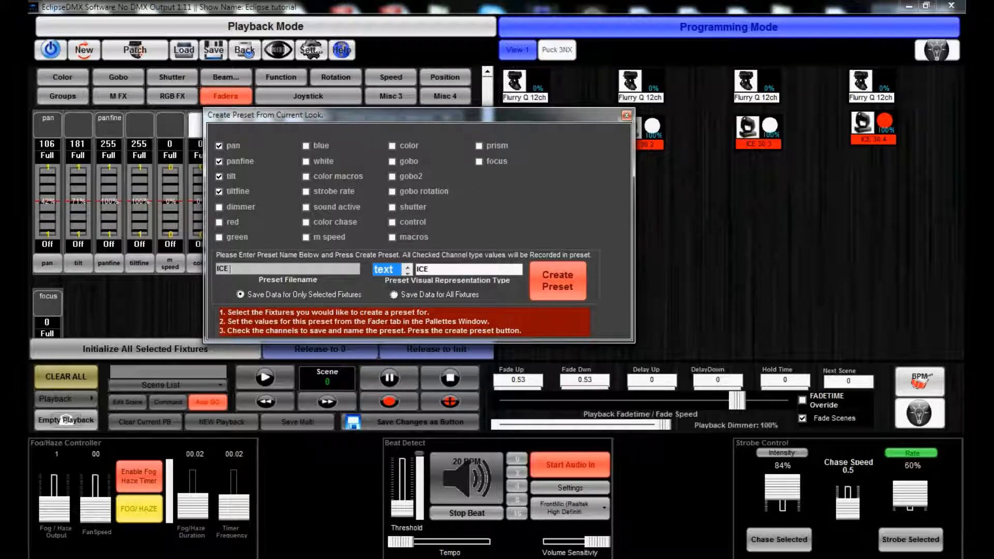
pyautogui.write('Wave')
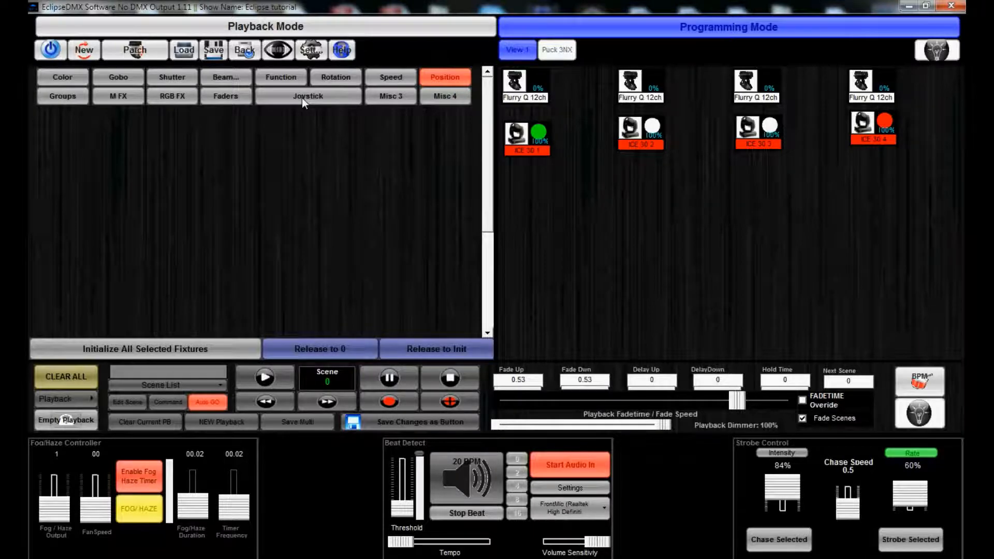
# View the position presets listing ICE Low and ICE Wave
pyautogui.click(446, 77)
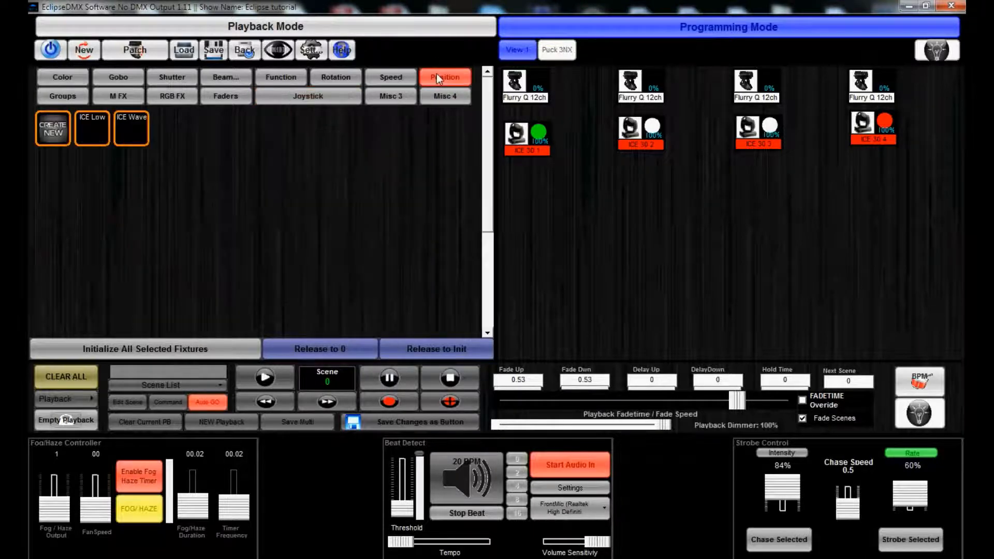
pyautogui.moveTo(147, 139)
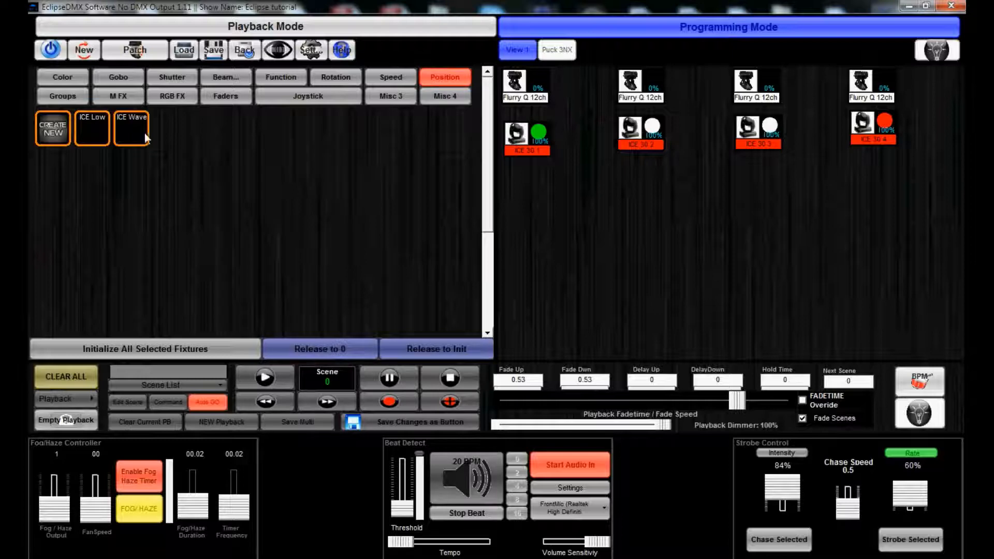
pyautogui.moveTo(298, 215)
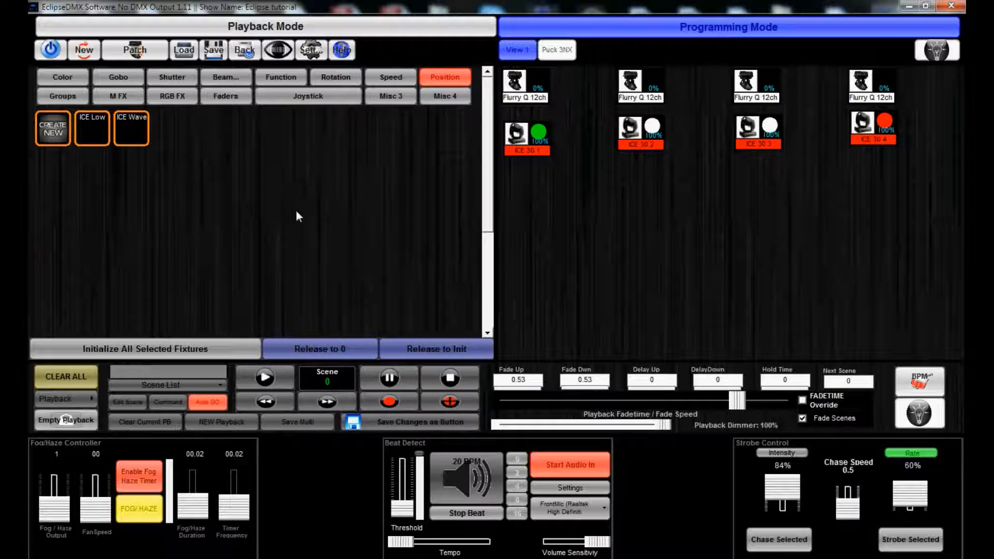
pyautogui.moveTo(284, 265)
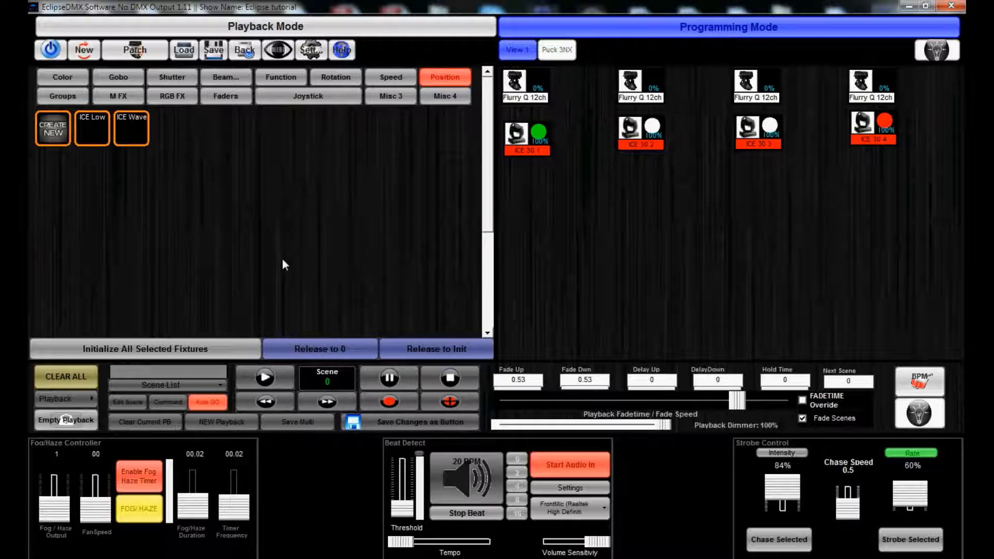
pyautogui.moveTo(286, 269)
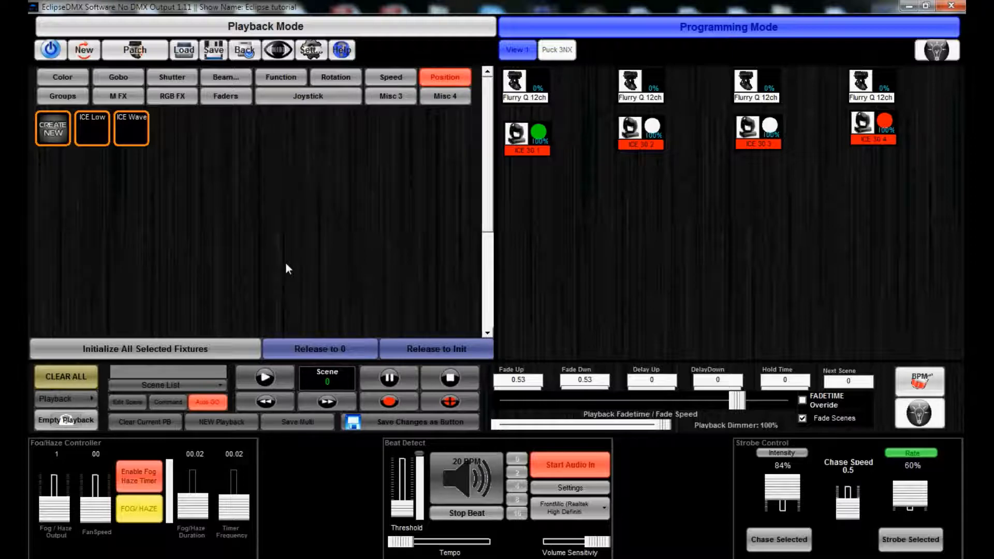
pyautogui.moveTo(317, 291)
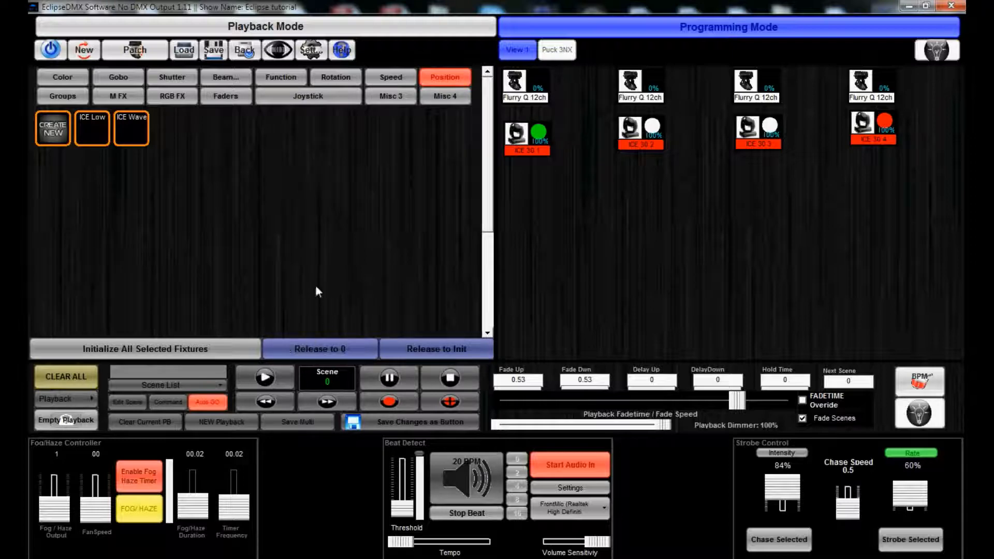
pyautogui.moveTo(501, 263)
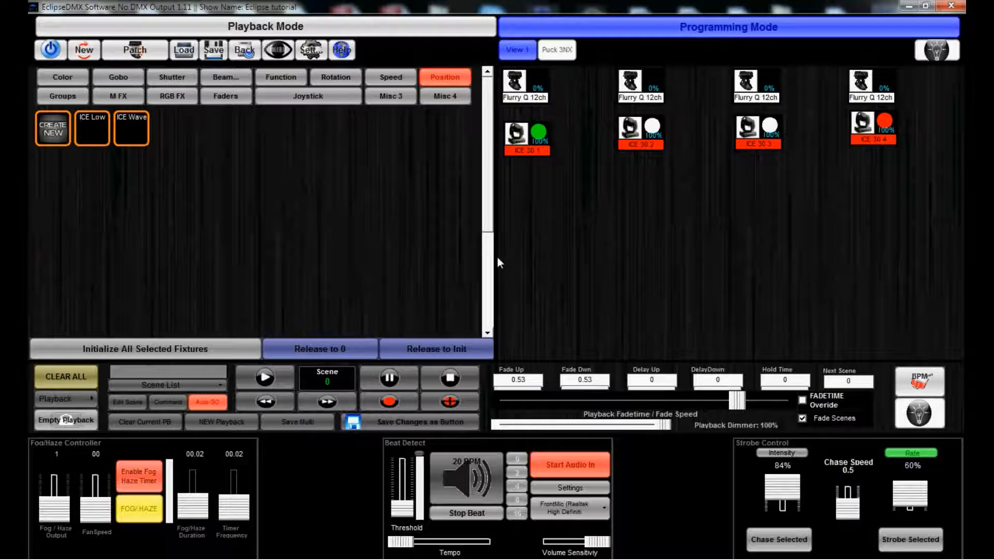
# Record ICE Low and ICE Wave as two scenes with 1.03 fade times and play the sequence
pyautogui.click(66, 377)
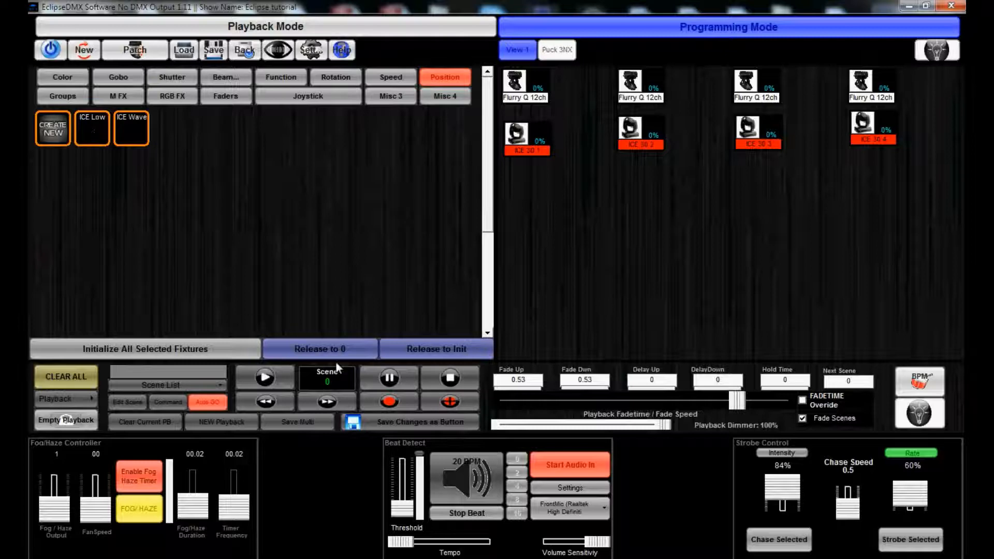
pyautogui.moveTo(447, 402)
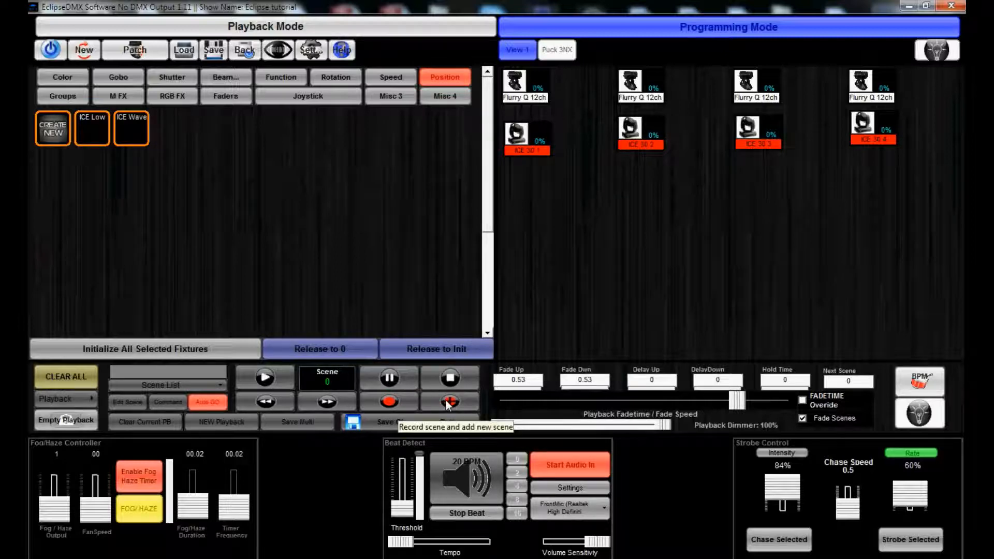
pyautogui.click(450, 401)
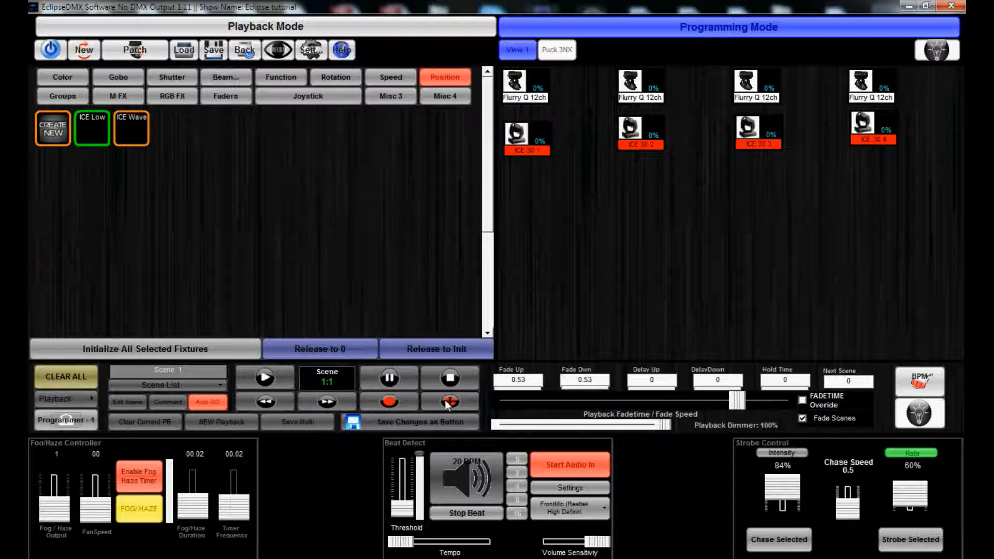
pyautogui.click(449, 401)
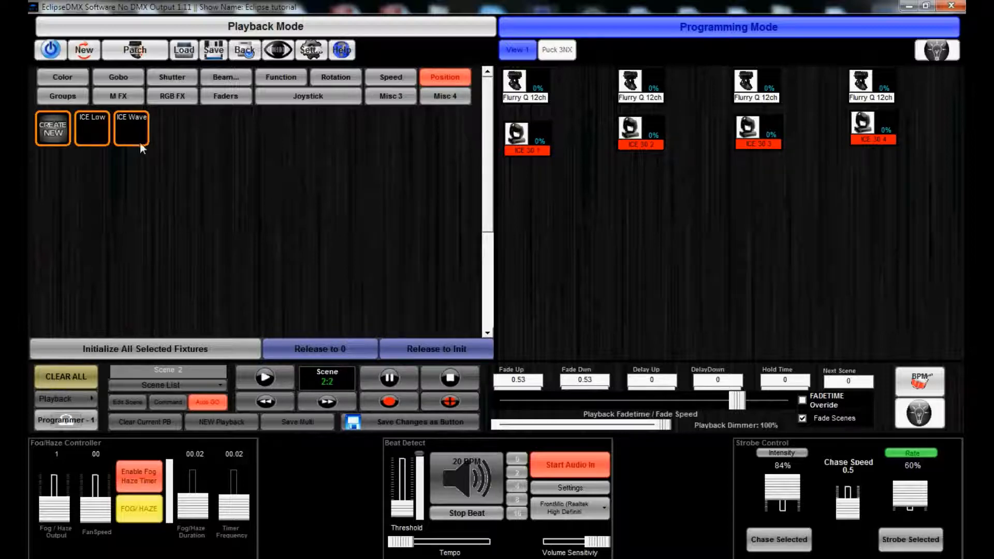
pyautogui.moveTo(353, 170)
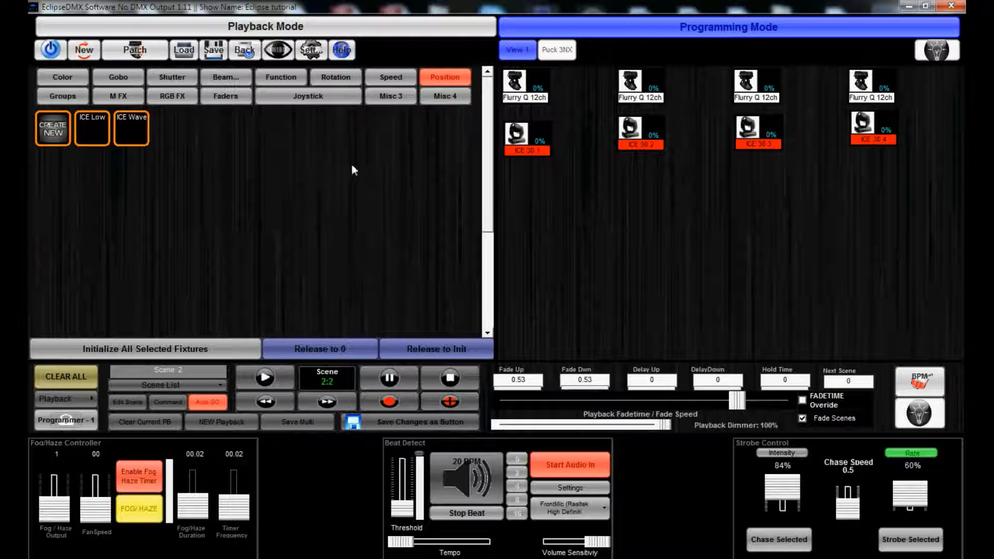
pyautogui.moveTo(128, 137)
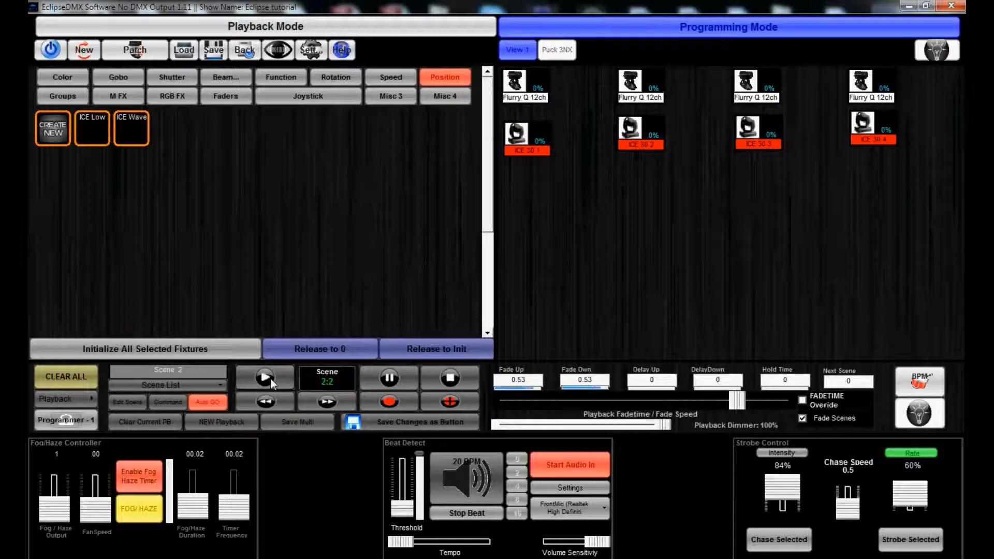
pyautogui.click(308, 97)
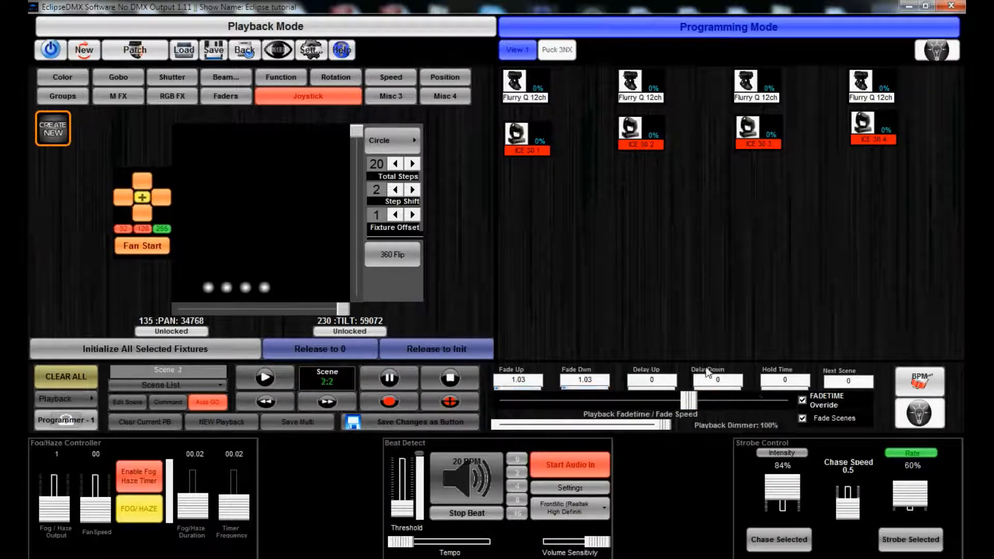
# Step the sequence from the ICE Low scene to ICE Wave and view the joystick and fader pages
pyautogui.click(446, 77)
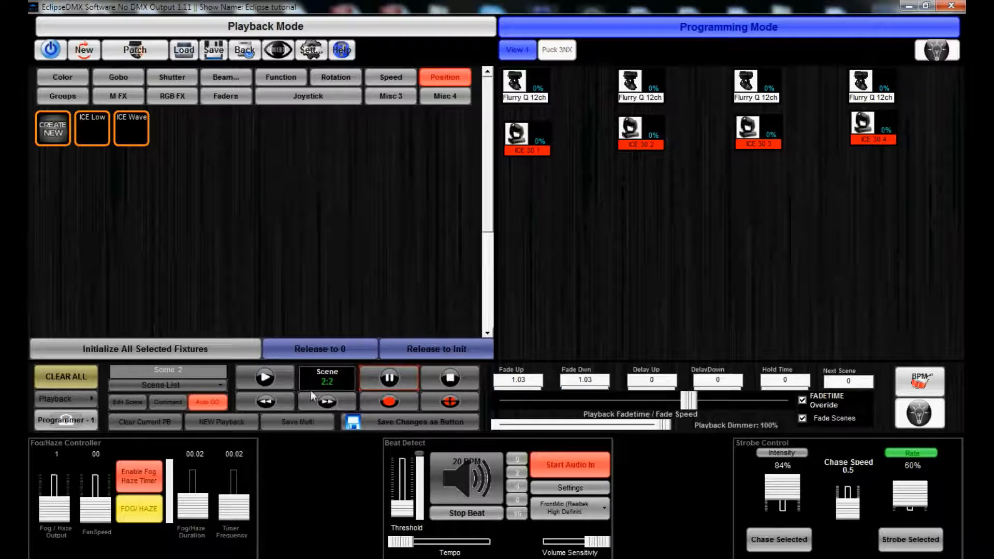
pyautogui.moveTo(128, 141)
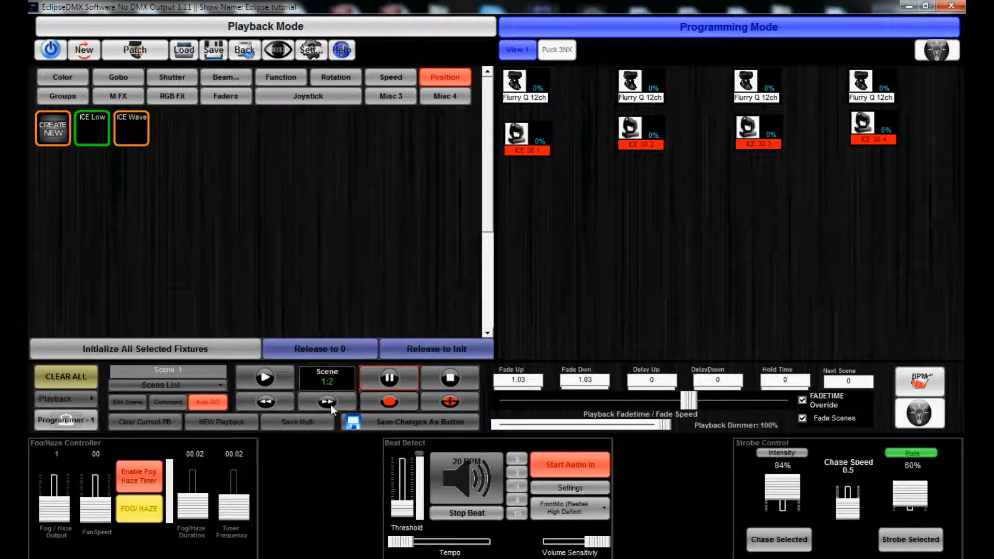
pyautogui.click(326, 402)
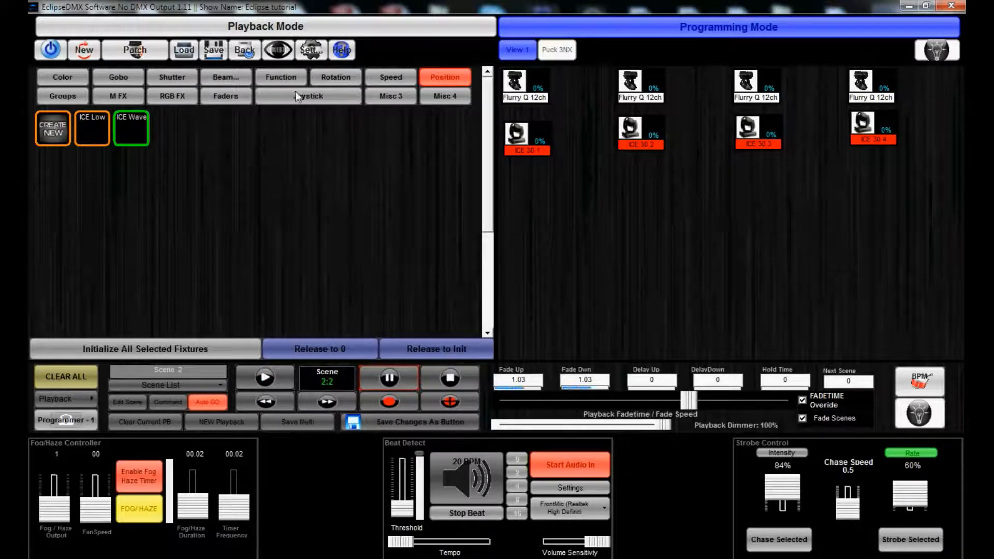
pyautogui.click(309, 97)
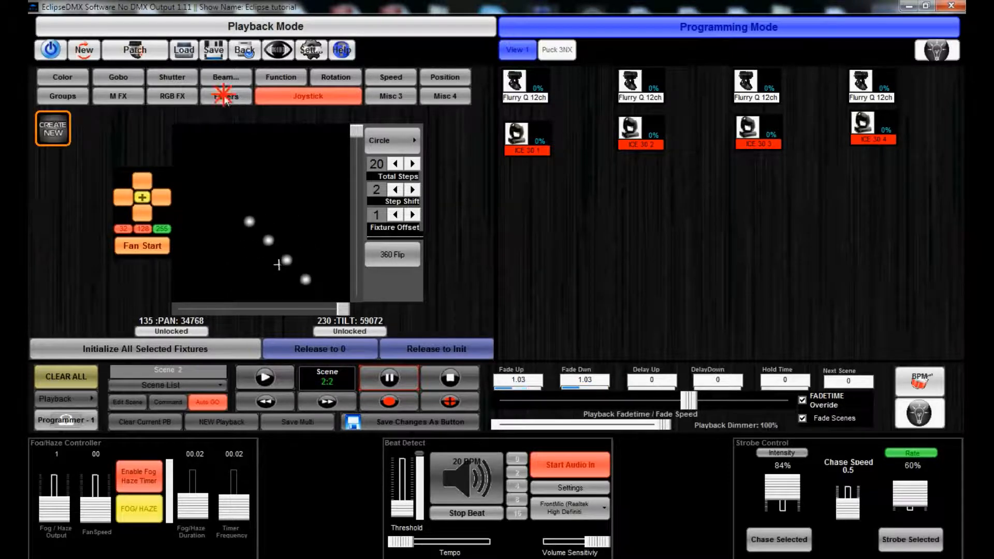
pyautogui.click(226, 97)
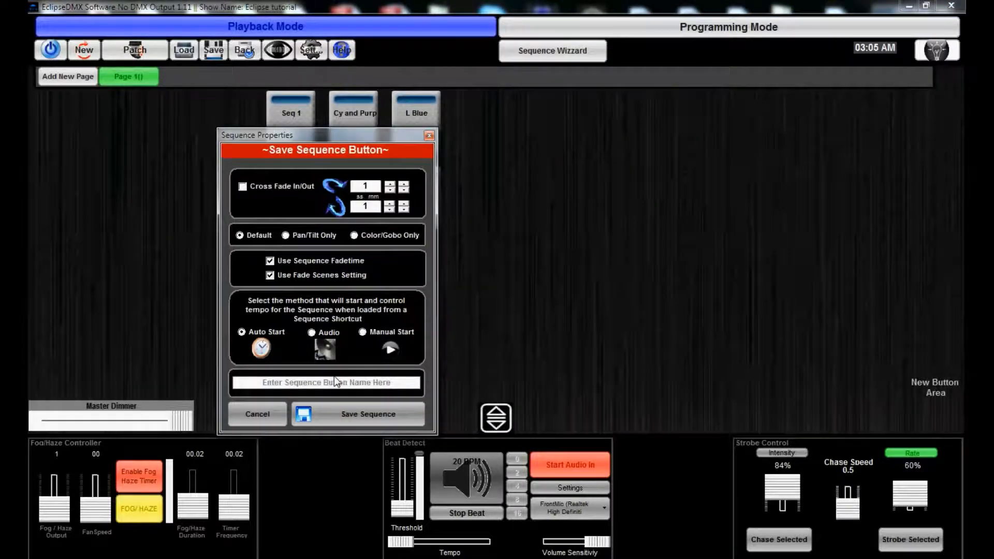
# Save the sequence as a 'Palette test' button beside the other sequences and start its playback
pyautogui.write('Palette test')
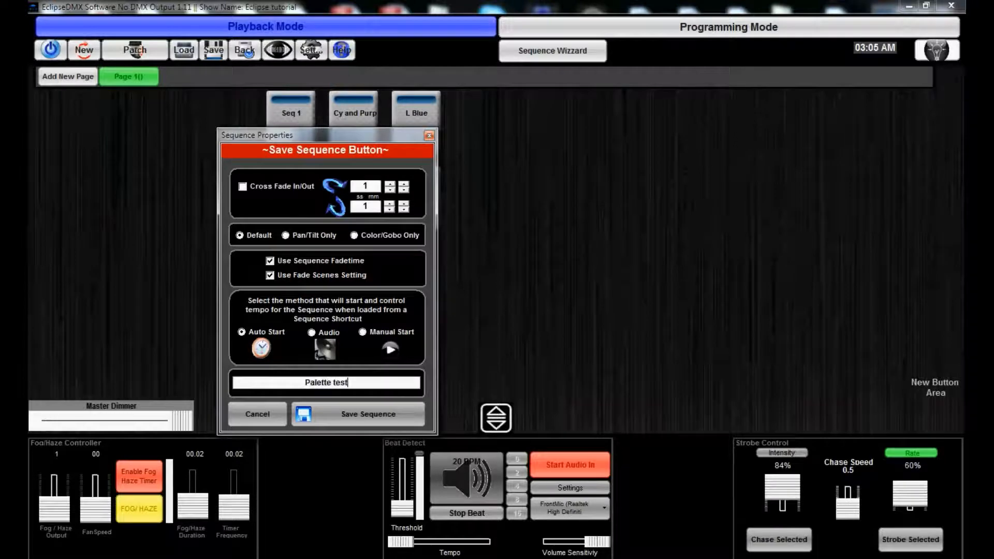
pyautogui.click(358, 414)
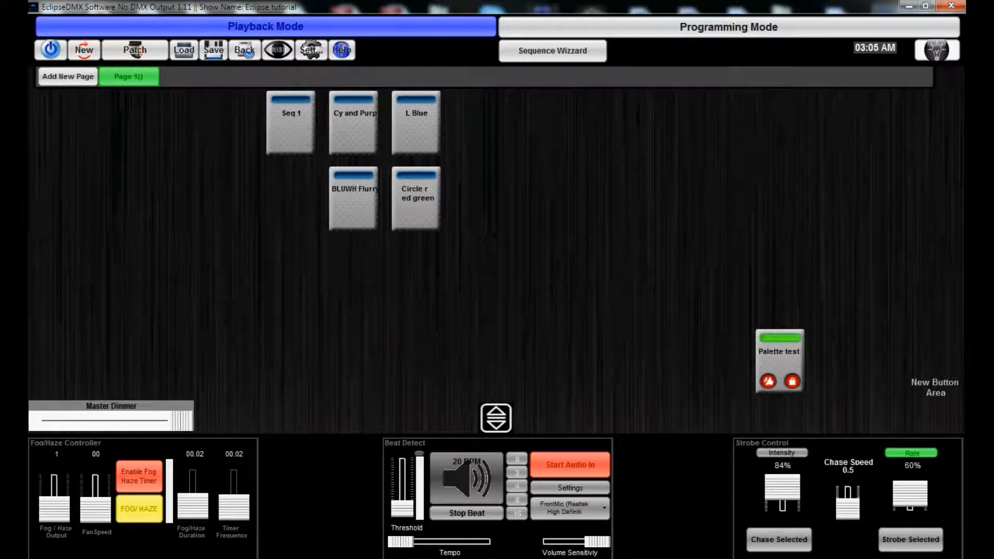
pyautogui.moveTo(777, 359); pyautogui.dragTo(565, 185)
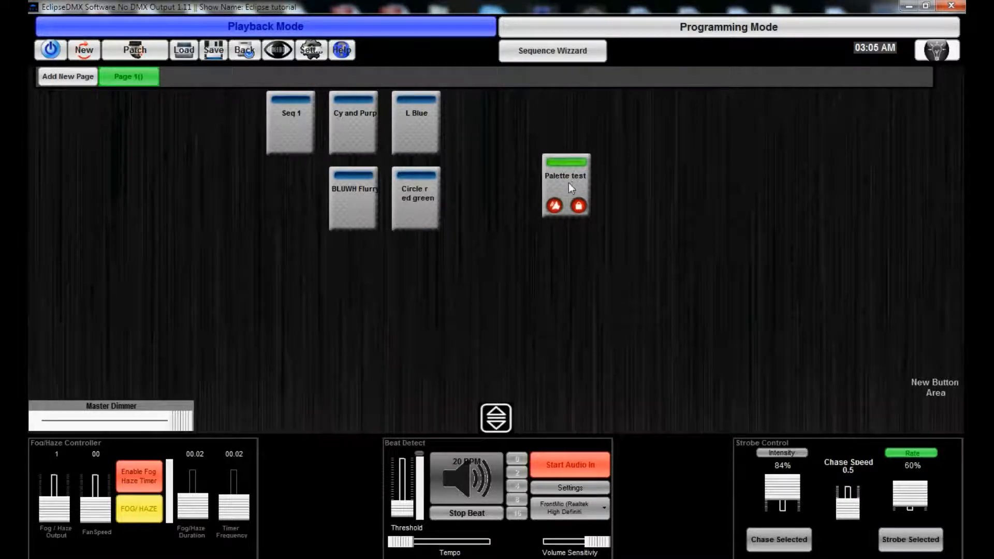
pyautogui.click(621, 35)
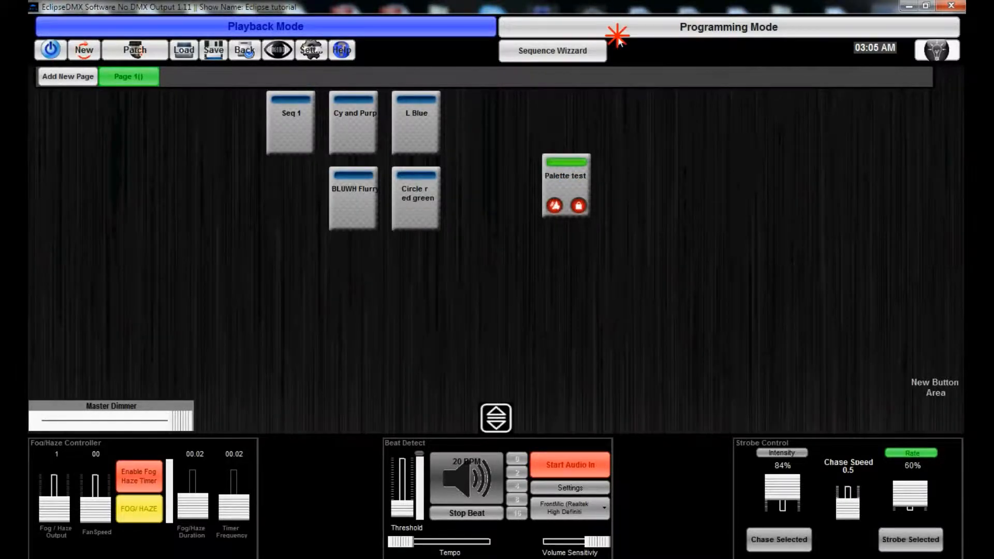
pyautogui.click(727, 26)
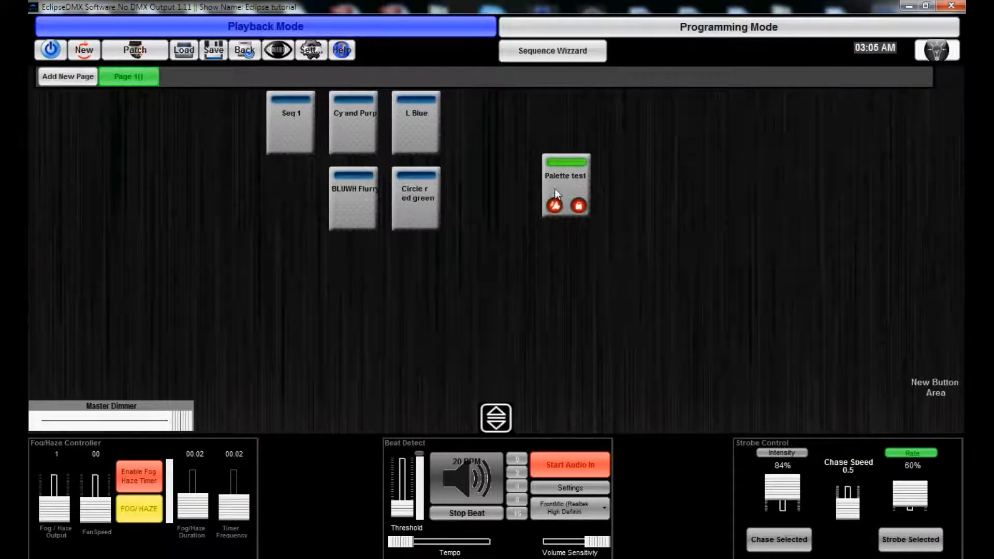
# Return to programming and review the fixtures' pan and tilt positions from the Position page
pyautogui.click(727, 27)
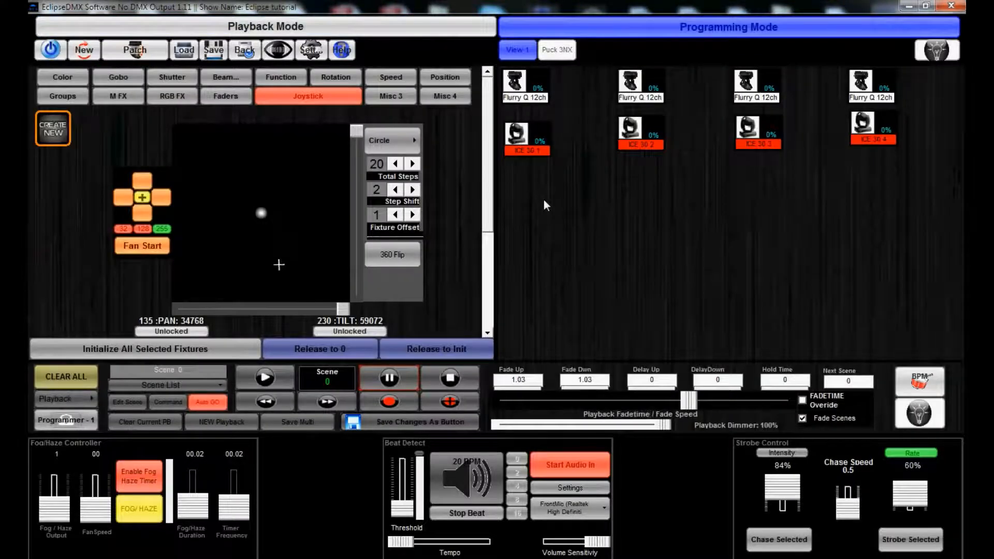
pyautogui.click(445, 76)
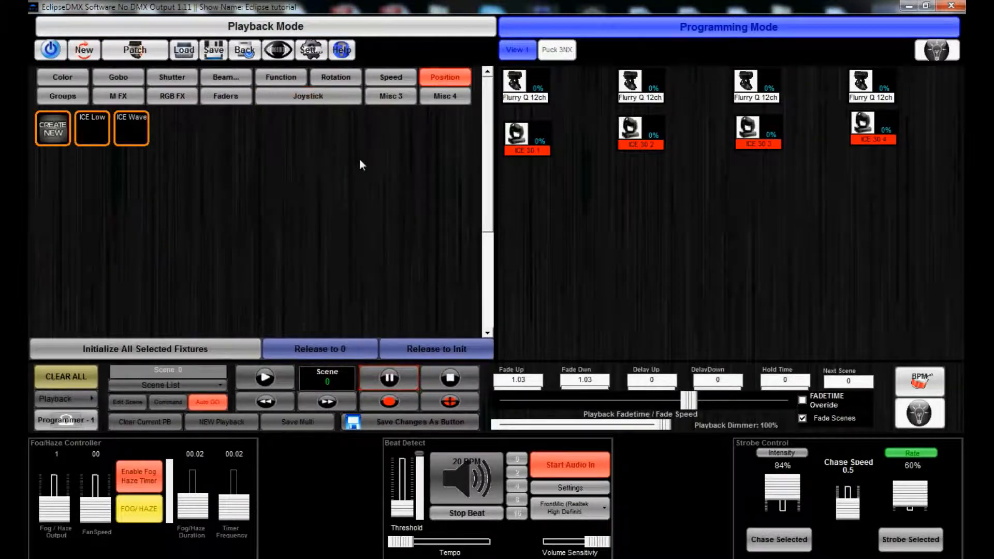
pyautogui.moveTo(417, 160)
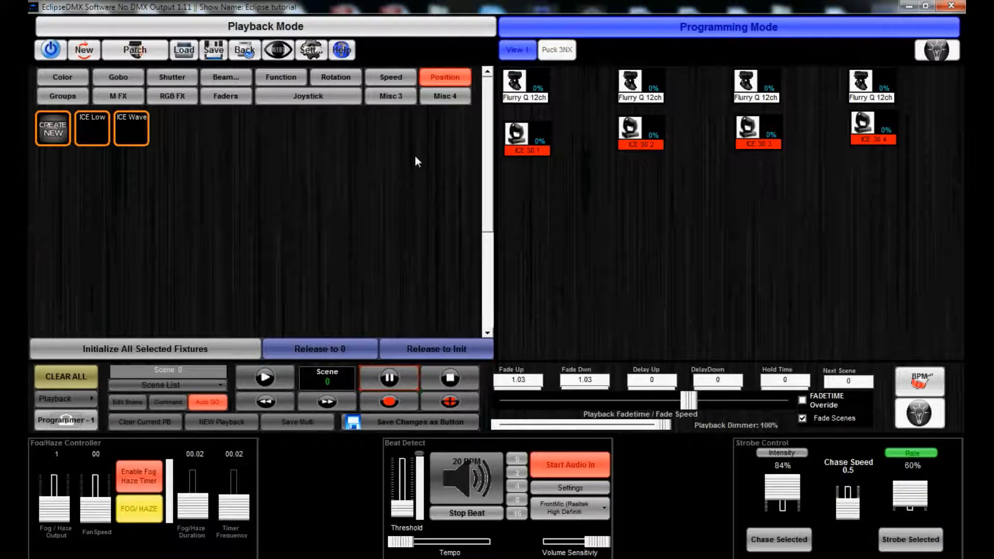
pyautogui.click(306, 96)
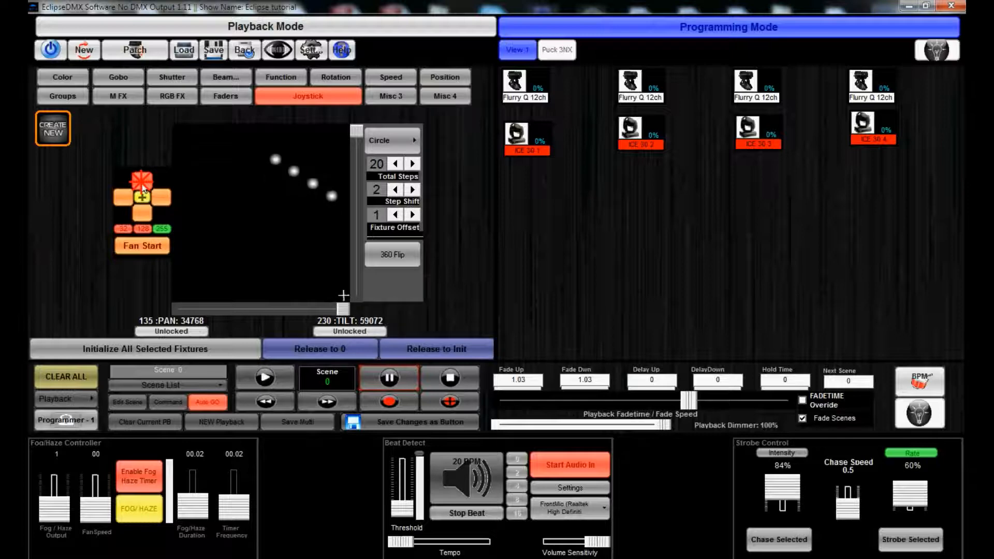
pyautogui.click(444, 77)
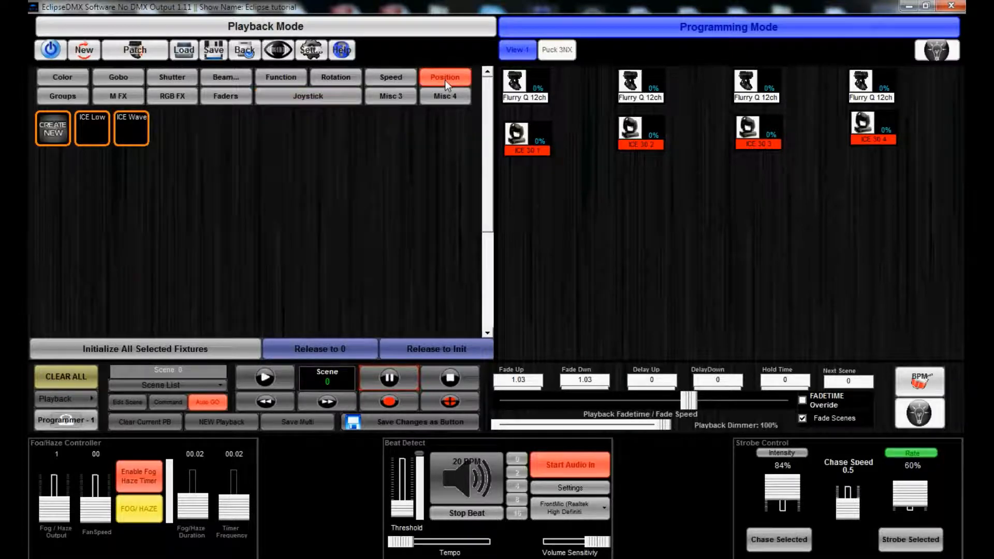
# Re-save ICE Wave with the current look, then recall ICE Low and view its pan/tilt positions
pyautogui.rightClick(132, 128)
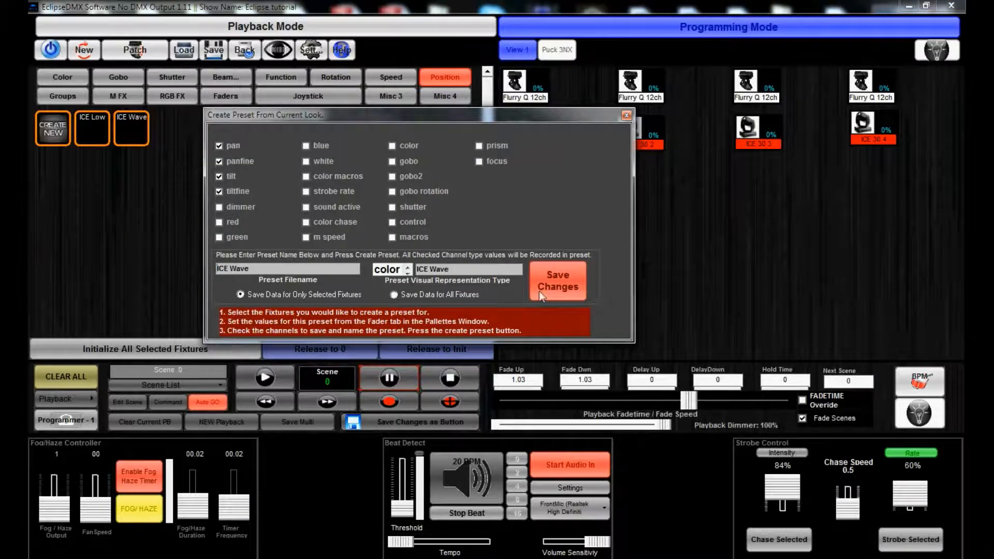
pyautogui.click(557, 281)
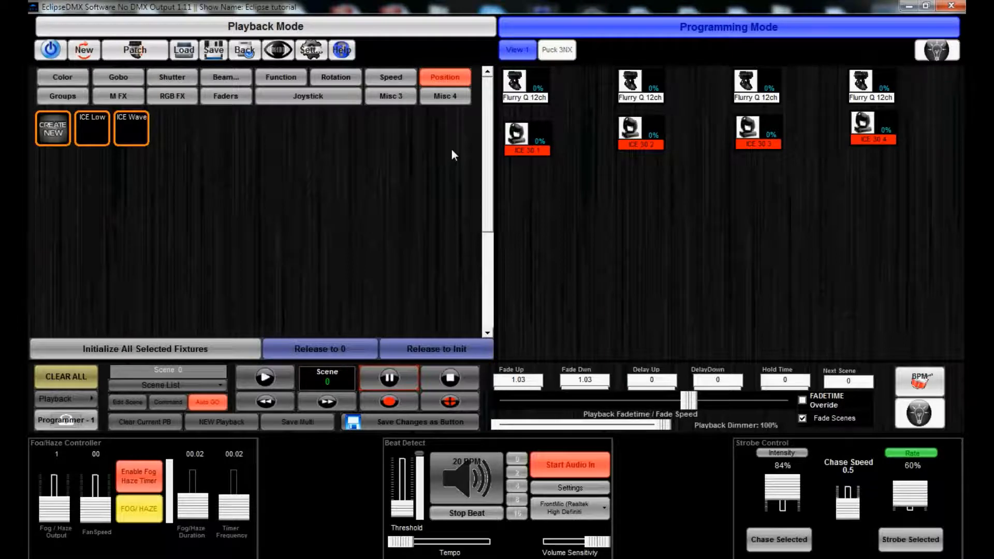
pyautogui.click(94, 128)
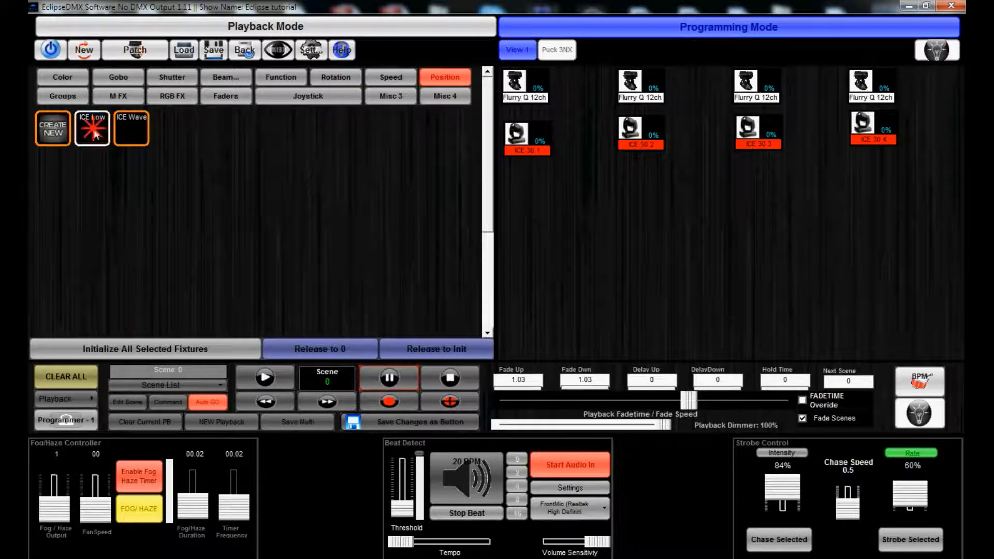
pyautogui.click(307, 96)
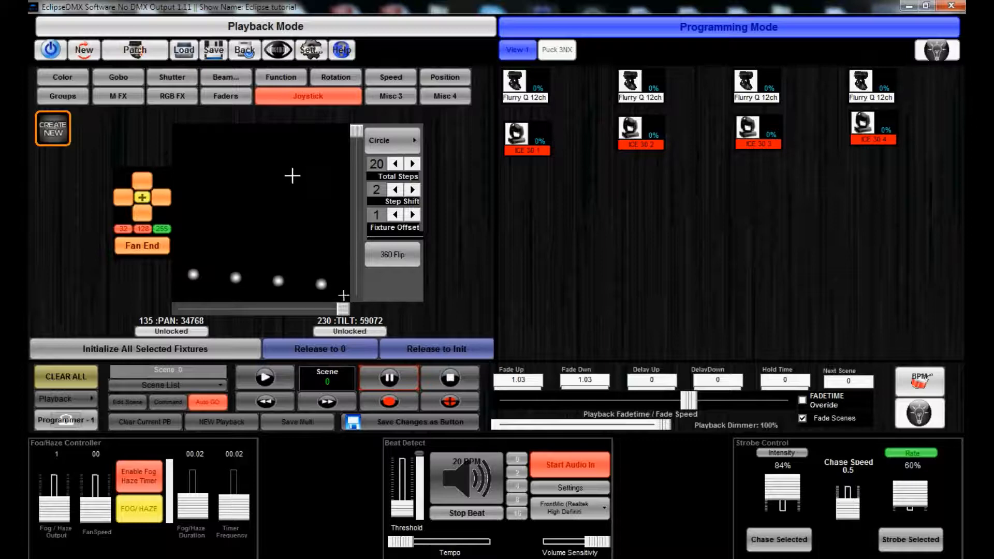
# Re-save the ICE Low preset from the current end-fanned look and confirm the changes
pyautogui.click(445, 76)
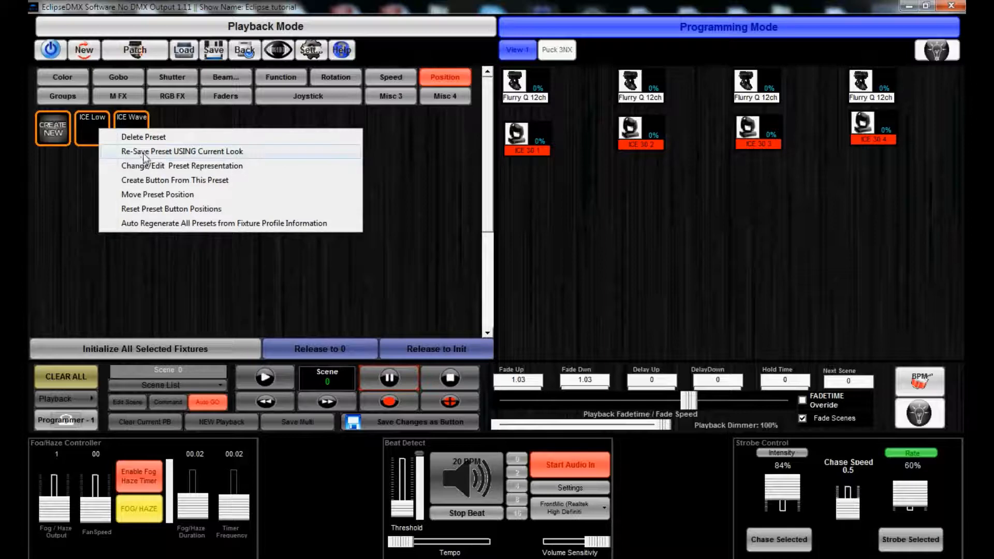
pyautogui.click(182, 151)
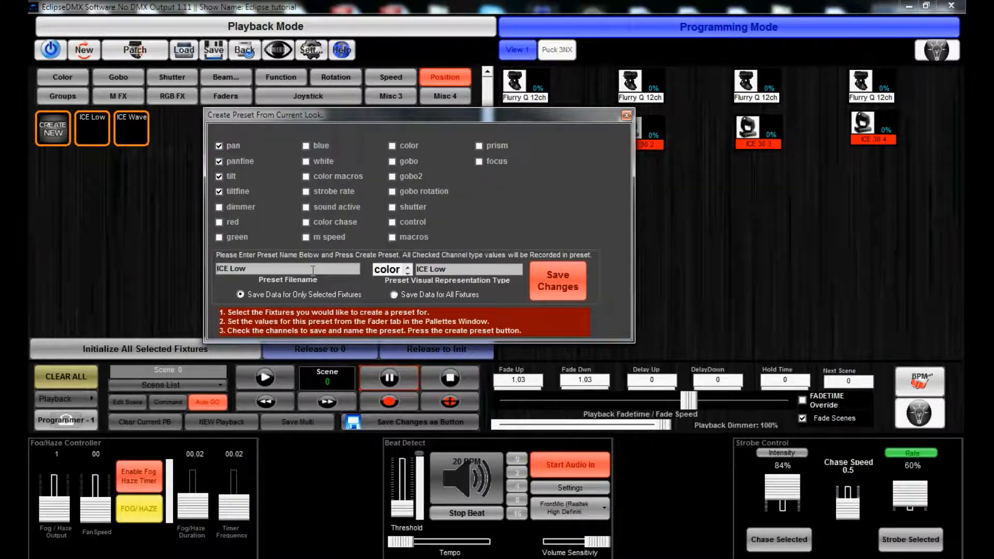
pyautogui.click(627, 114)
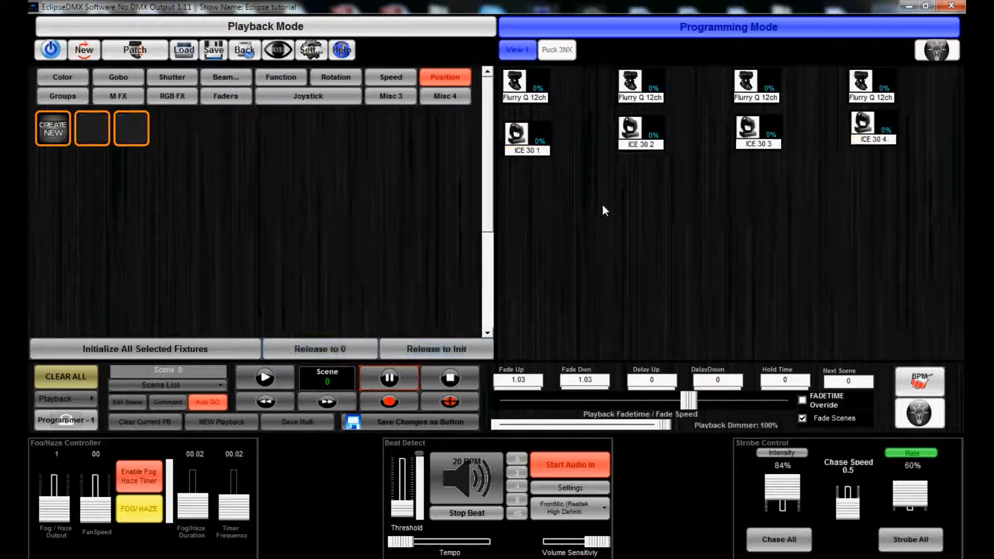
# Restart Palette test from the playback page, then return to programming mode
pyautogui.click(264, 27)
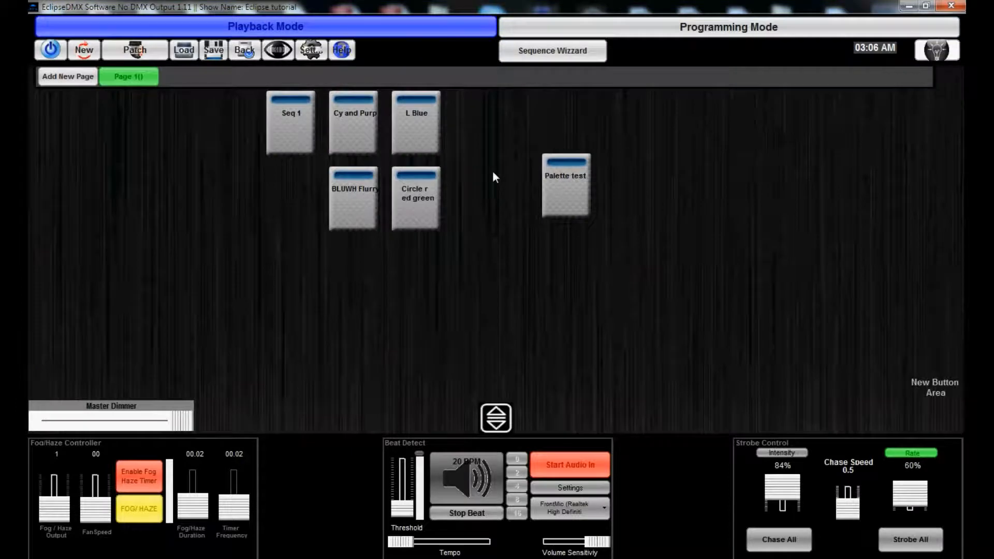
pyautogui.moveTo(570, 186)
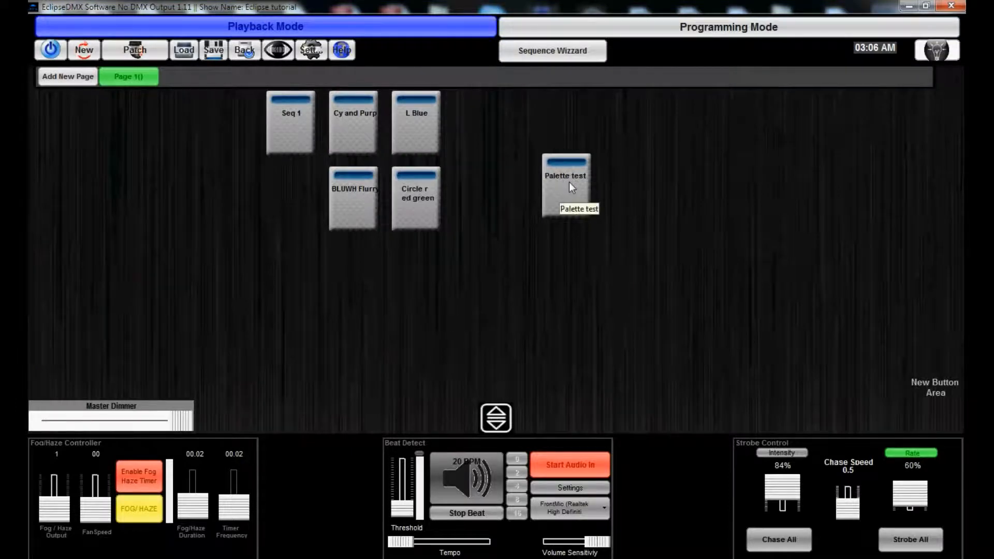
pyautogui.moveTo(572, 185)
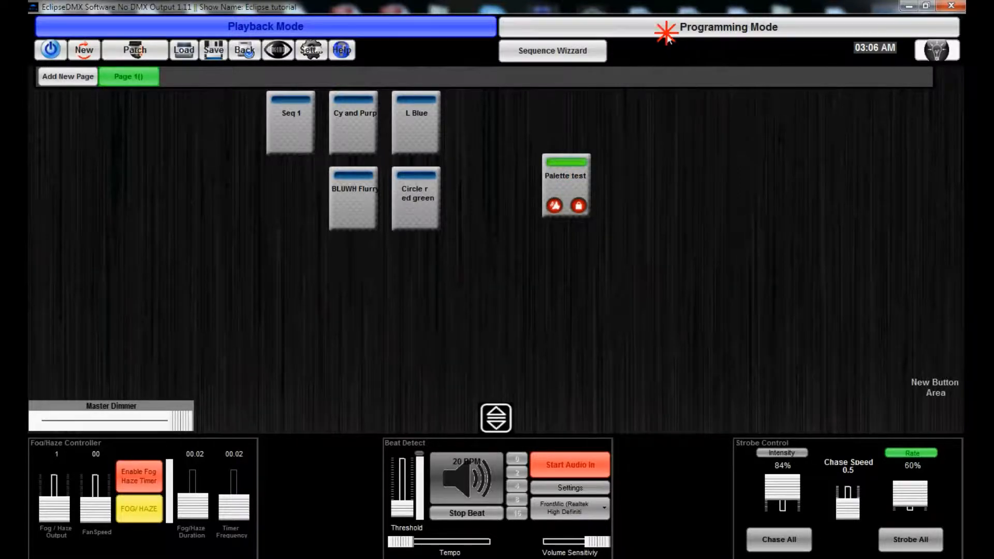
pyautogui.click(727, 27)
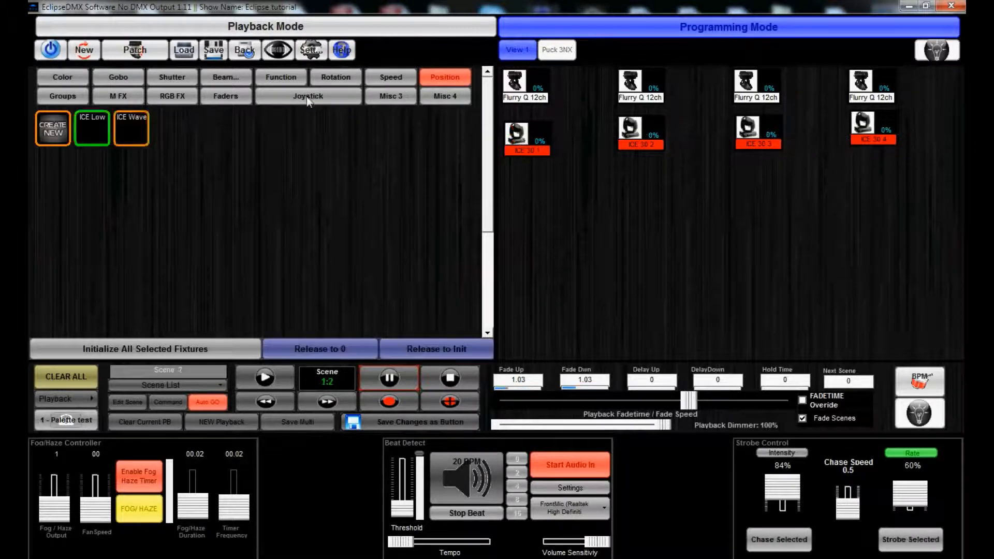
# Watch the joystick while stepping Palette test back to scene 1 and forward, then show position presets
pyautogui.click(308, 95)
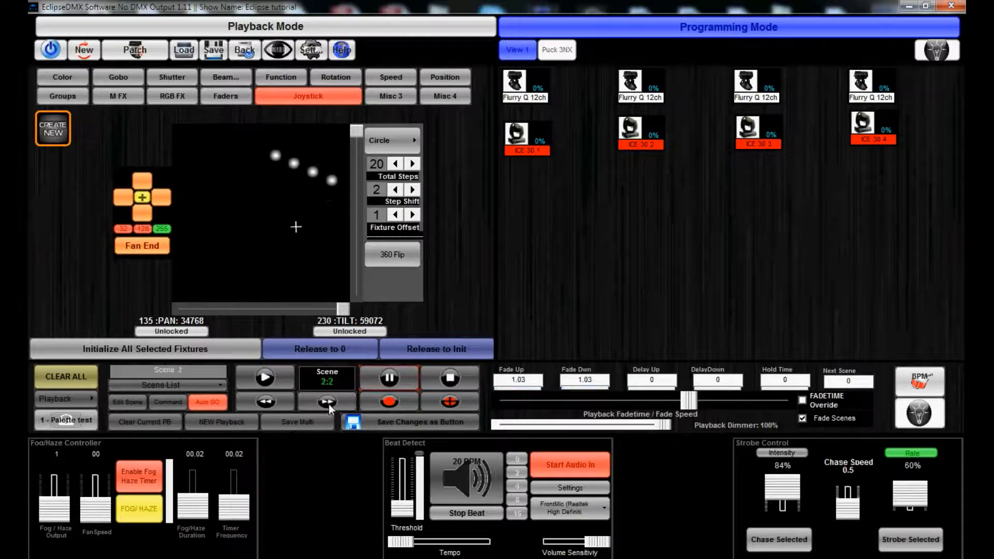
pyautogui.click(264, 402)
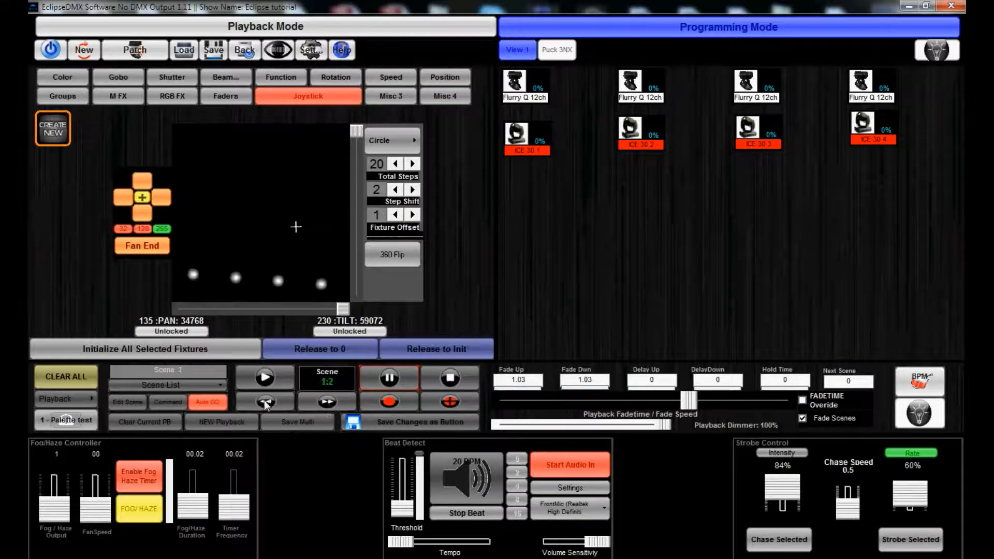
pyautogui.click(326, 402)
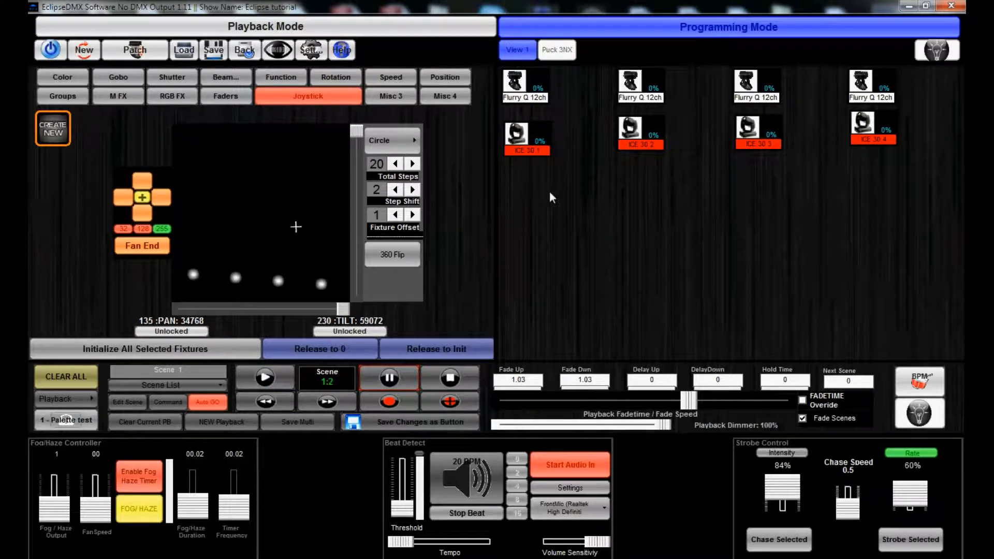
pyautogui.click(445, 76)
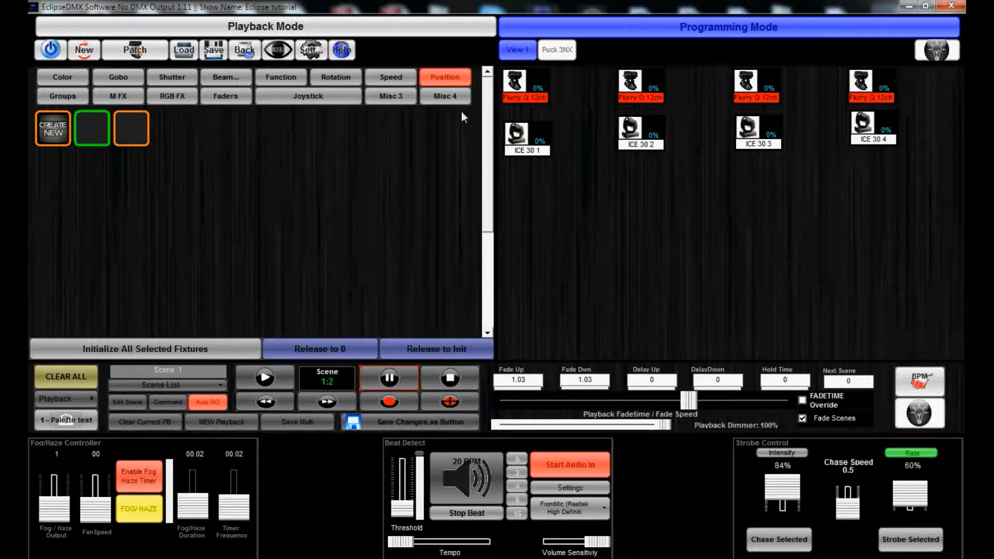
pyautogui.click(307, 97)
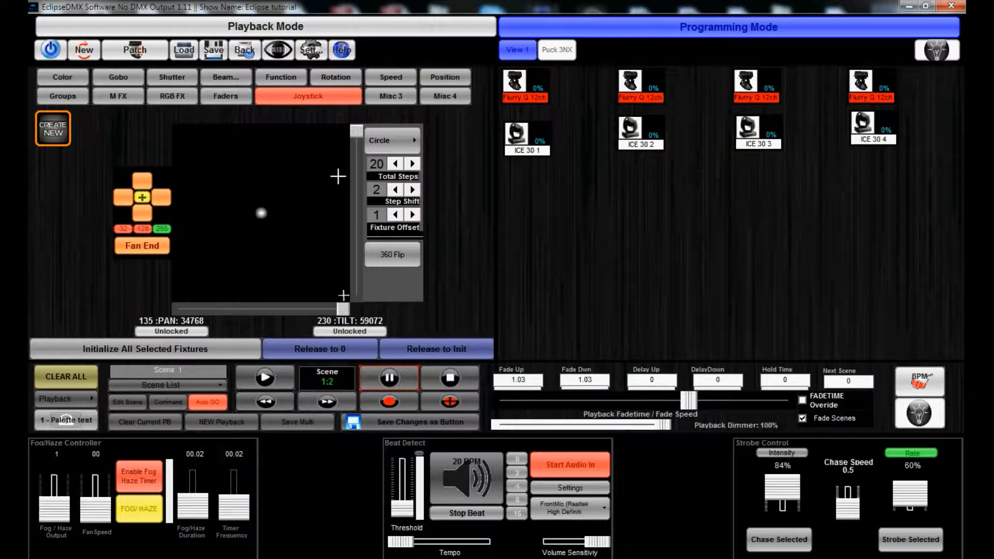
pyautogui.click(445, 77)
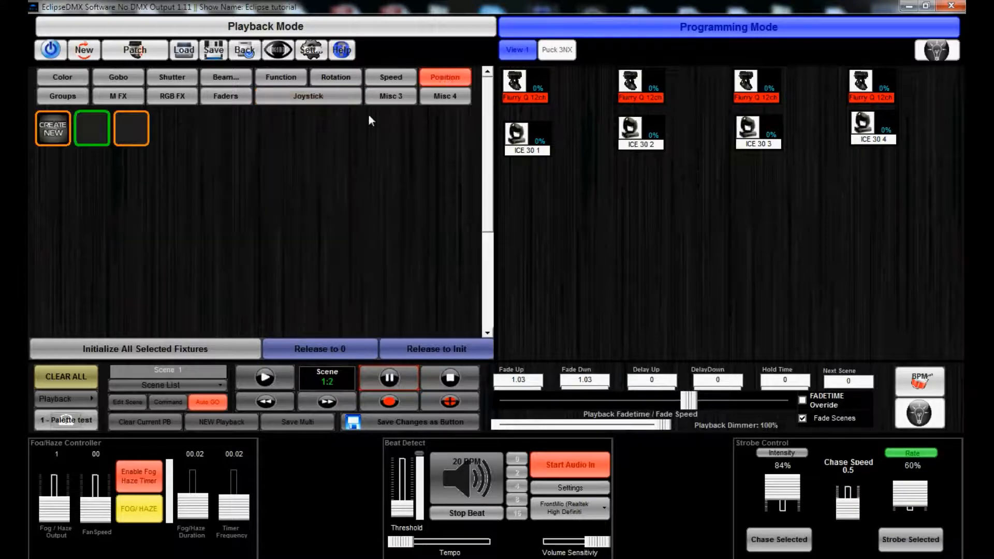
pyautogui.moveTo(93, 133)
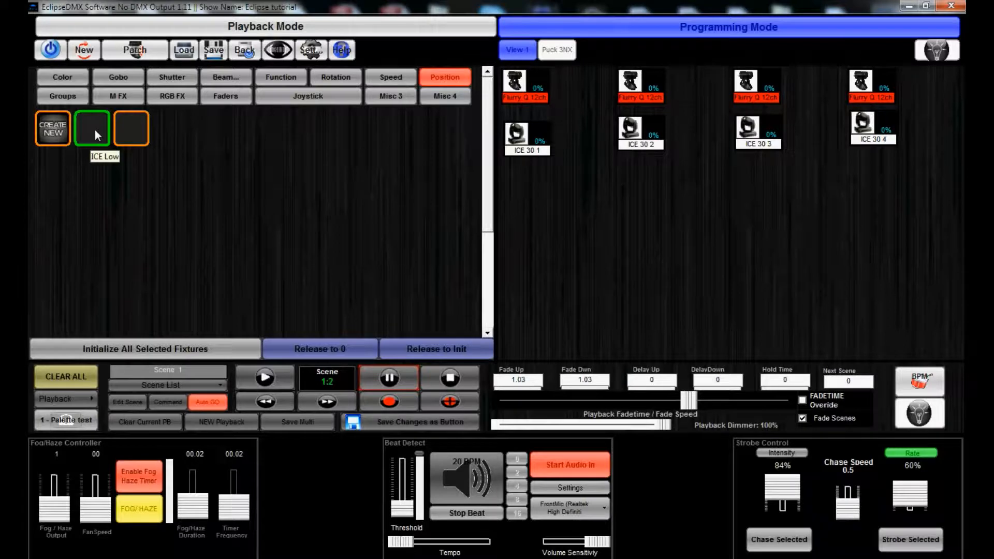
# Bring up the ICE Low preset's options and dismiss them without changing the preset
pyautogui.rightClick(92, 128)
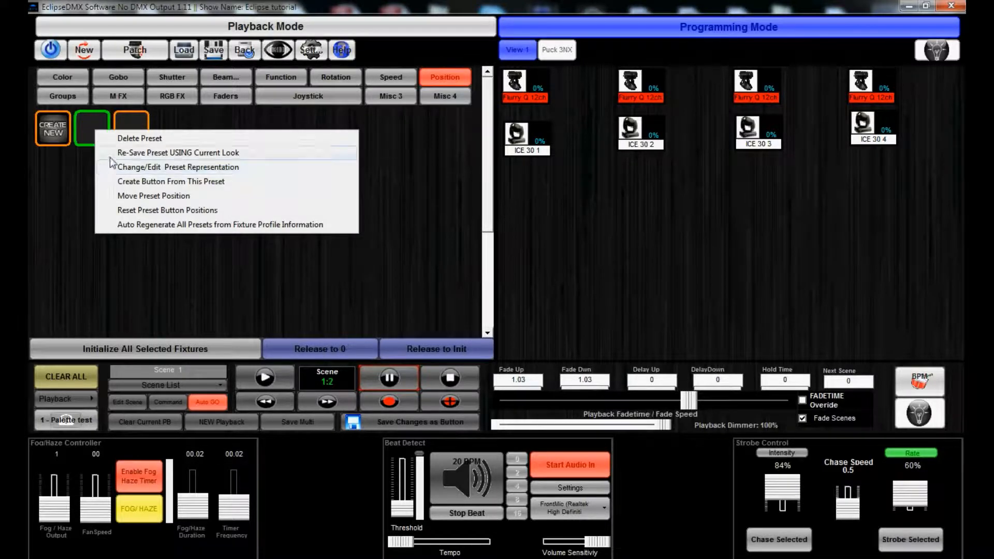
pyautogui.moveTo(158, 215)
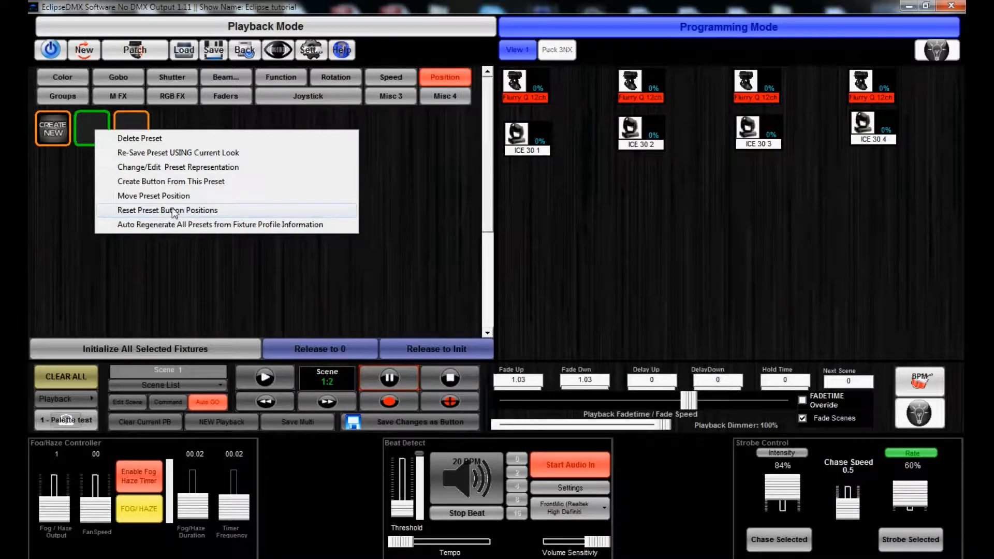
pyautogui.moveTo(181, 184)
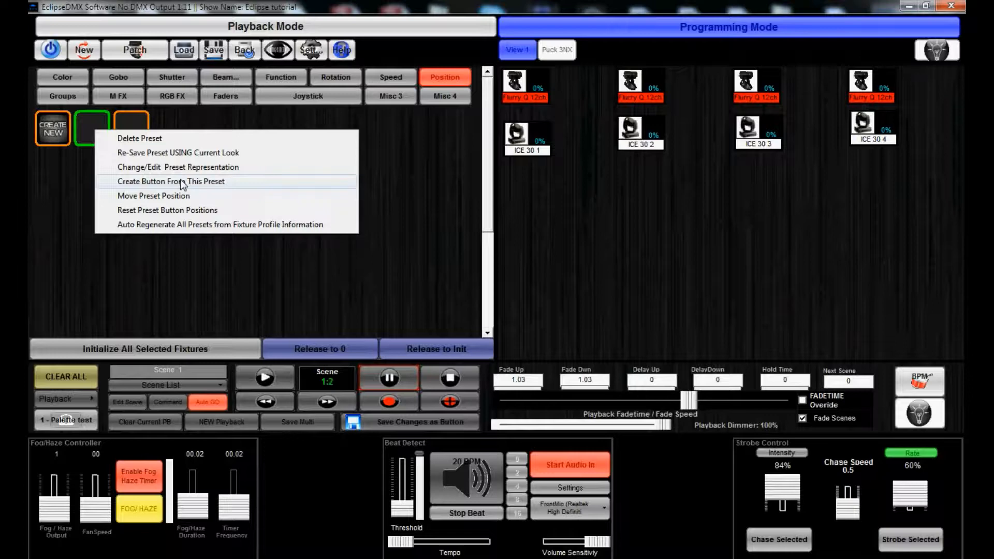
pyautogui.moveTo(216, 233)
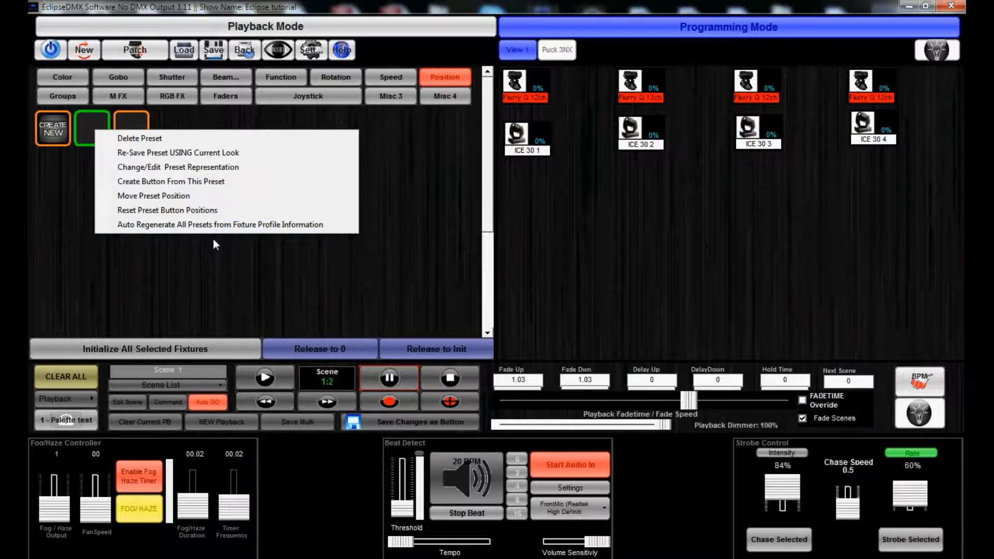
pyautogui.moveTo(195, 156)
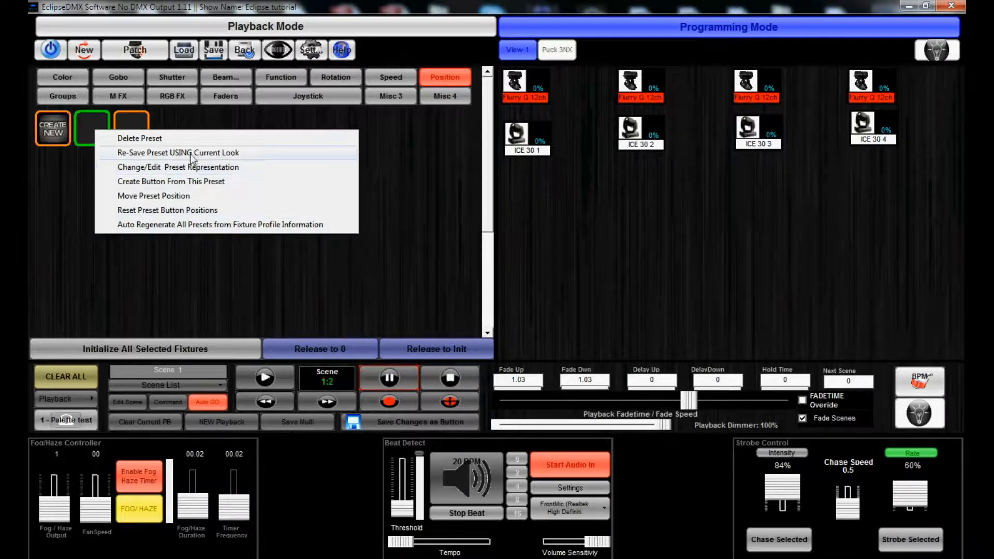
pyautogui.click(288, 149)
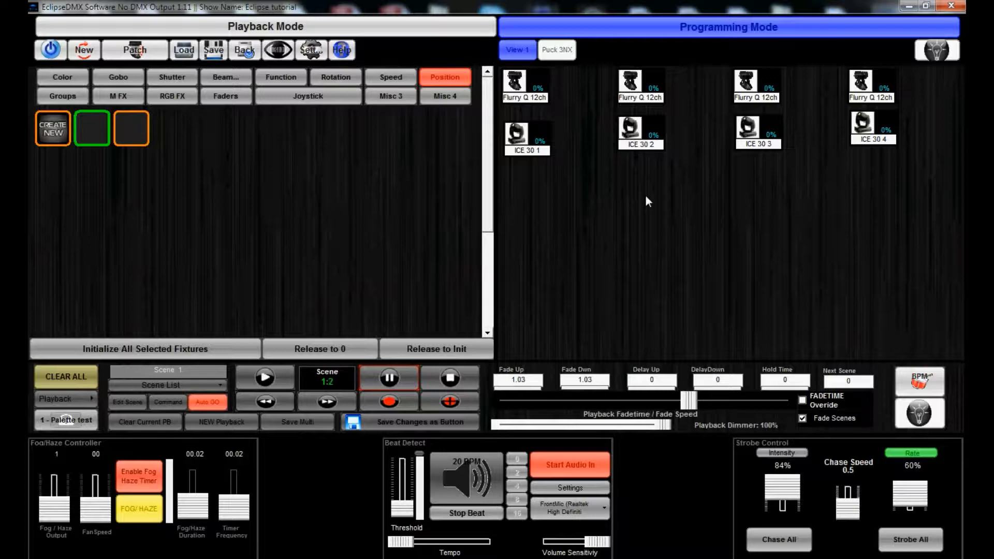
# Check the four ICE 30 fixtures' channel levels and start a new preset from the current look on Misc 3
pyautogui.click(390, 97)
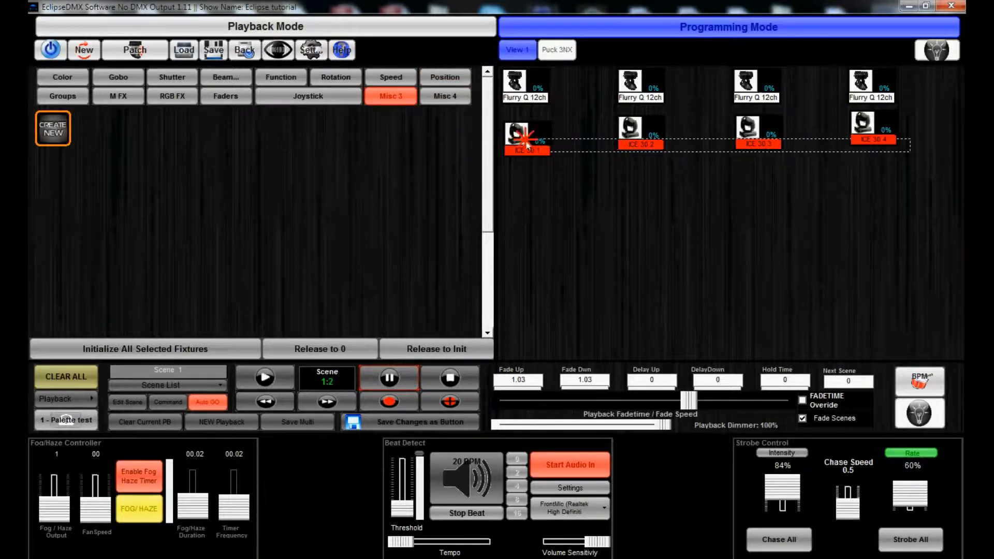
pyautogui.click(226, 96)
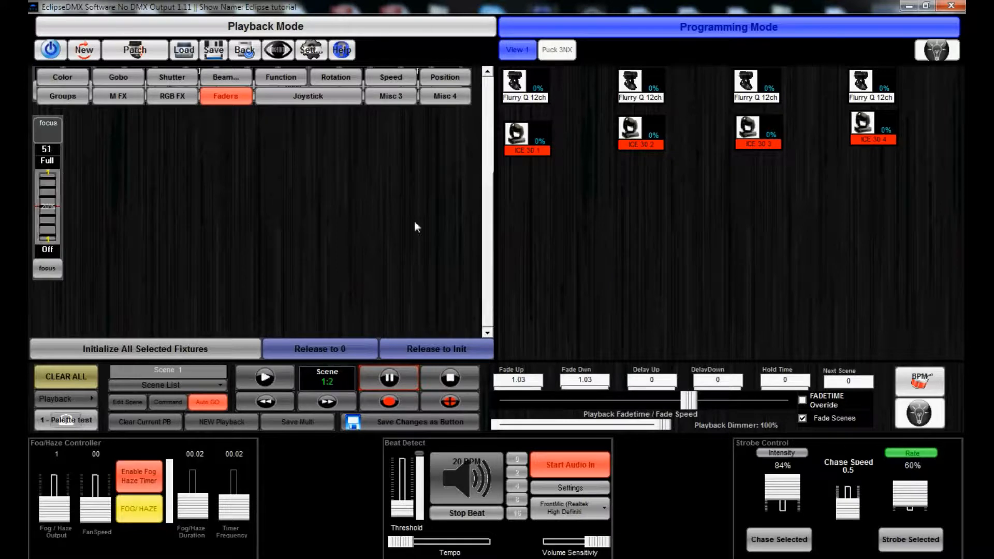
pyautogui.click(226, 96)
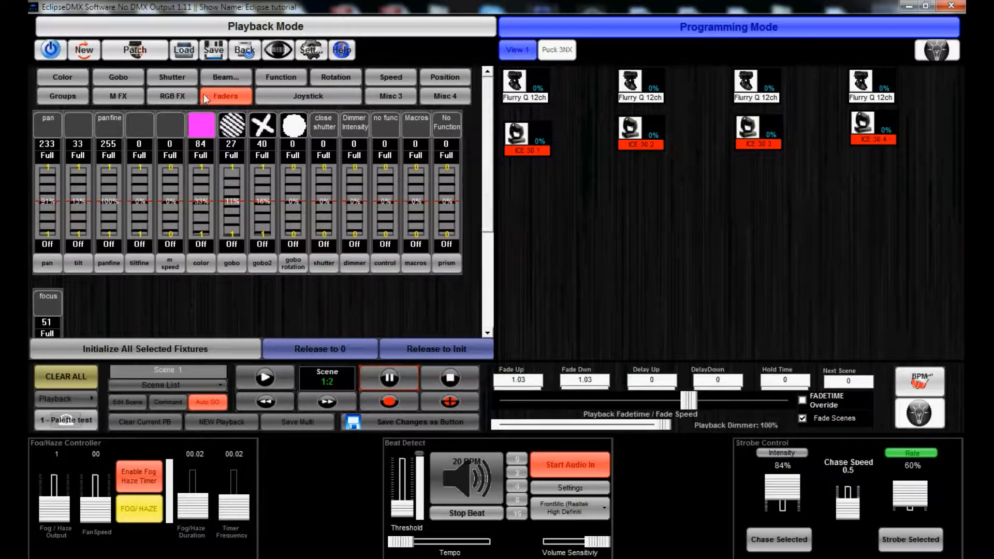
pyautogui.click(390, 95)
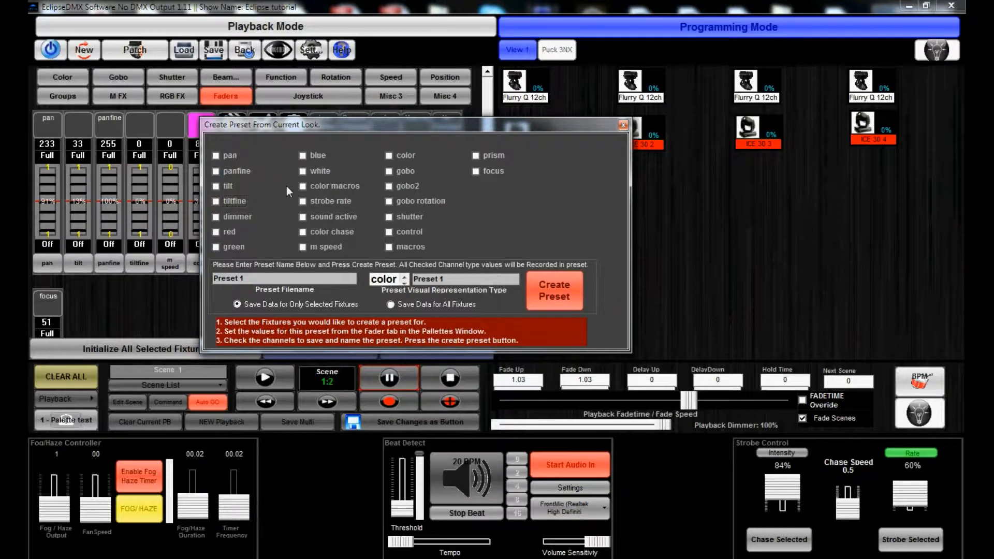
pyautogui.moveTo(360, 188)
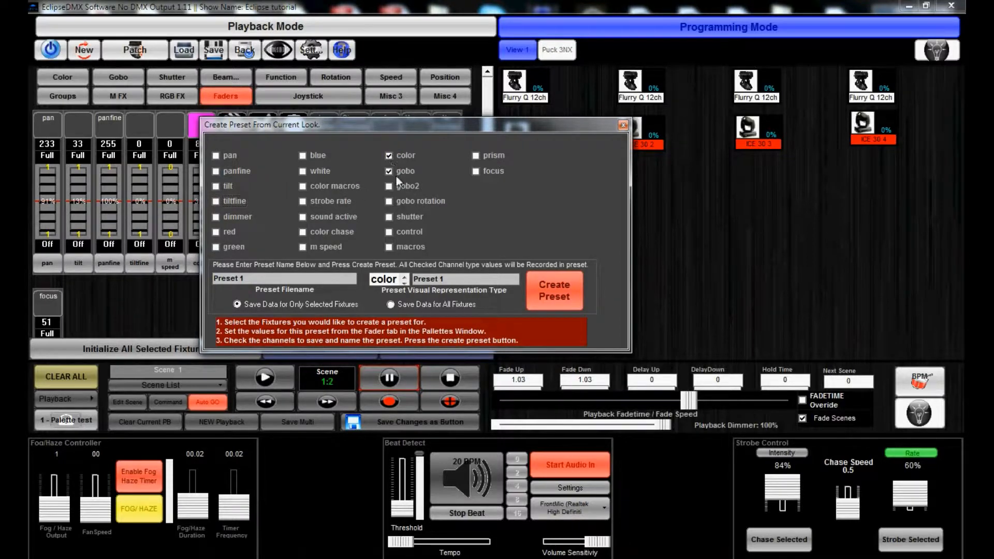
# Include gobo2 and focus, choose a text label, and name the preset 'Ice CLRGB'
pyautogui.click(388, 186)
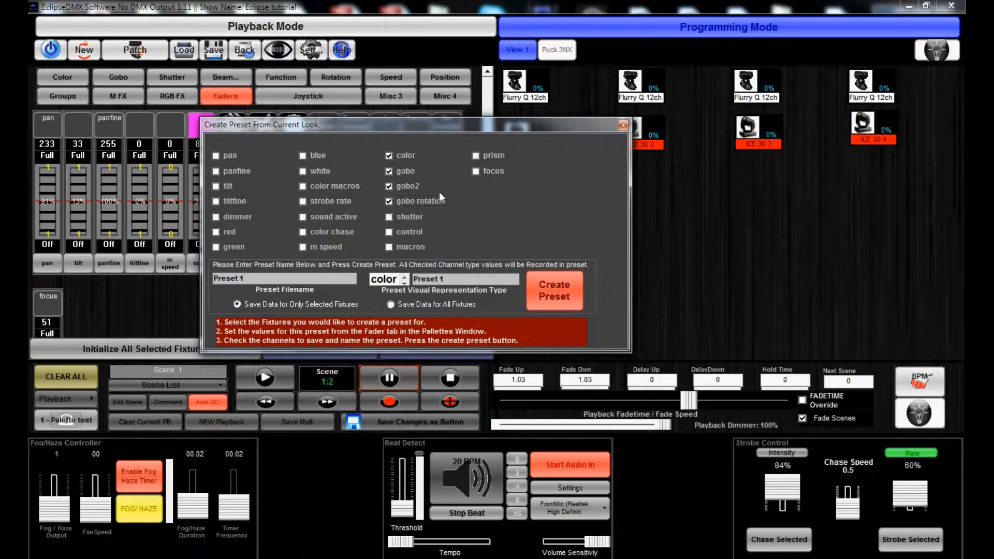
pyautogui.click(475, 169)
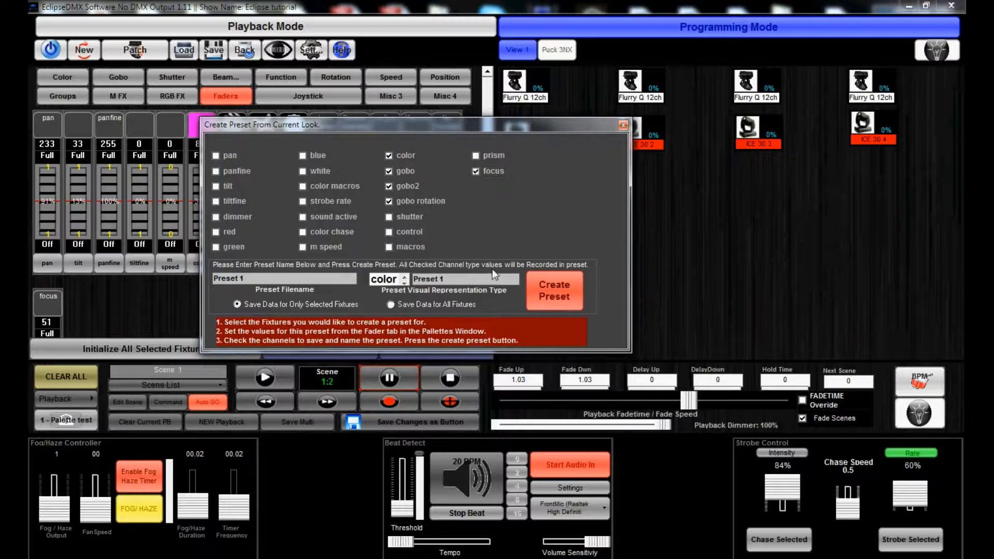
pyautogui.click(404, 280)
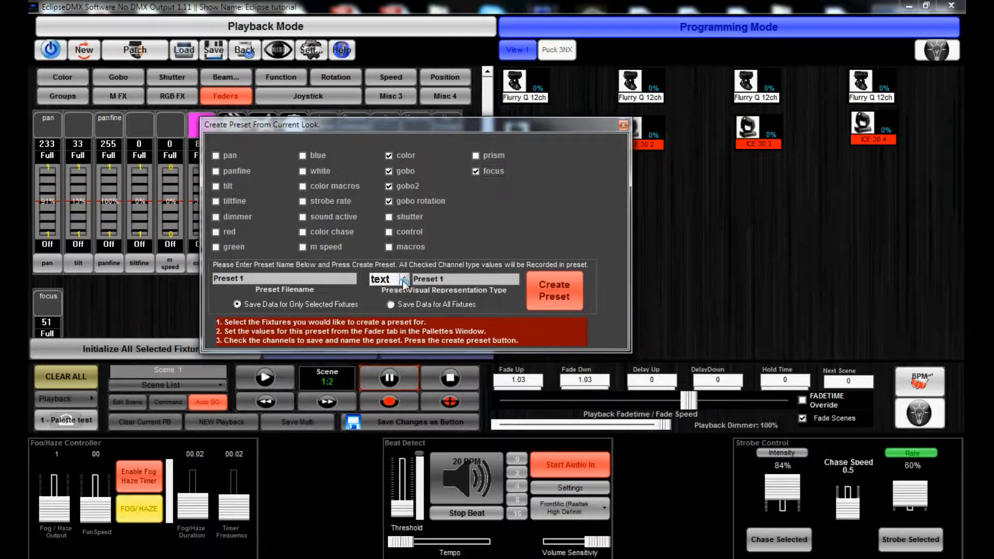
pyautogui.click(284, 279)
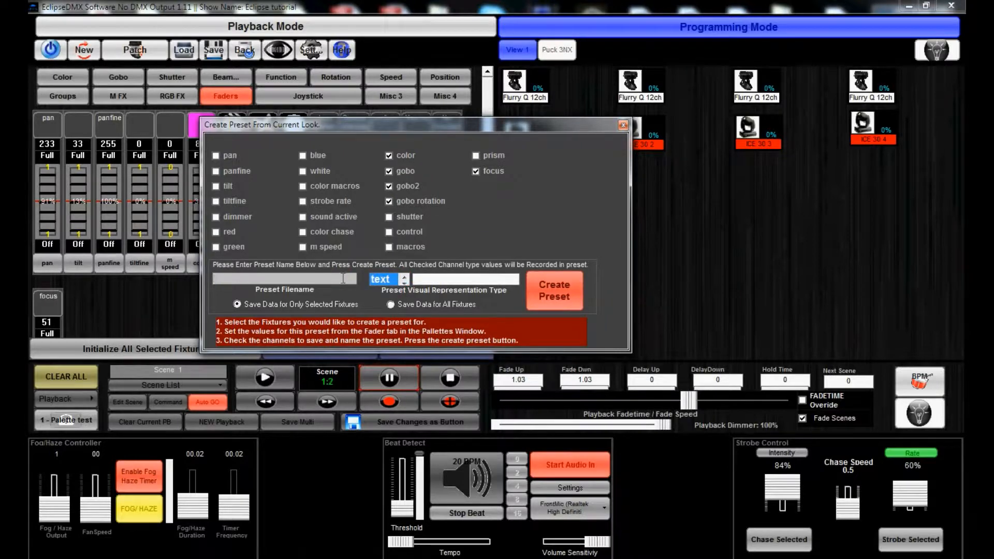
pyautogui.write('Ice CLR')
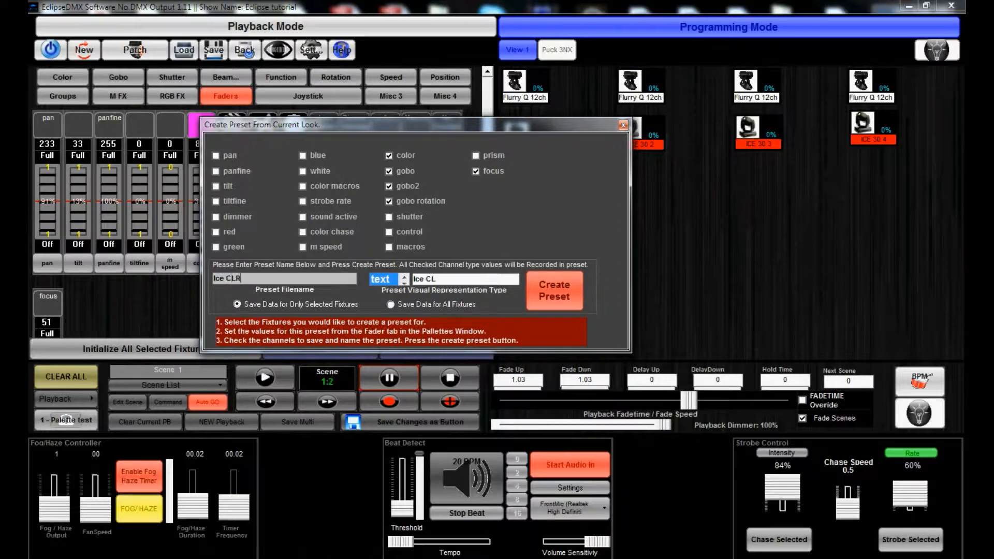
pyautogui.write('GB')
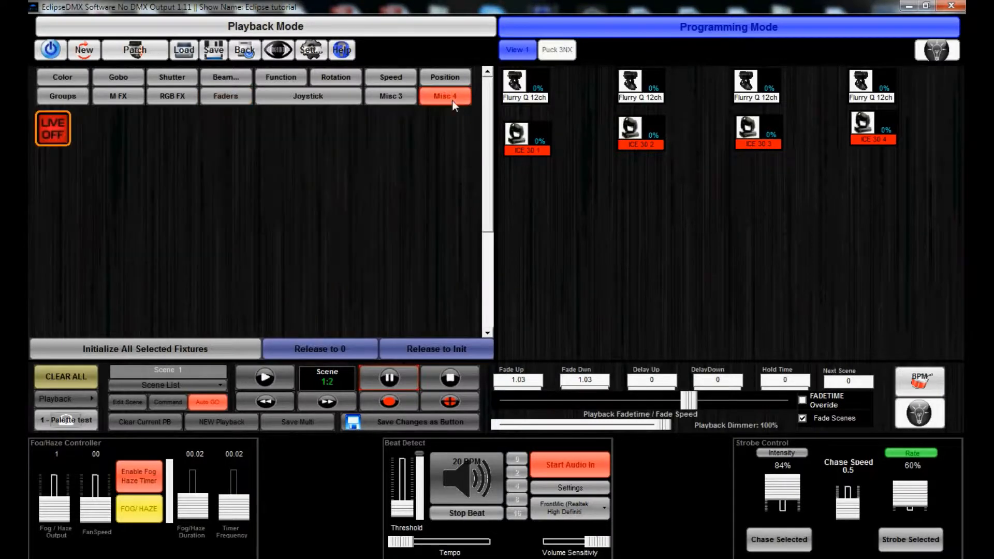
# Visit the playback buttons and return to programming, where Ice CLRGB shows on Misc 3
pyautogui.click(391, 95)
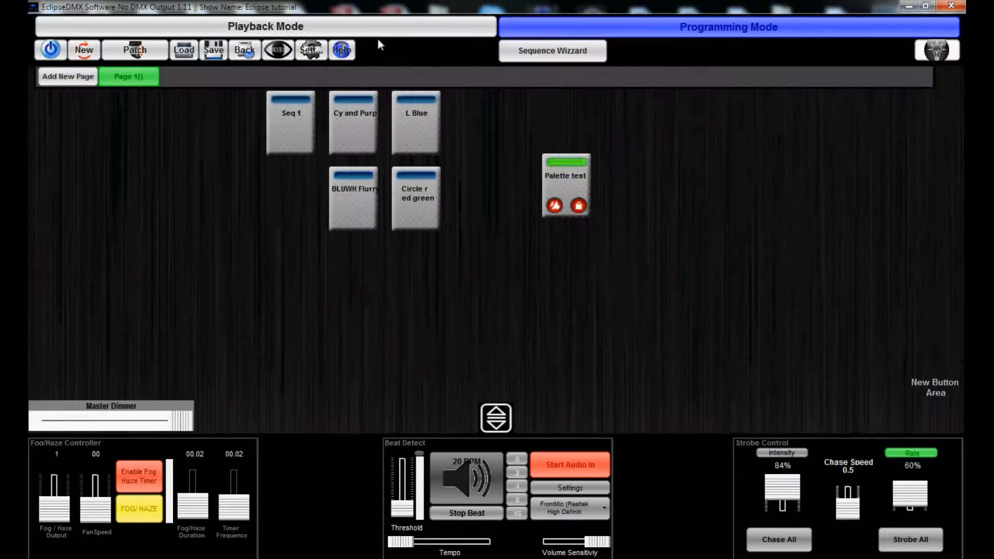
pyautogui.click(265, 27)
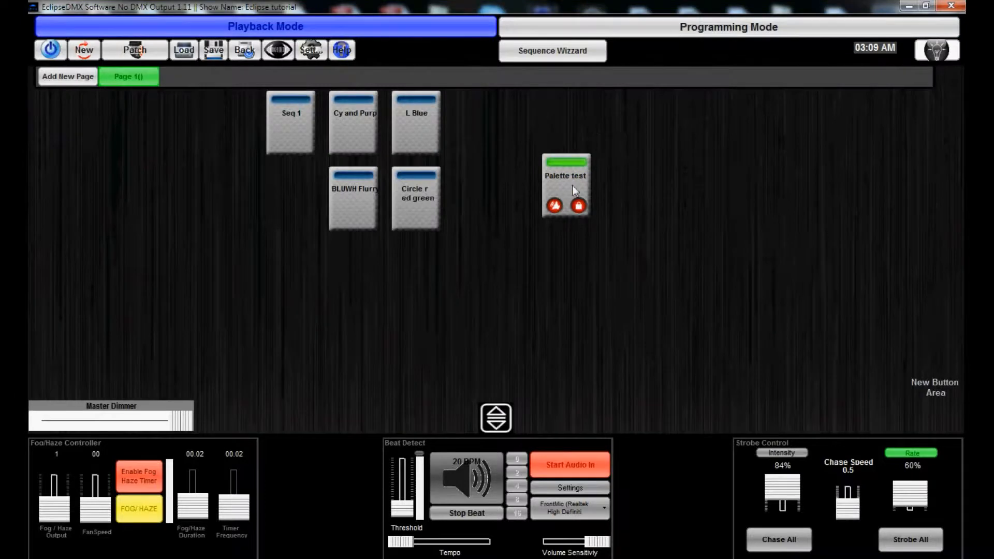
pyautogui.moveTo(571, 185)
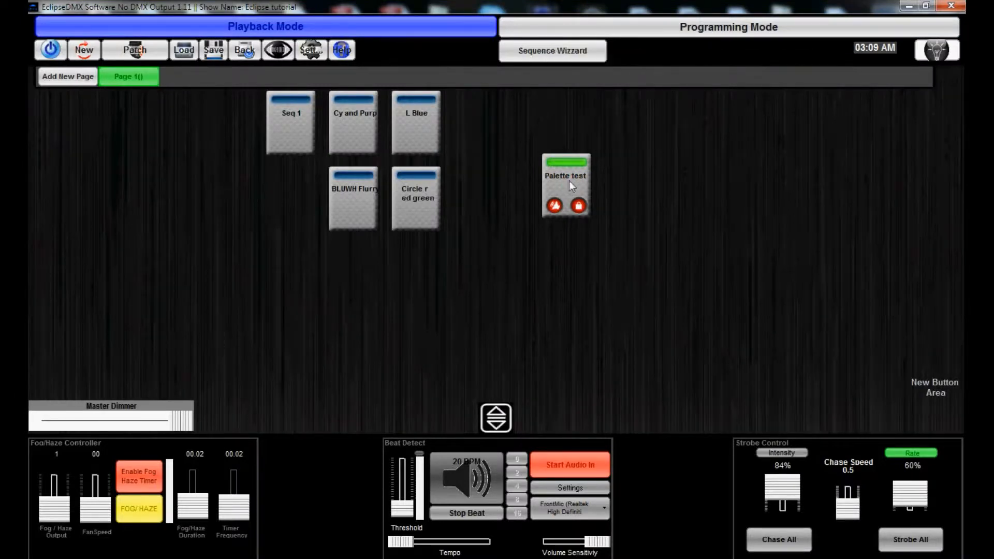
pyautogui.click(730, 27)
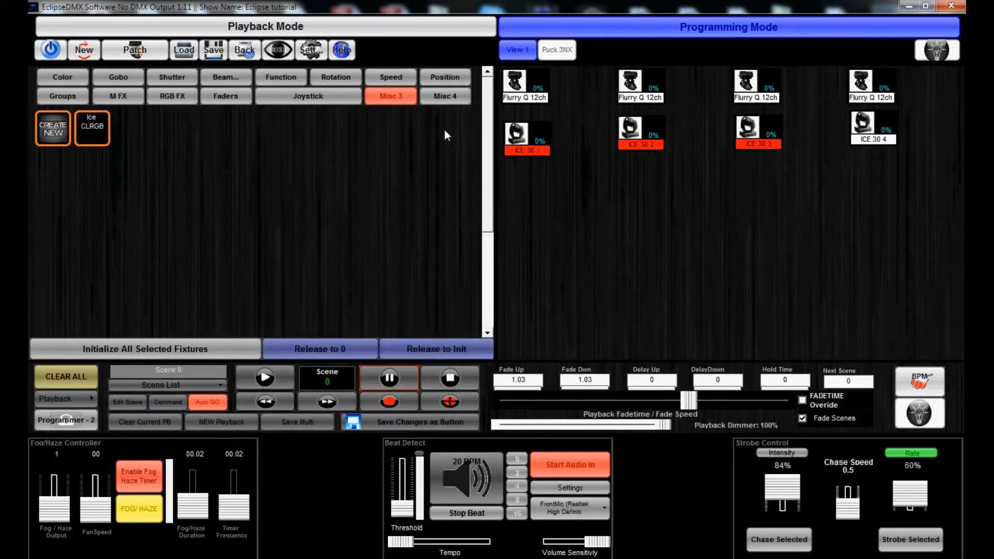
# Apply Ice CLRGB to the ICE 30 fixtures, review their levels in Faders, then return to the position presets
pyautogui.click(92, 128)
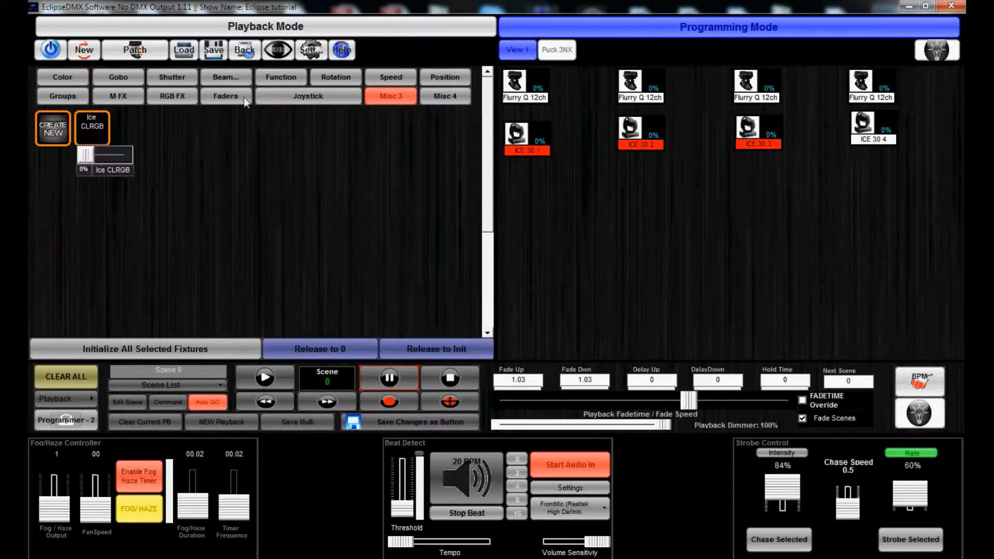
pyautogui.click(226, 95)
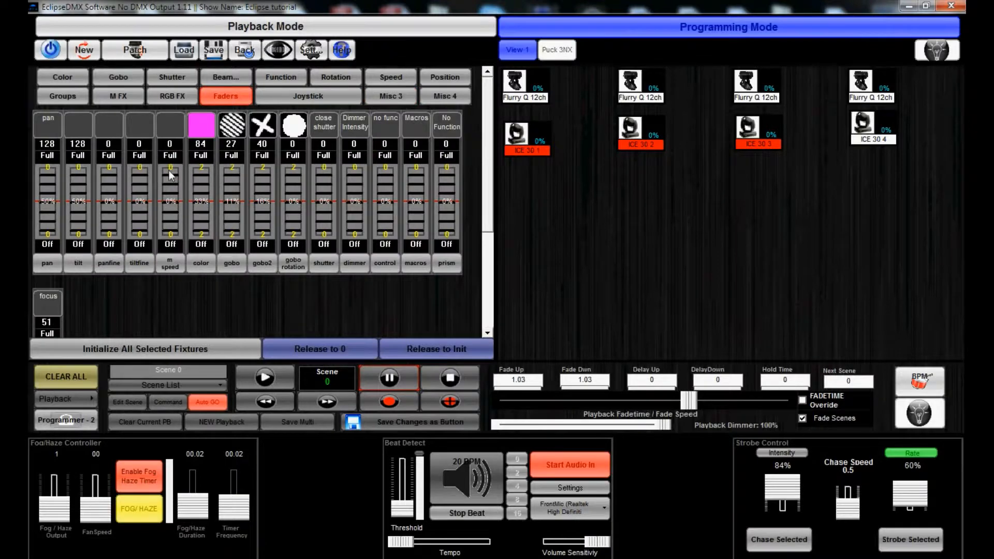
pyautogui.moveTo(224, 175)
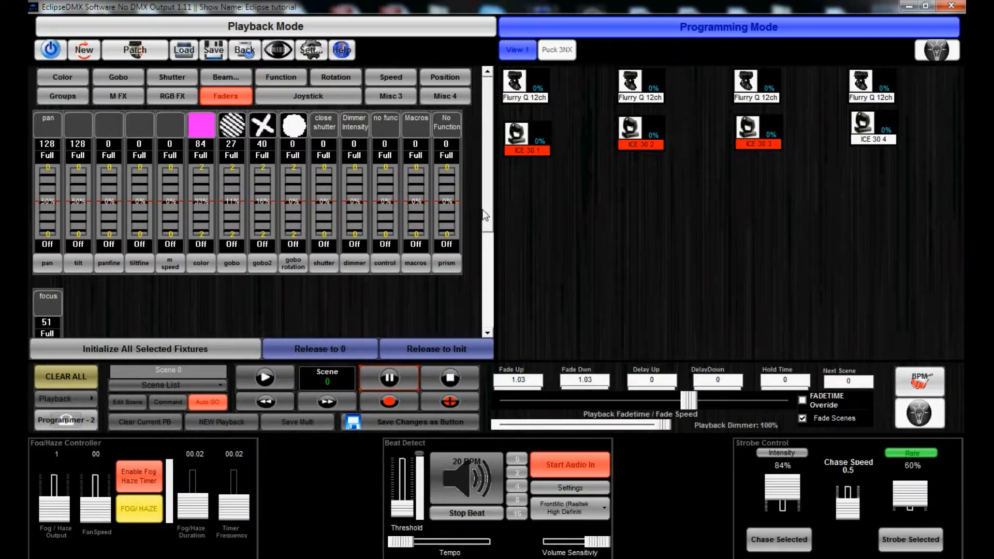
pyautogui.moveTo(521, 200)
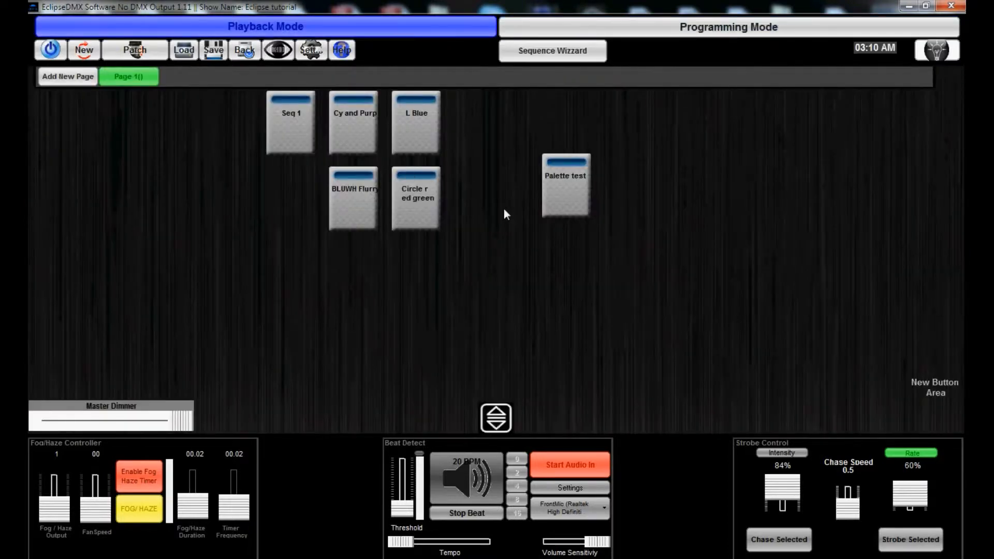
pyautogui.moveTo(513, 213)
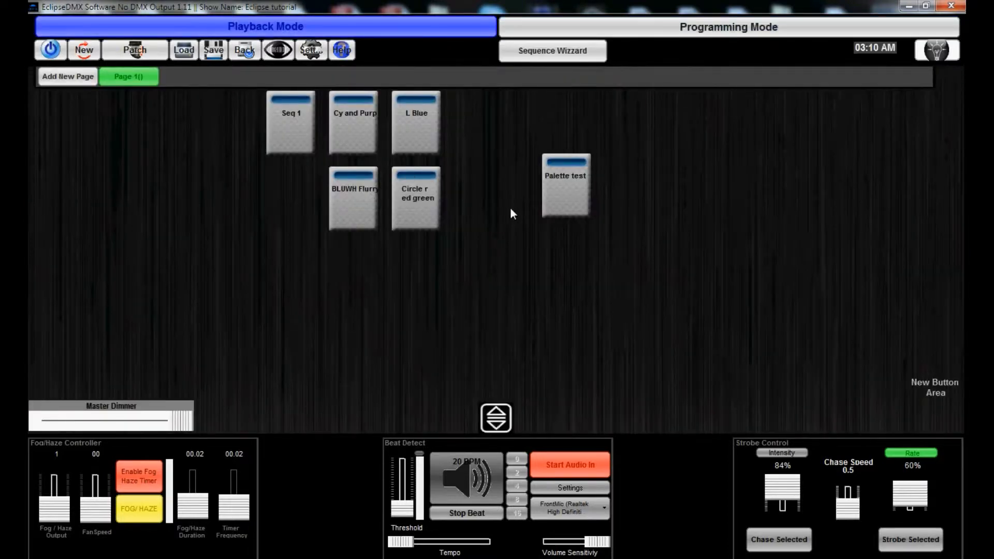
pyautogui.click(733, 27)
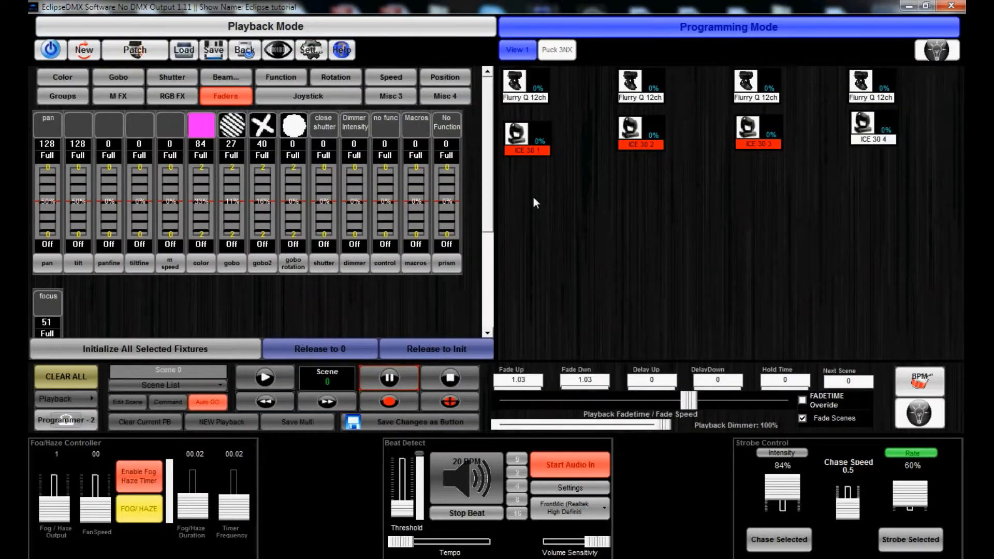
pyautogui.moveTo(395, 110)
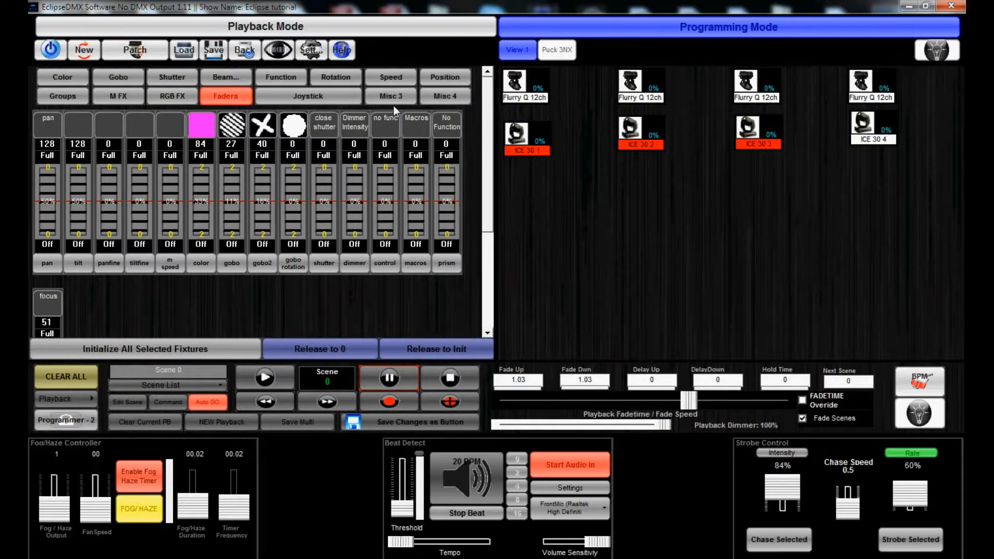
pyautogui.click(391, 96)
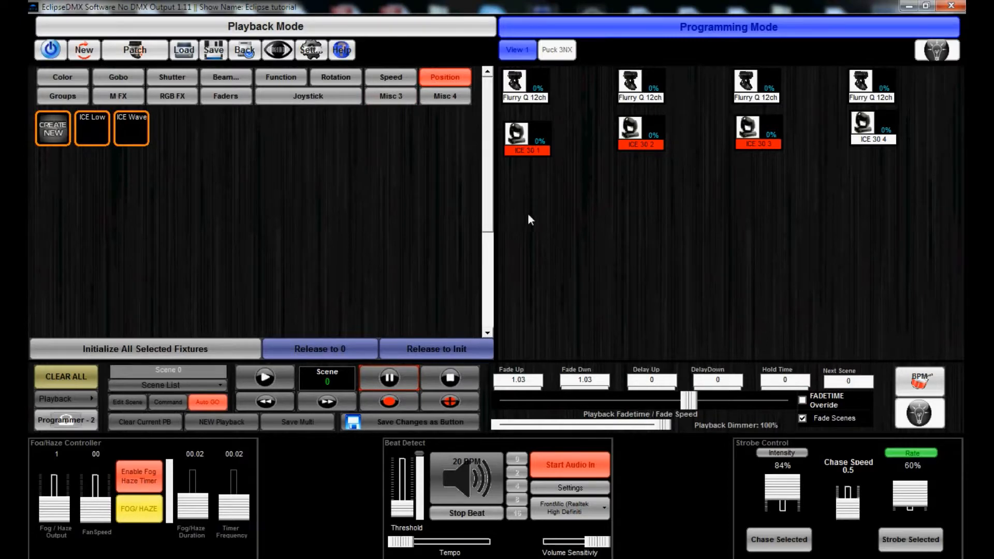
pyautogui.moveTo(535, 217)
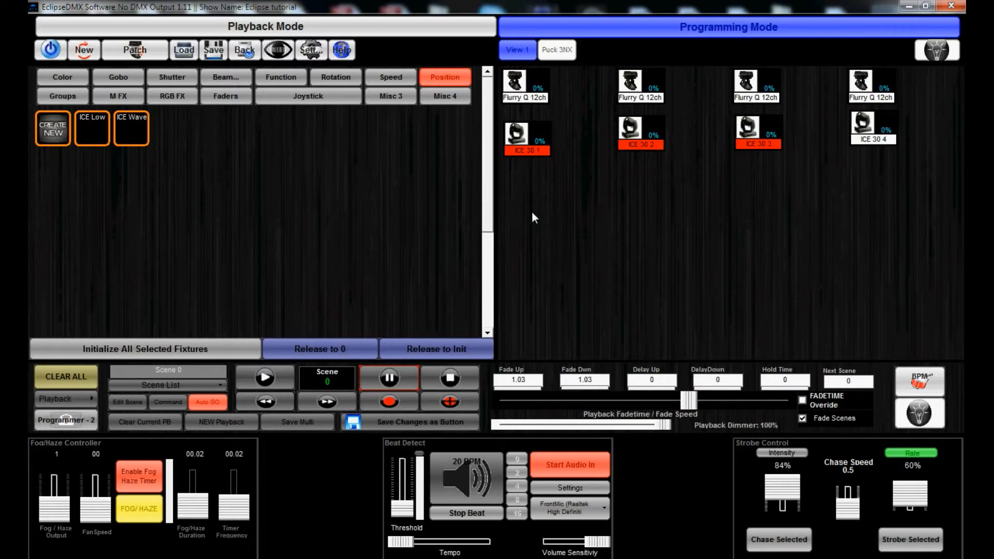
pyautogui.moveTo(638, 224)
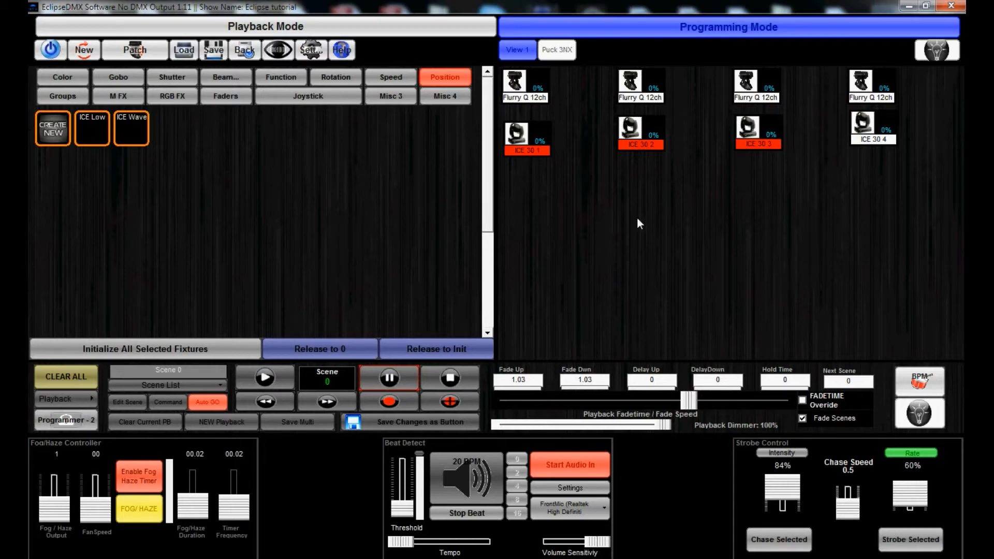
pyautogui.moveTo(661, 221)
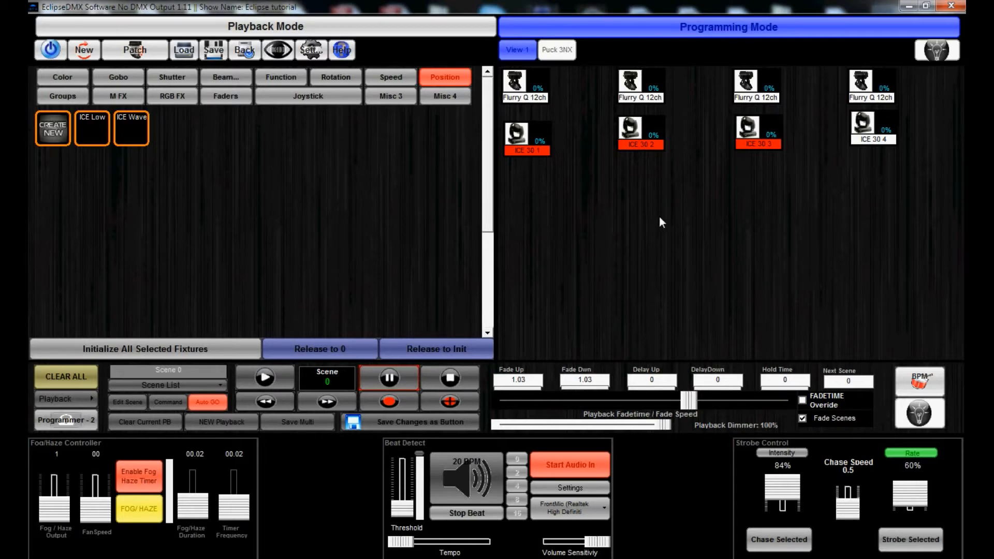